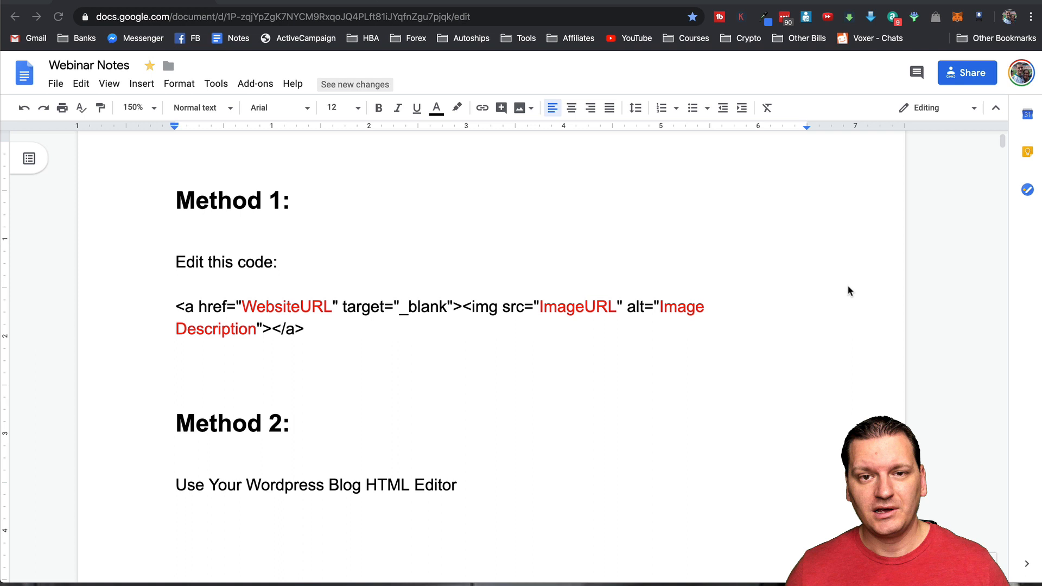
mouse_move(543, 226)
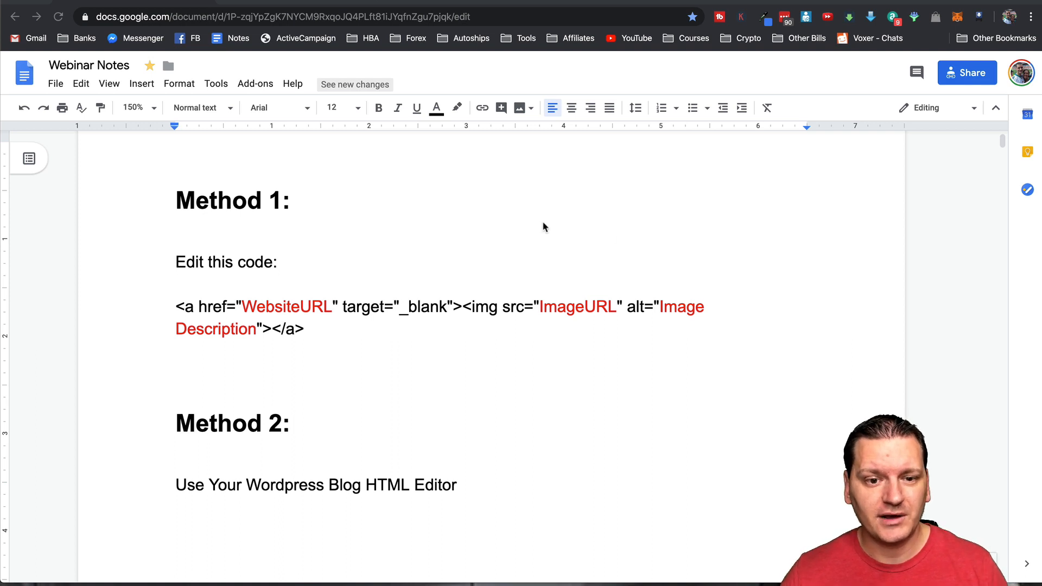
mouse_move(167, 256)
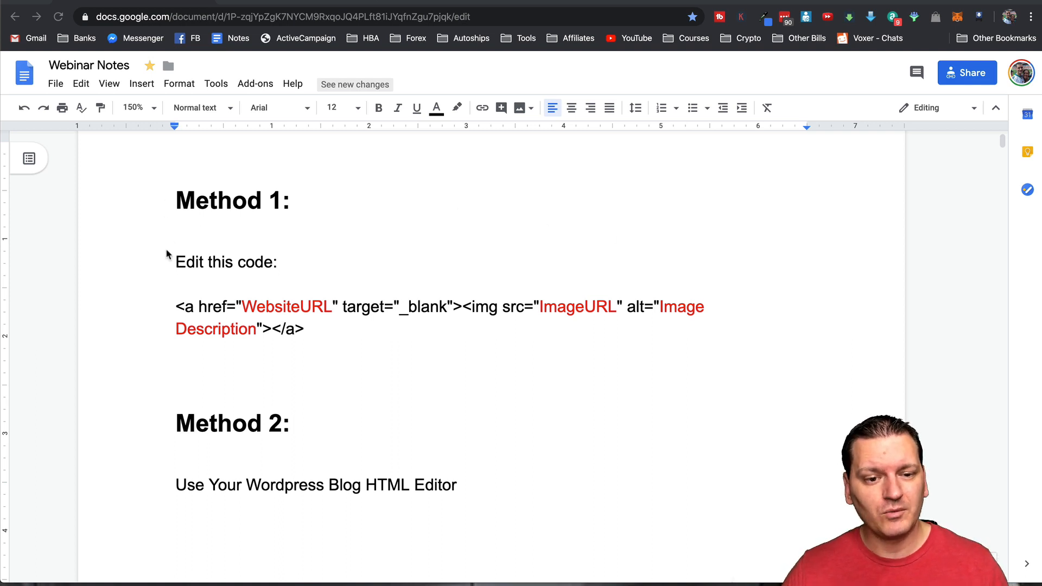
mouse_move(167, 262)
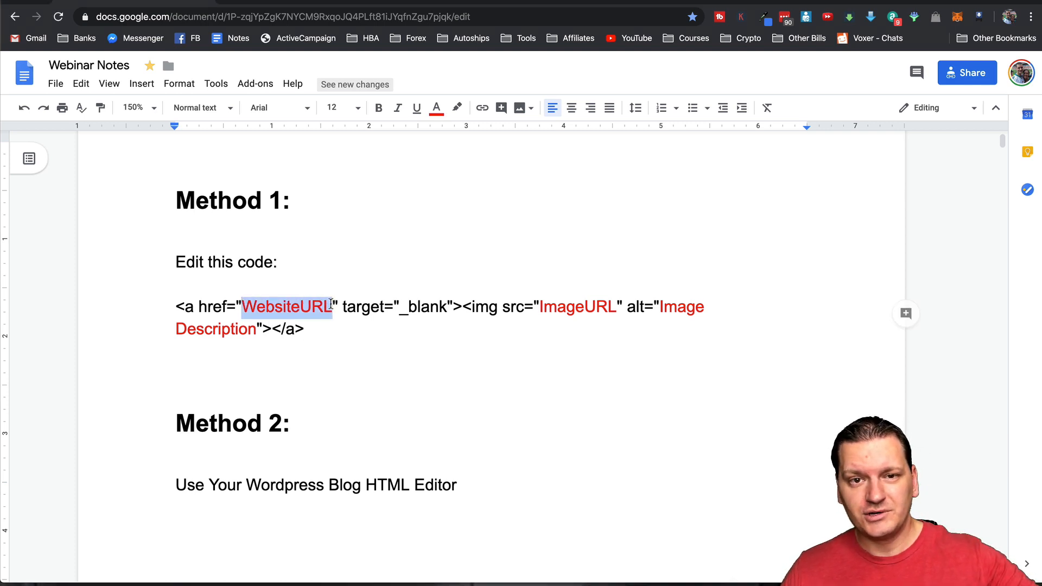
Review the ImageURL and Image Description placeholders in the Method 1 banner code
left_click(539, 306)
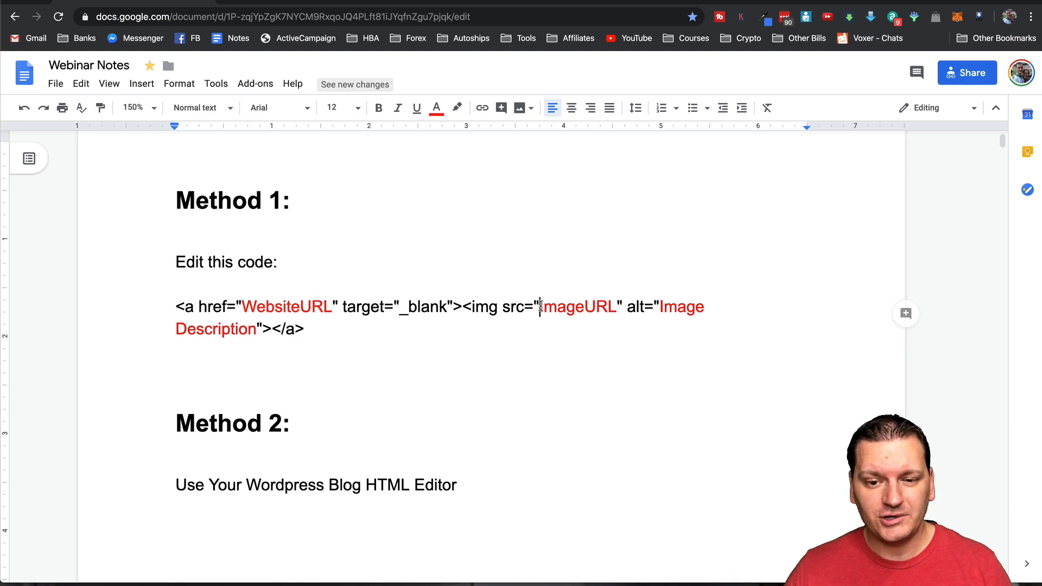
double_click(576, 306)
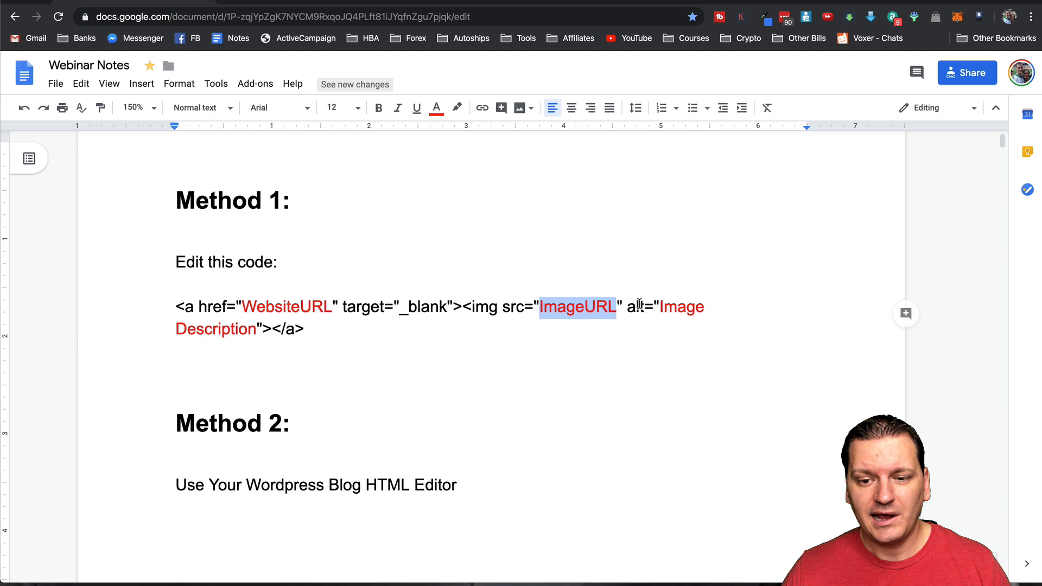
left_click(660, 306)
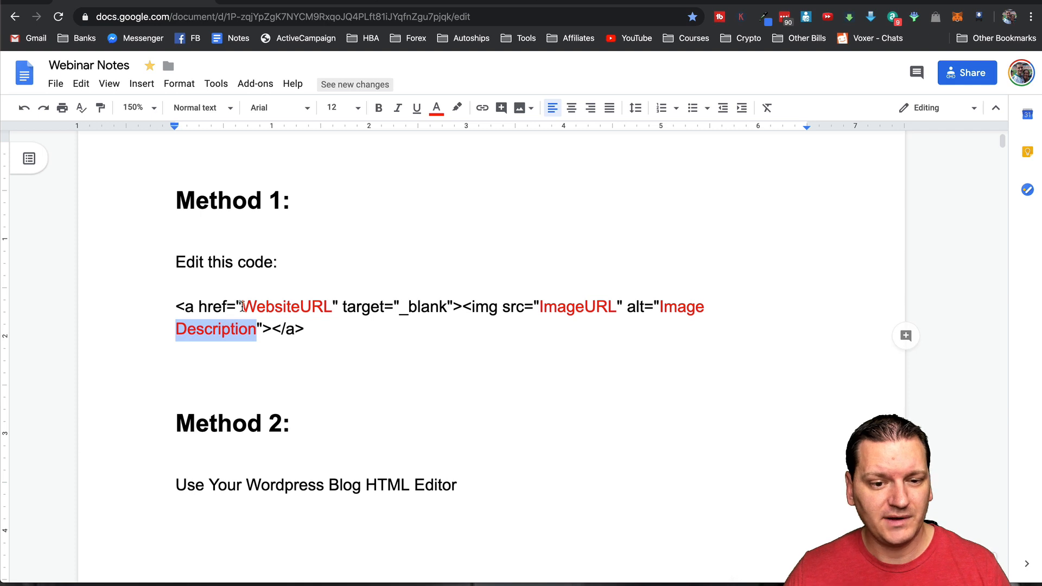
double_click(286, 306)
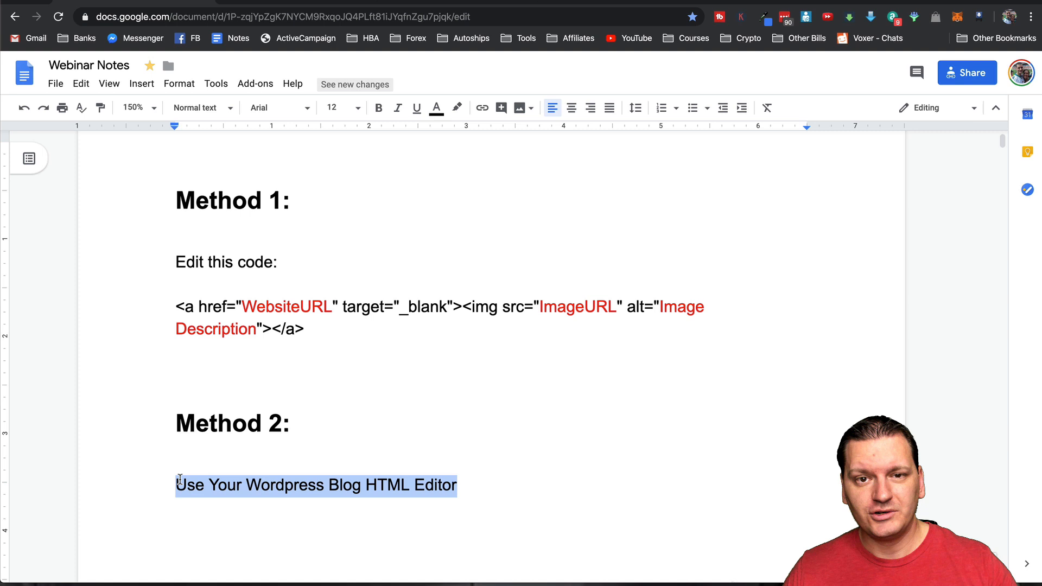
left_click(220, 328)
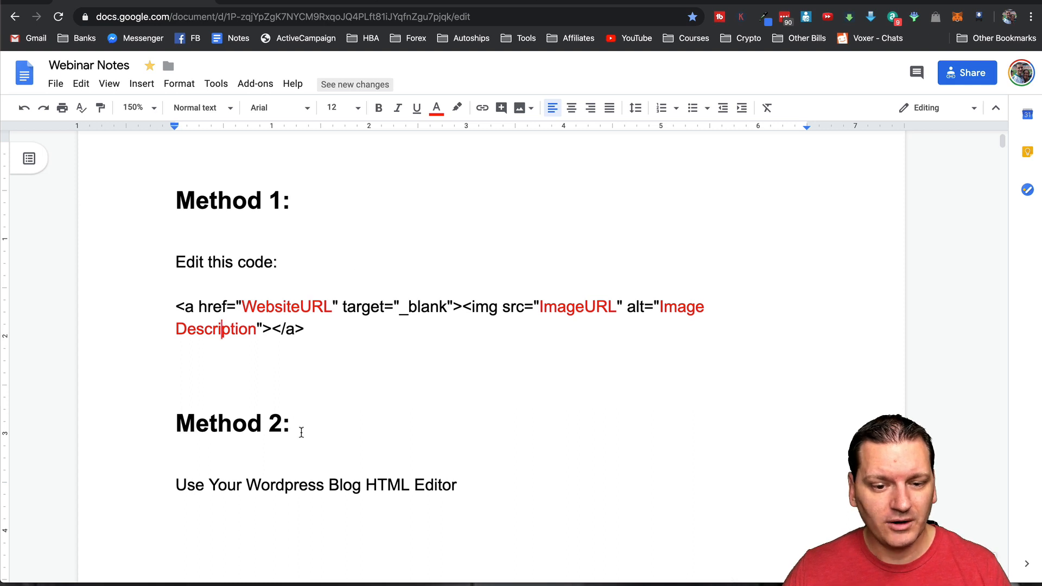
scroll("down", 3)
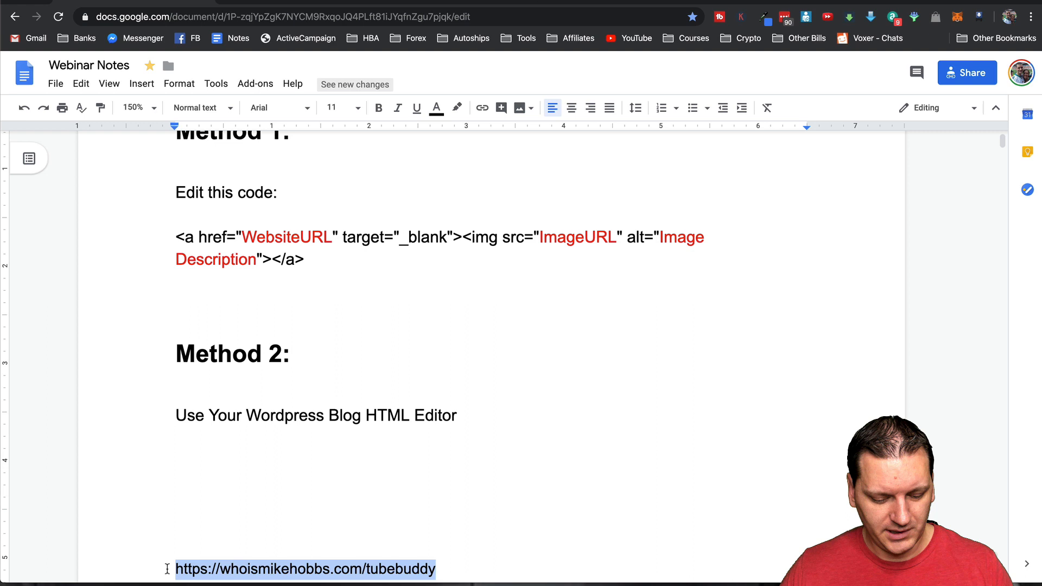
scroll("up", 3)
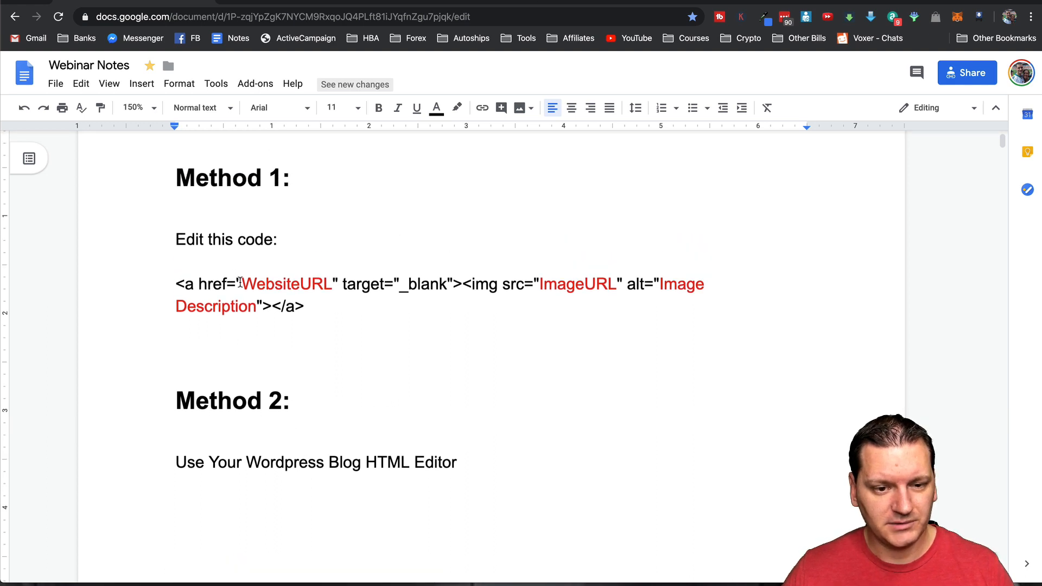
double_click(285, 284)
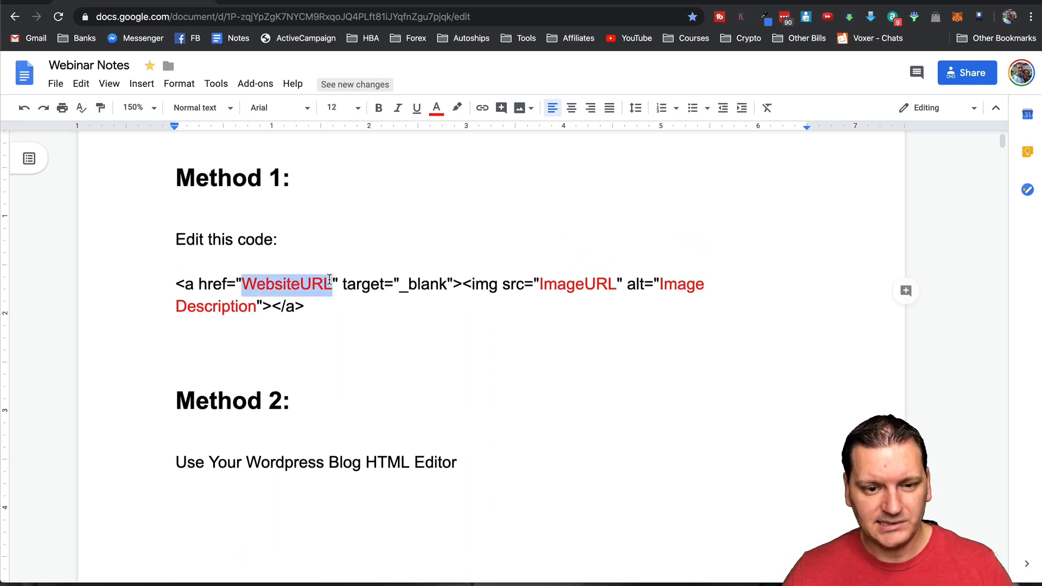
type("https://whoismikehobbs.com/tubebuddy")
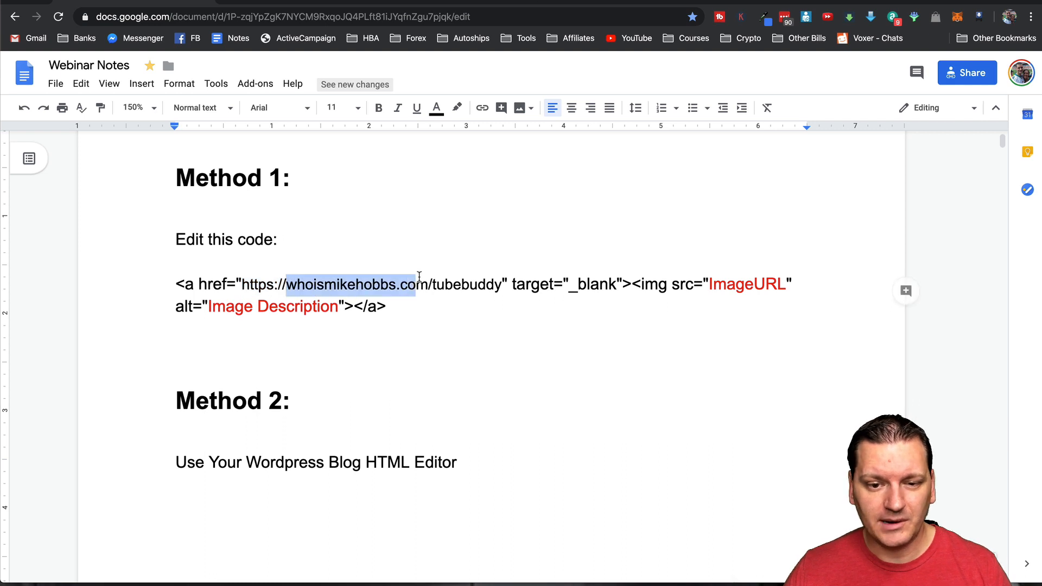
left_click(503, 283)
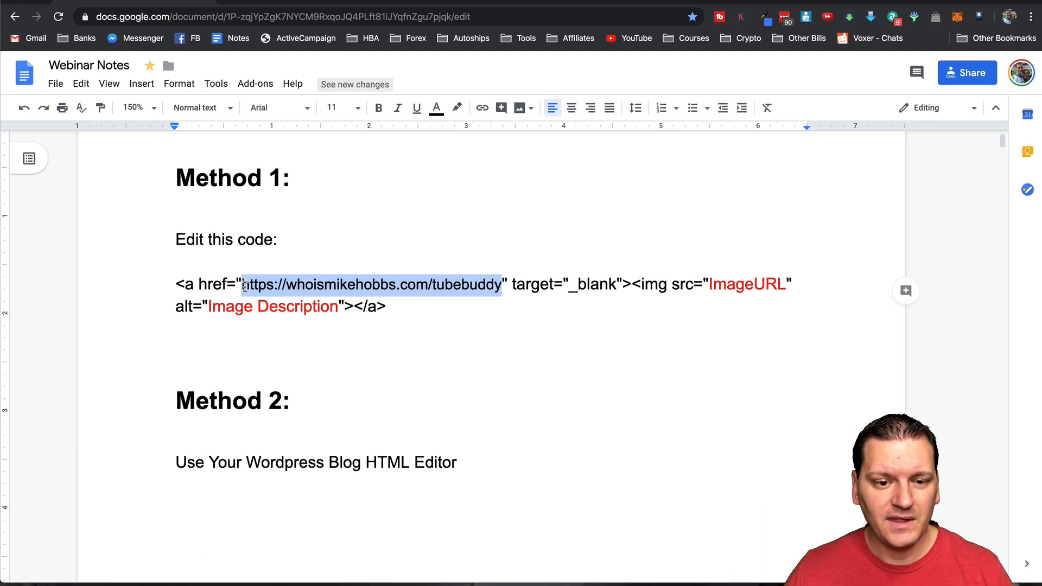
left_click(241, 283)
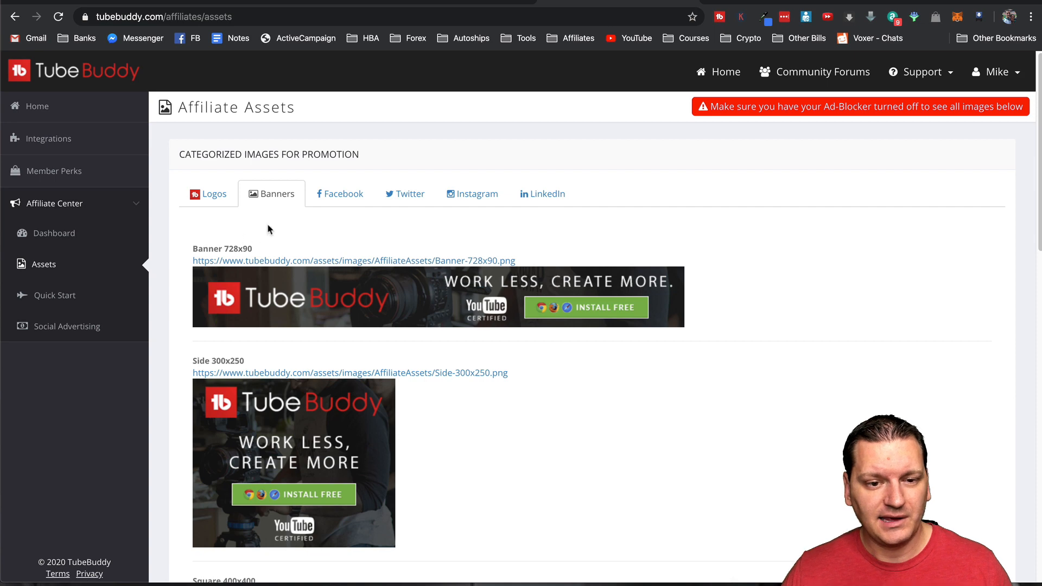
mouse_move(259, 119)
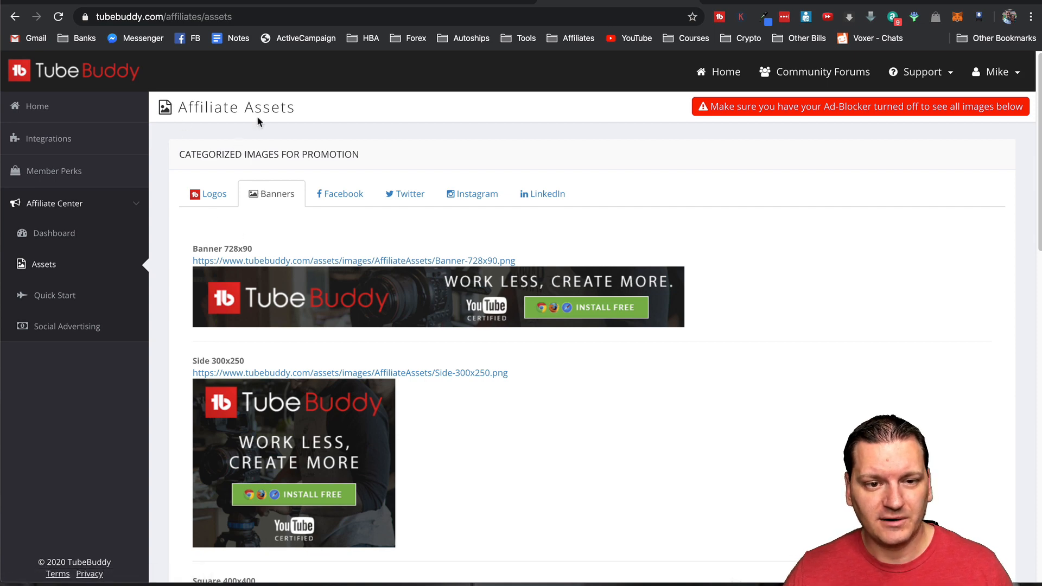
Bring up the context menu on the Side 300x250 banner image to copy its address
scroll("down", 3)
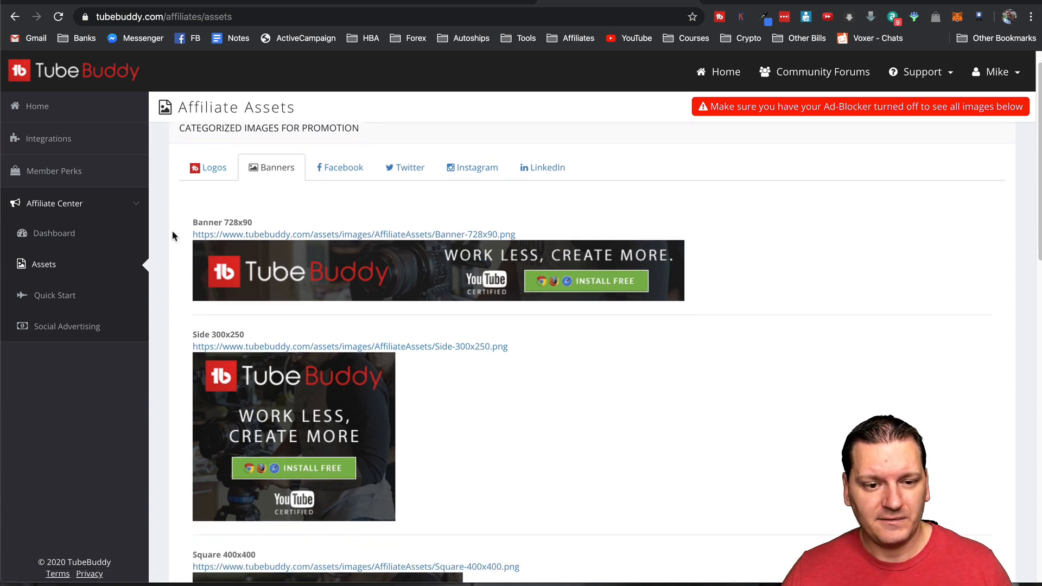
scroll("down", 3)
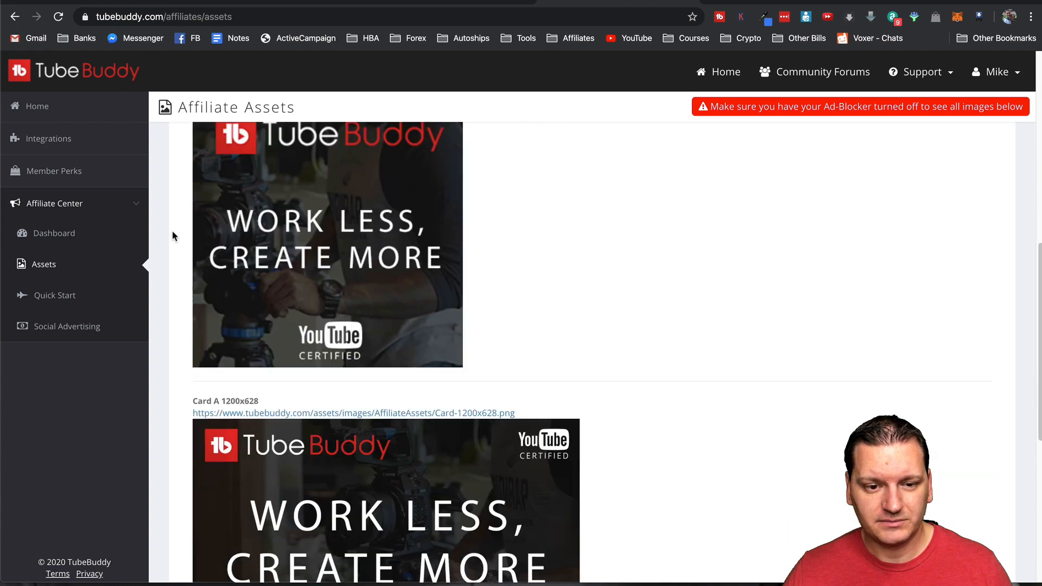
scroll("up", 3)
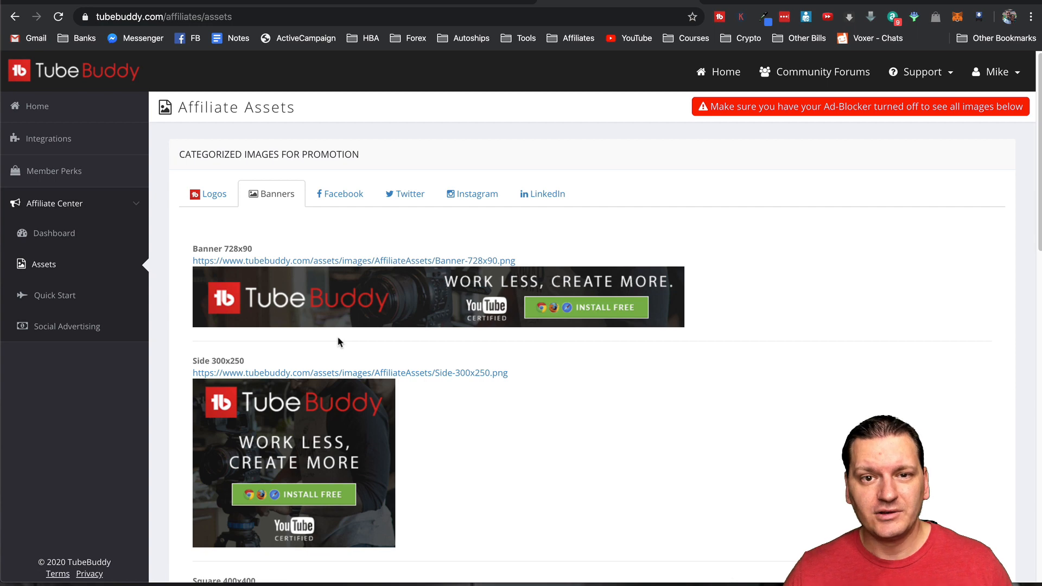
mouse_move(214, 346)
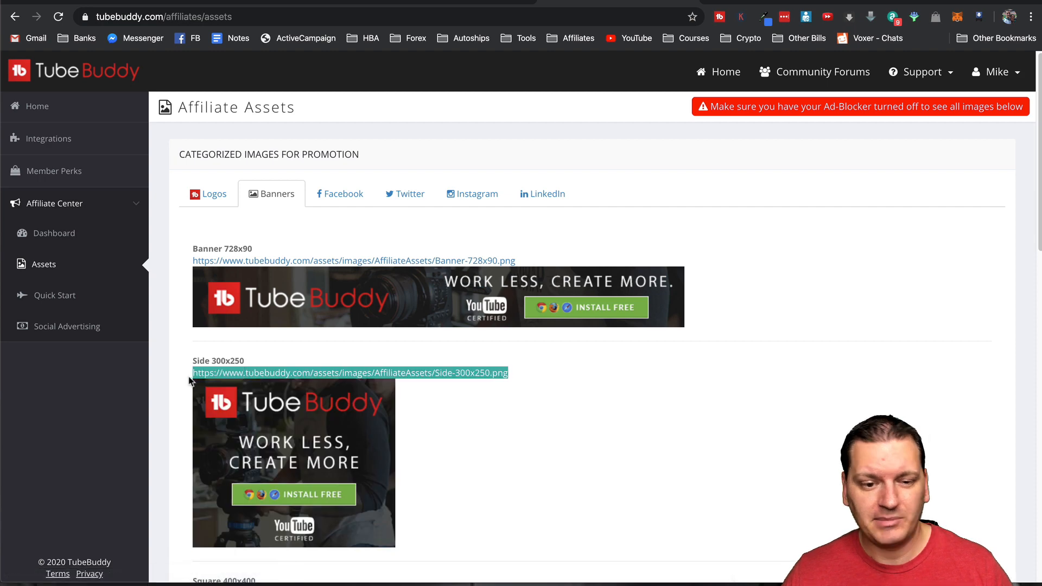
mouse_move(405, 395)
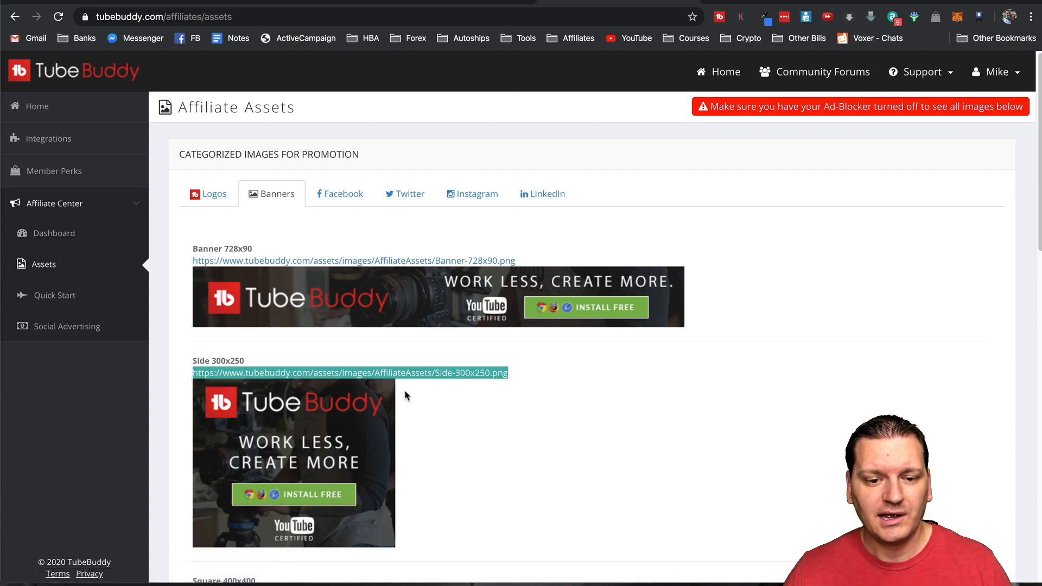
left_click(292, 428)
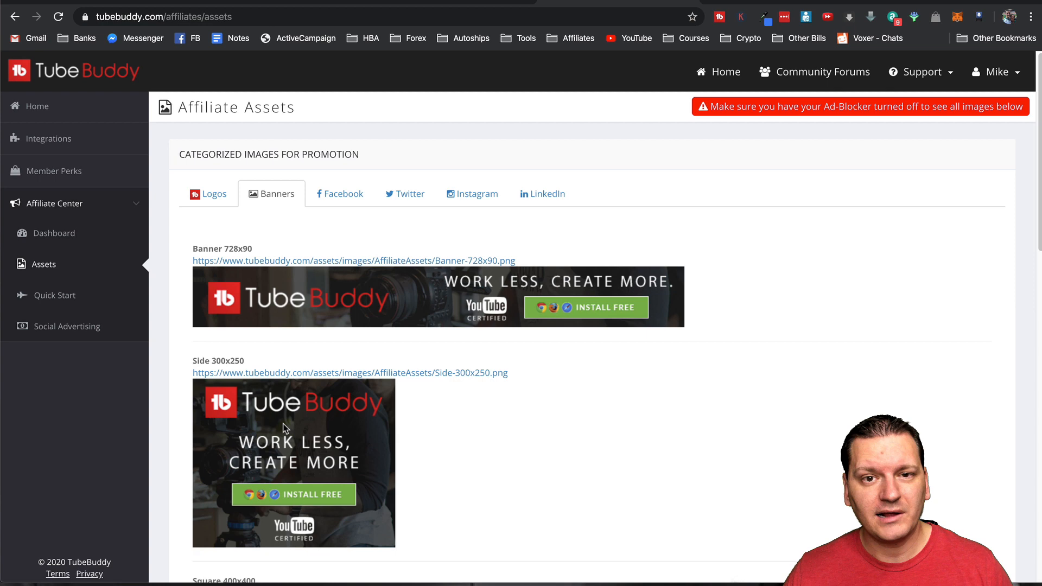
right_click(283, 429)
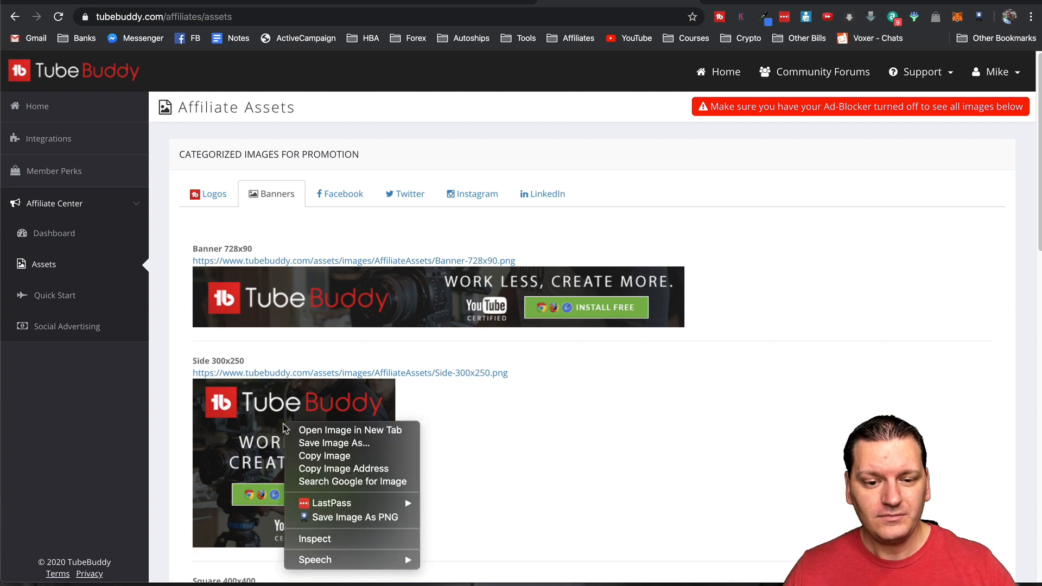
mouse_move(333, 443)
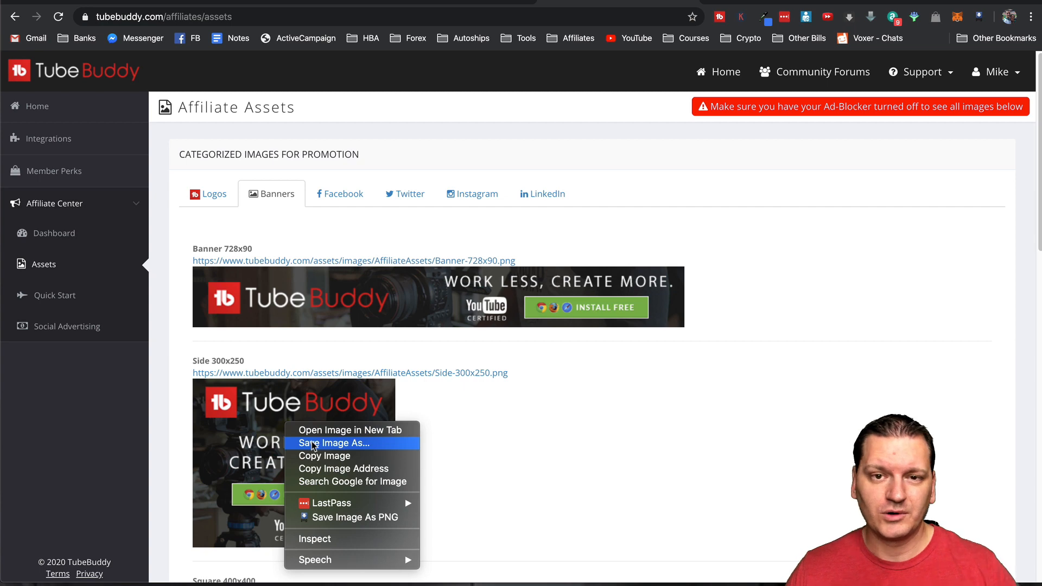
mouse_move(343, 469)
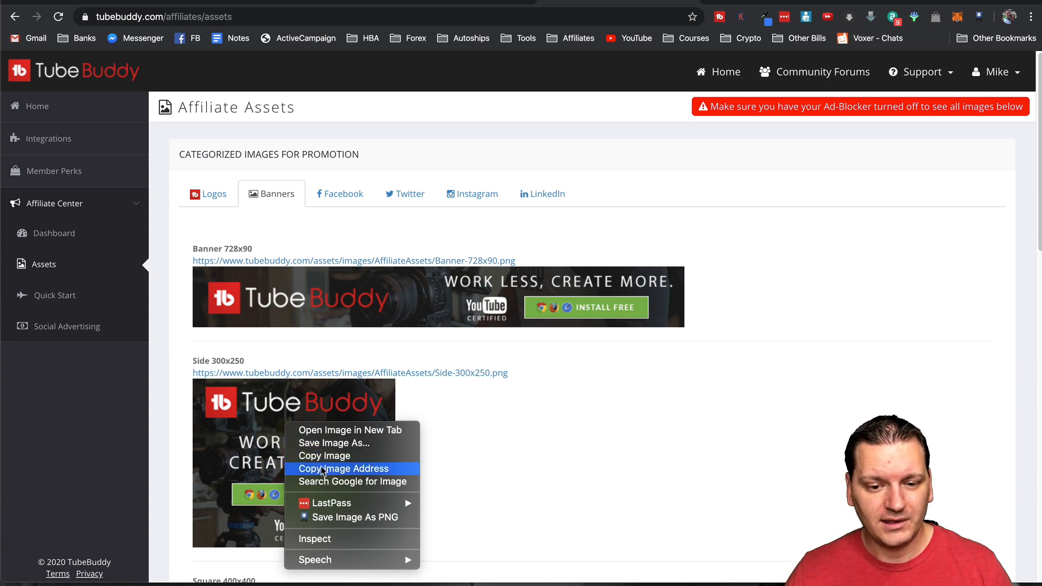
mouse_move(351, 430)
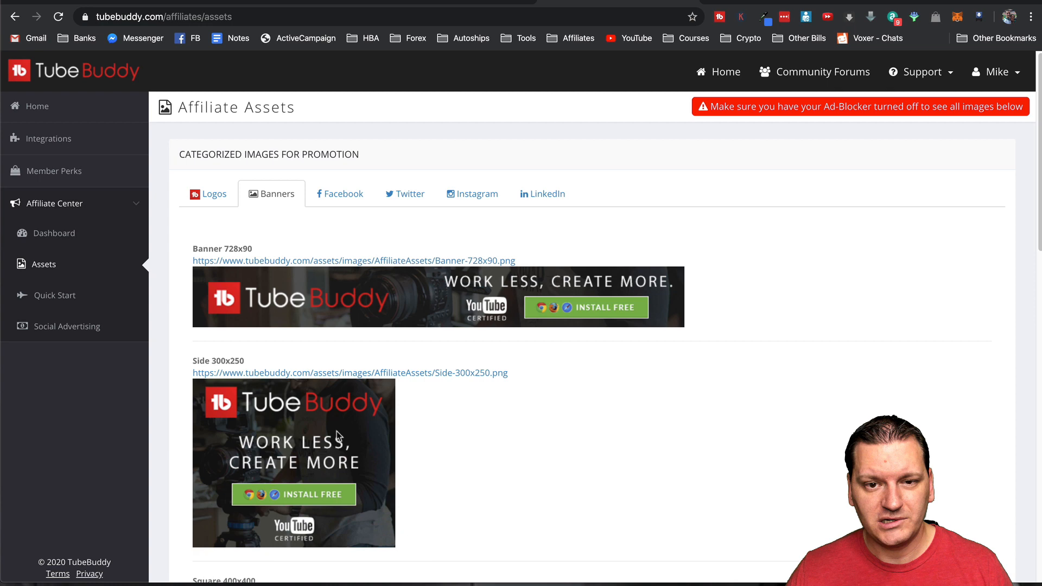
Open the Side 300x250 banner image alone and select its full web address
left_click(348, 373)
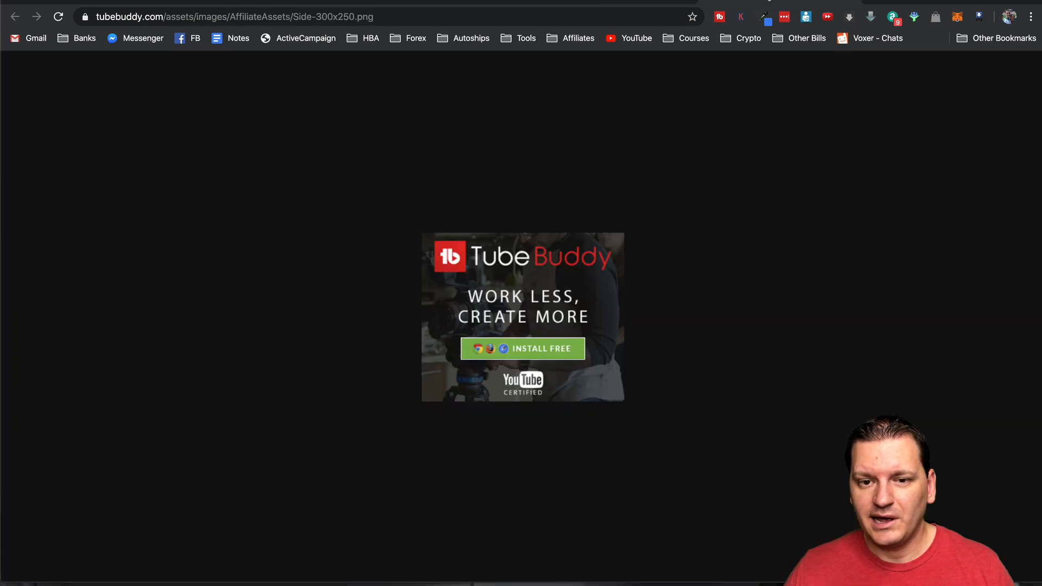
mouse_move(763, 312)
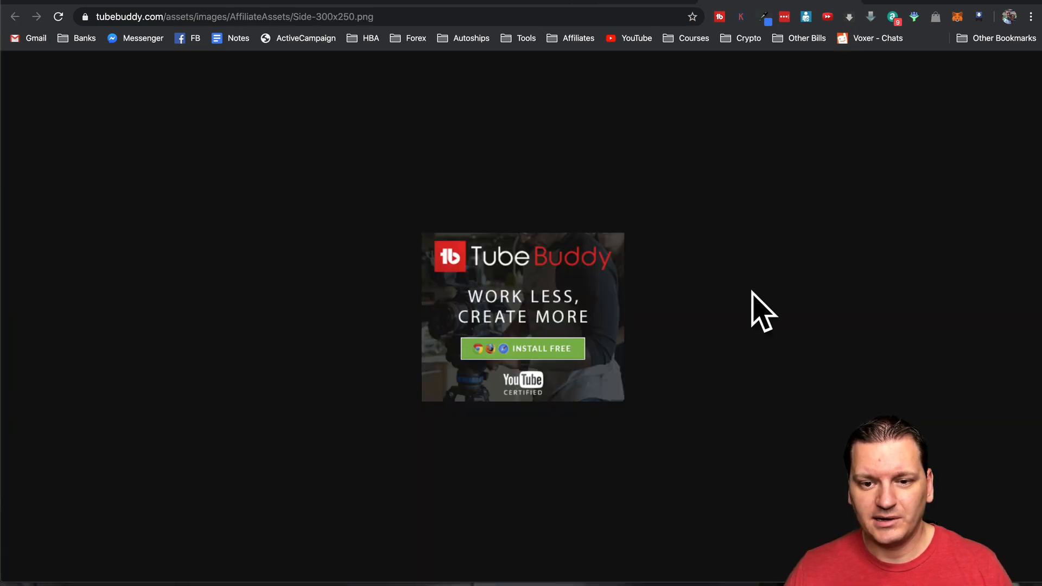
left_click(266, 16)
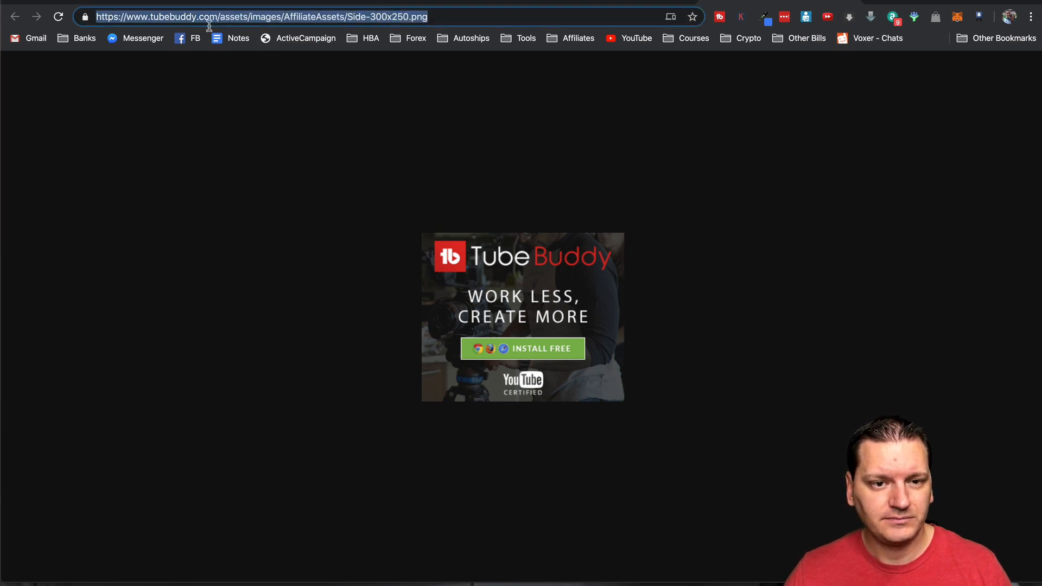
mouse_move(446, 194)
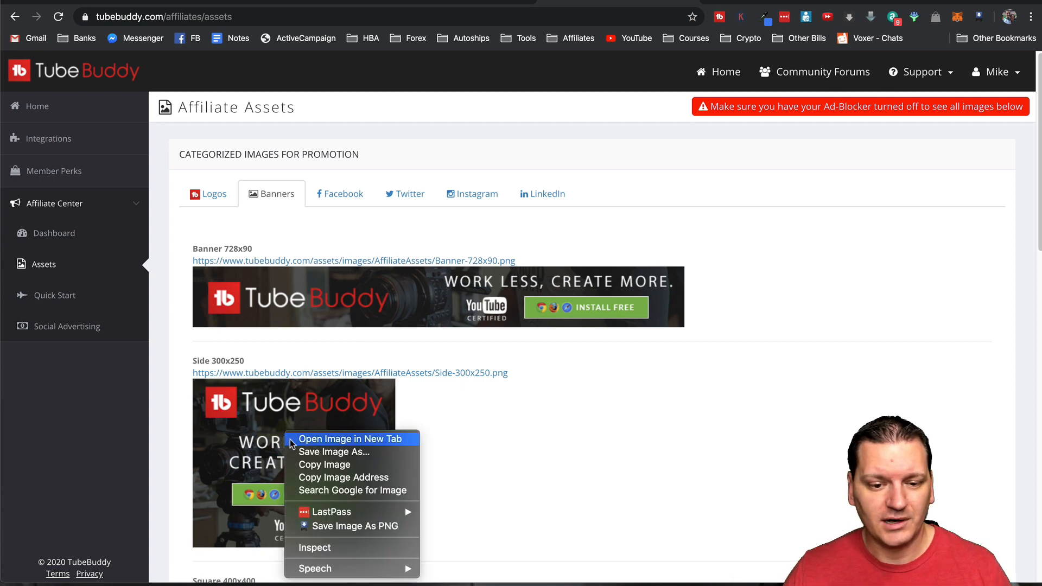
mouse_move(333, 451)
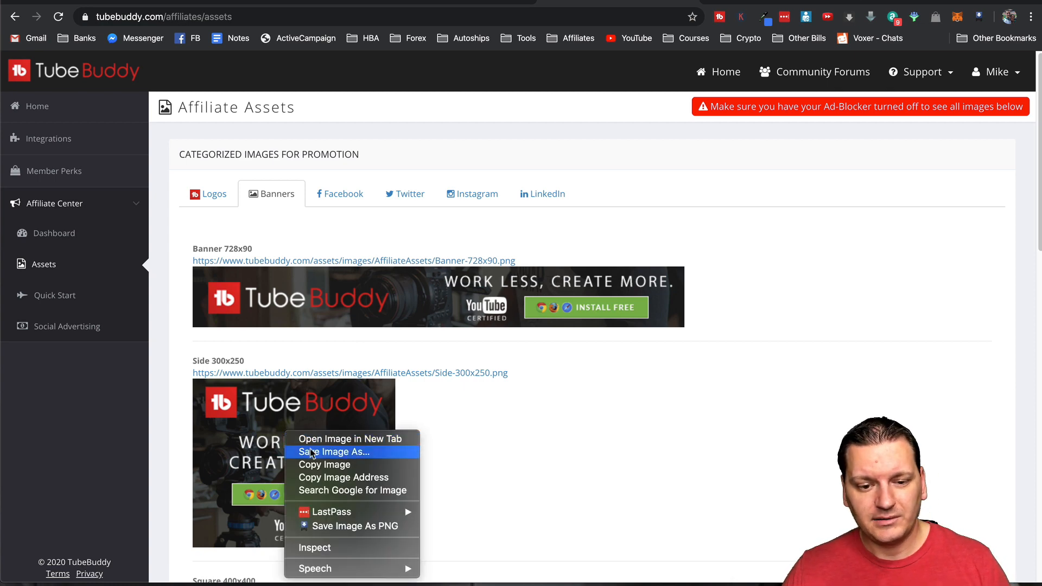
mouse_move(325, 465)
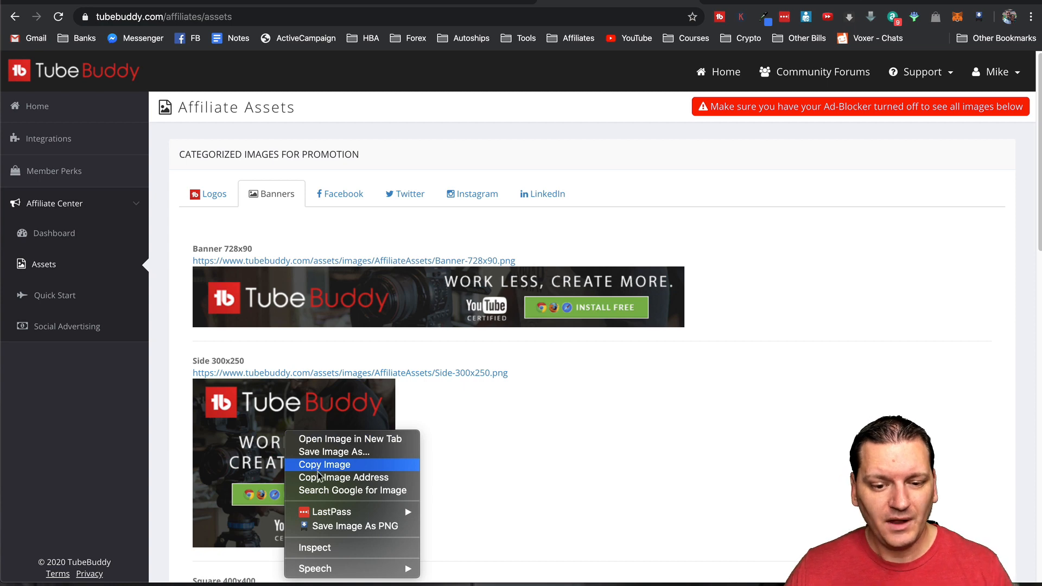
mouse_move(342, 477)
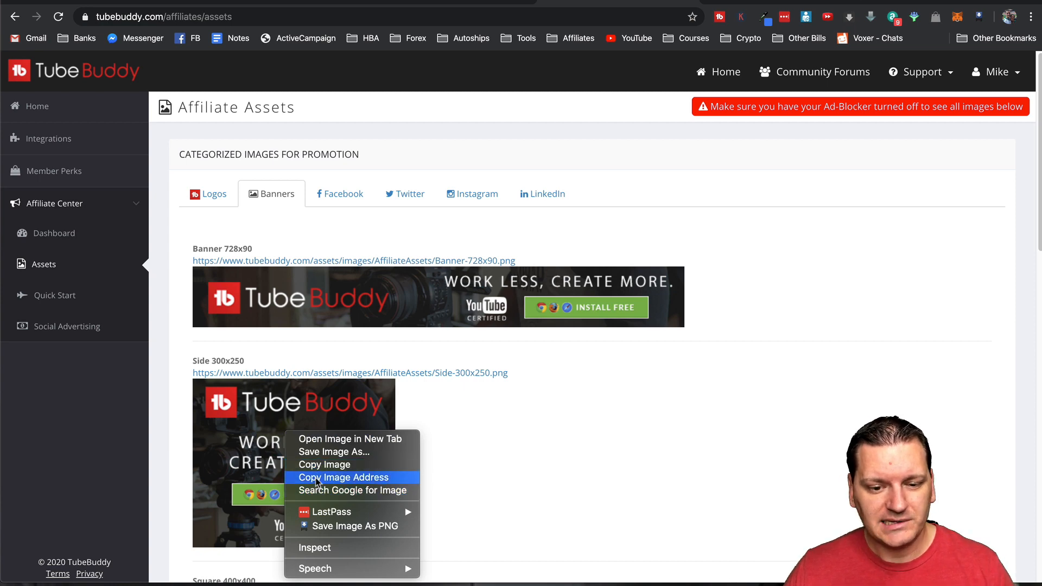
mouse_move(360, 483)
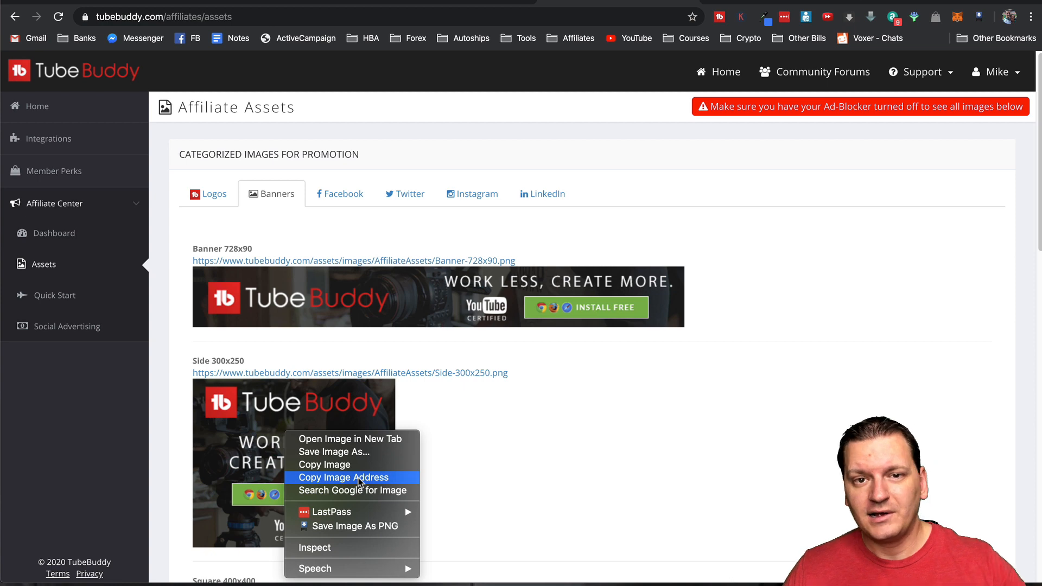
mouse_move(342, 451)
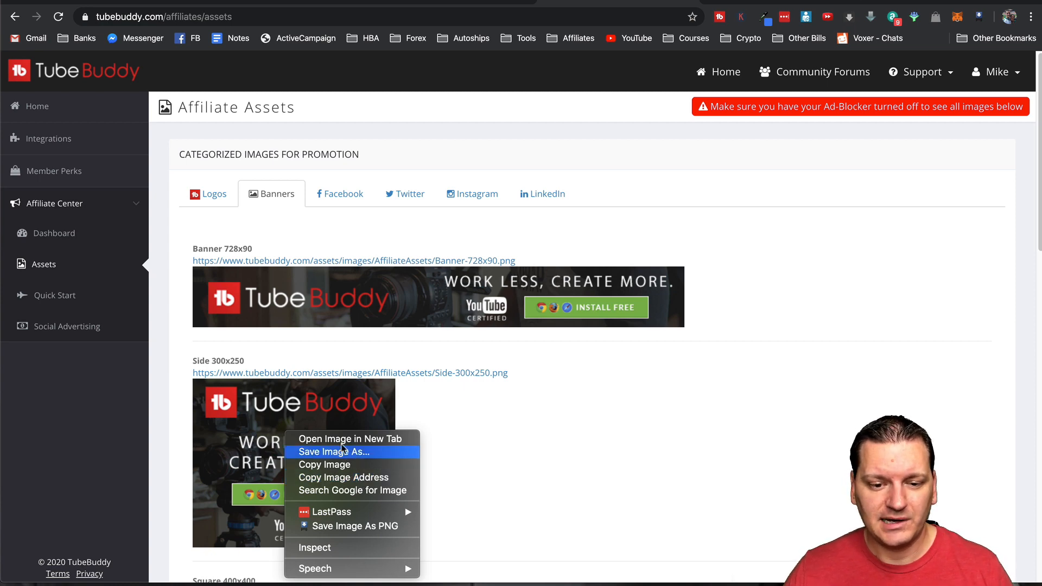
mouse_move(350, 439)
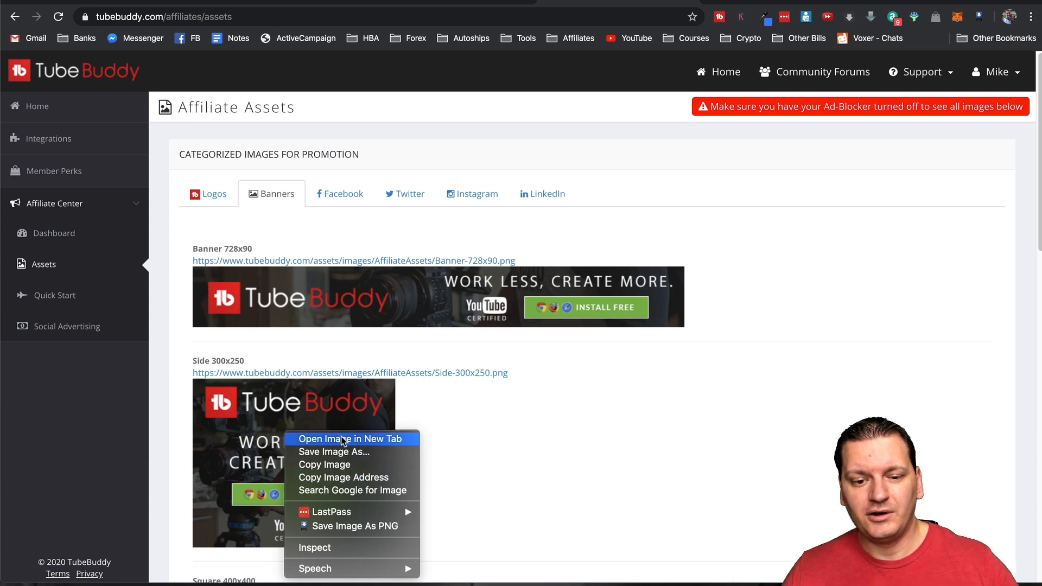
mouse_move(343, 478)
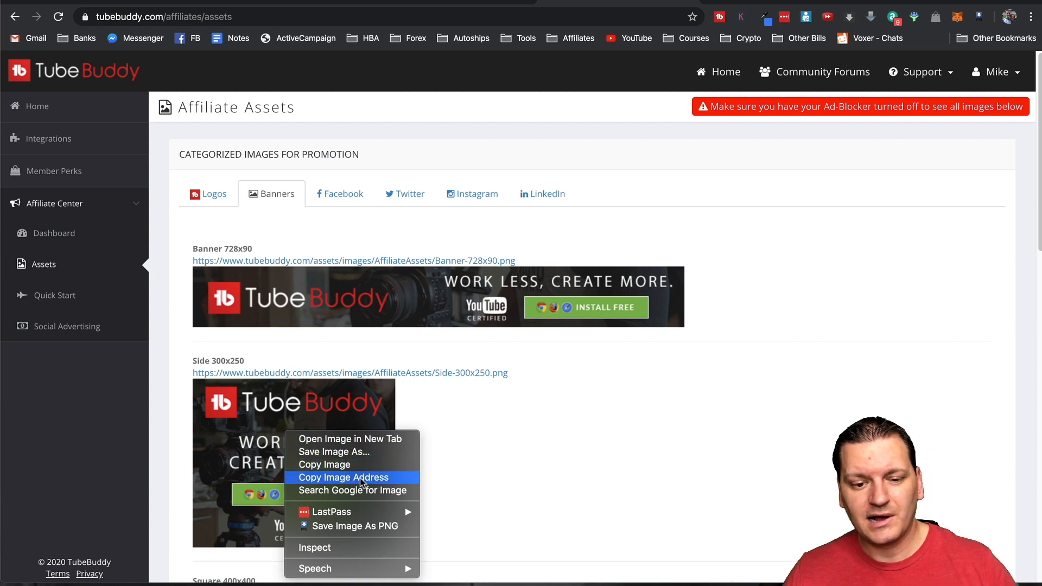
Copy the Side 300x250 banner image's address from the banners page
left_click(343, 477)
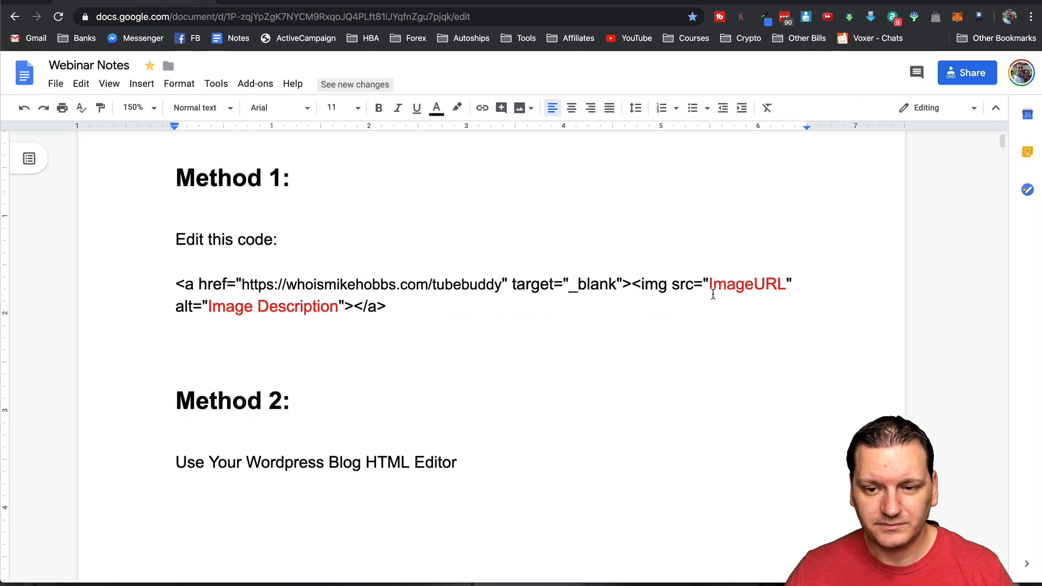
Set the image source to the Side-300x250.png address and the description to Tube Buddy
double_click(747, 283)
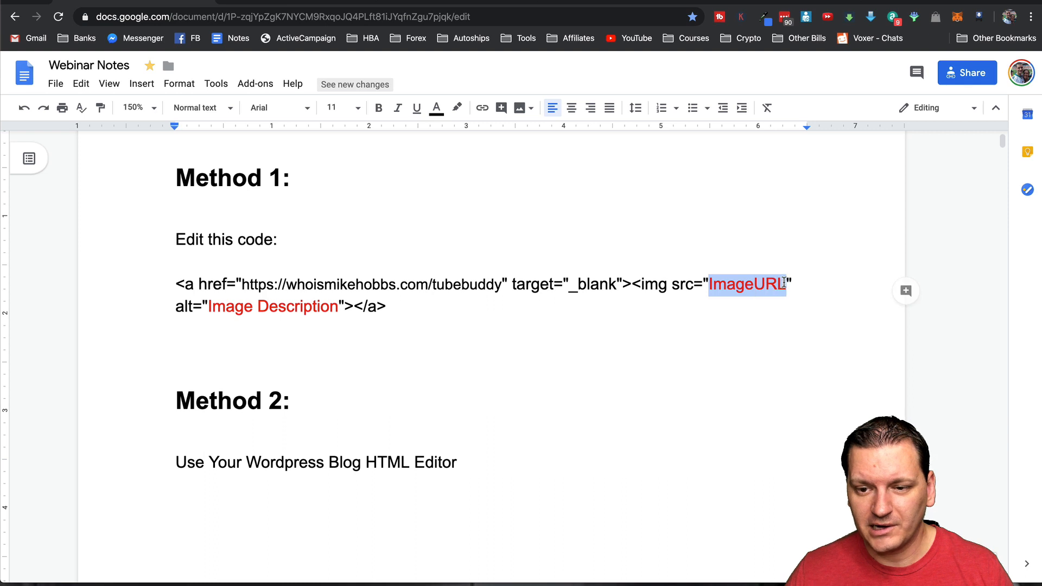
type("https://www.tubebuddy.com/assets/images/AffiliateAssets/Side-300x250.png\"")
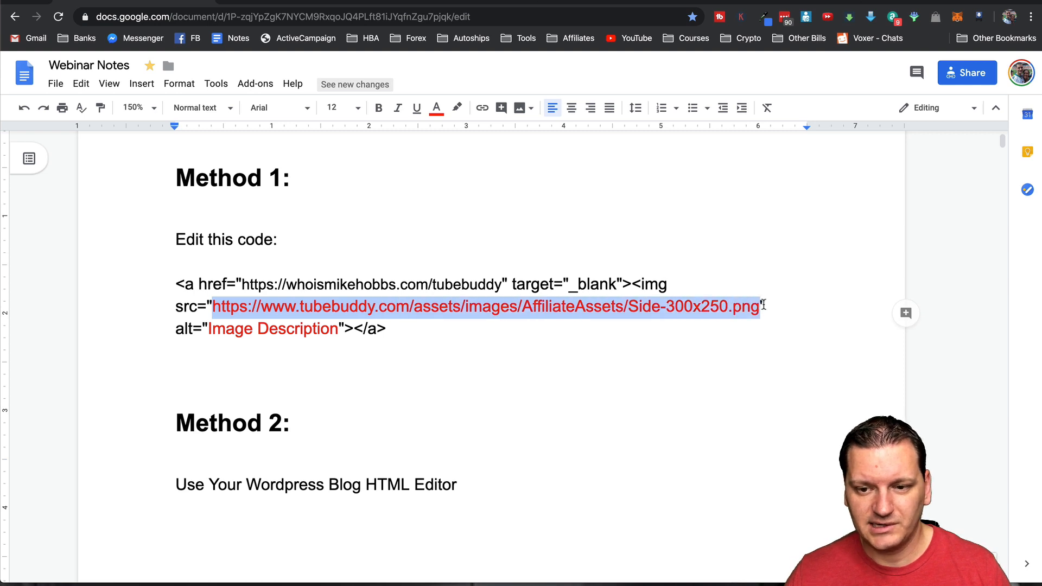
mouse_move(354, 300)
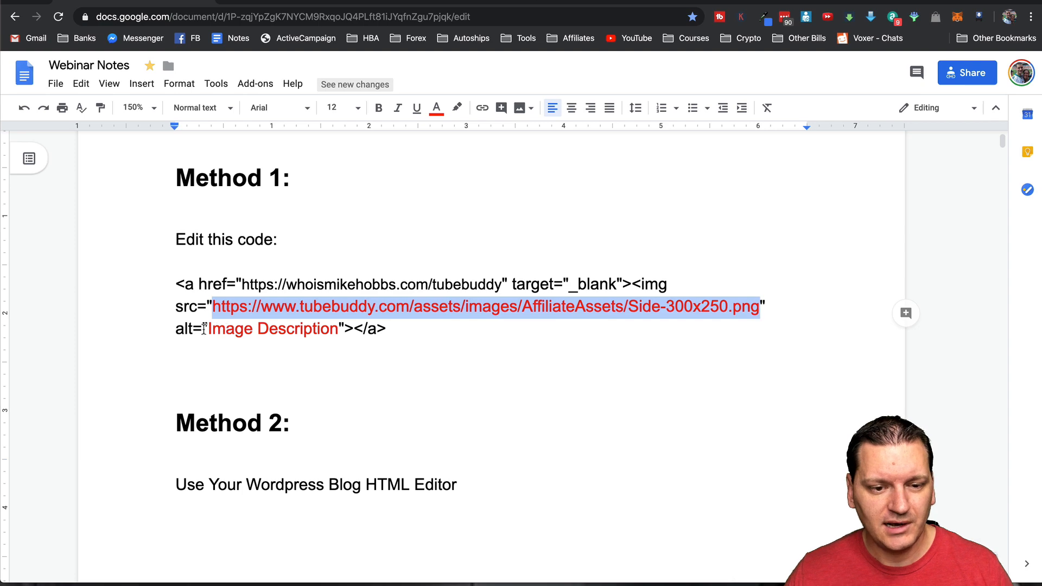
double_click(272, 328)
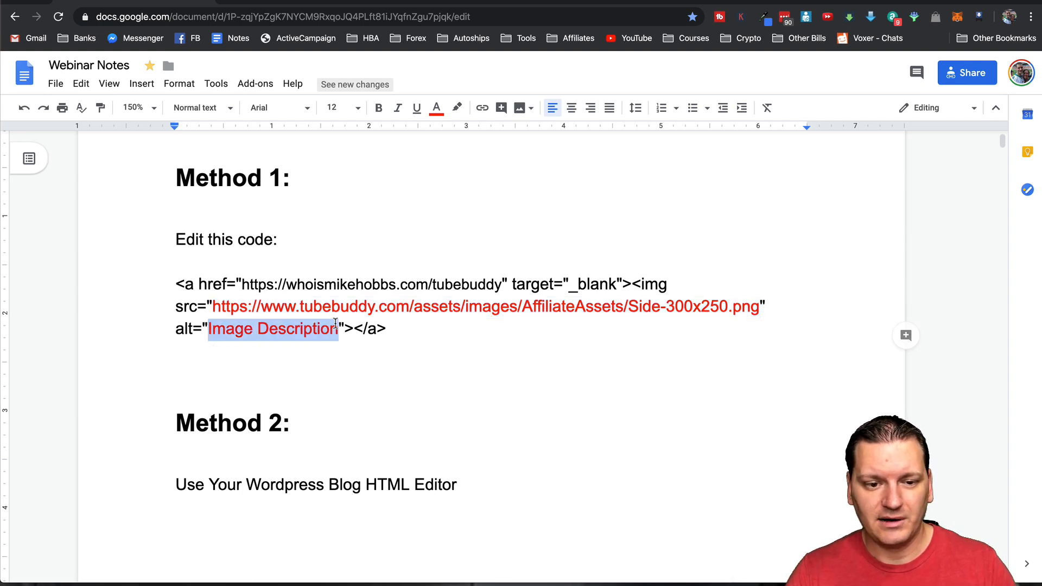
type("Tube Bu\"></a>")
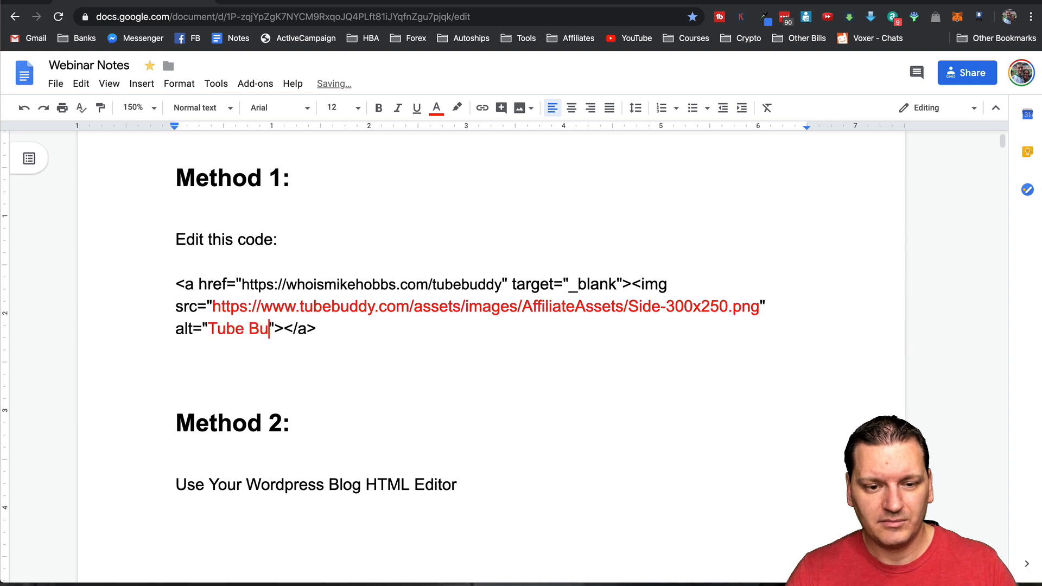
type("ddy")
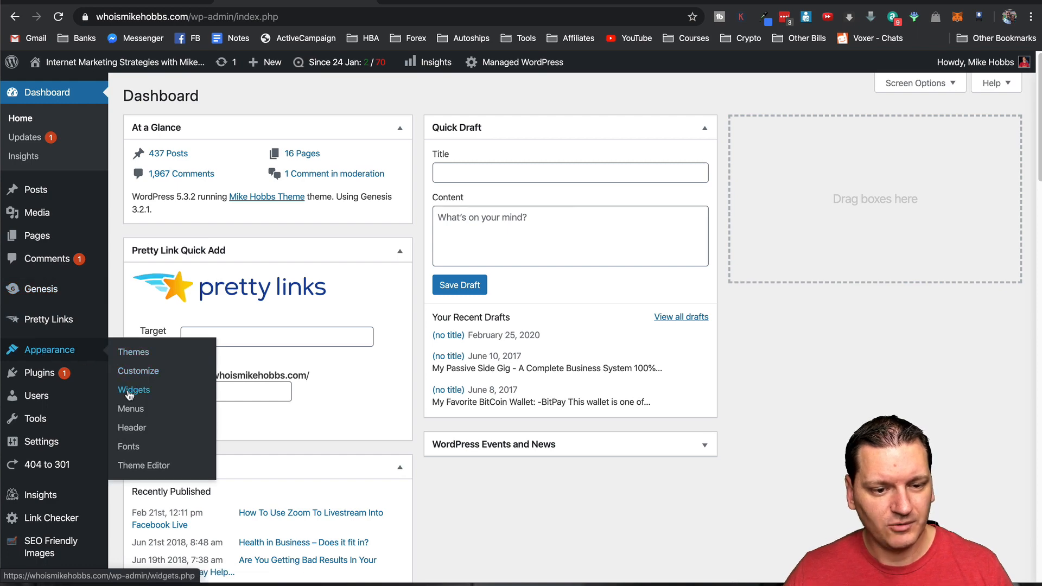
Go to the Widgets page under Appearance
left_click(134, 389)
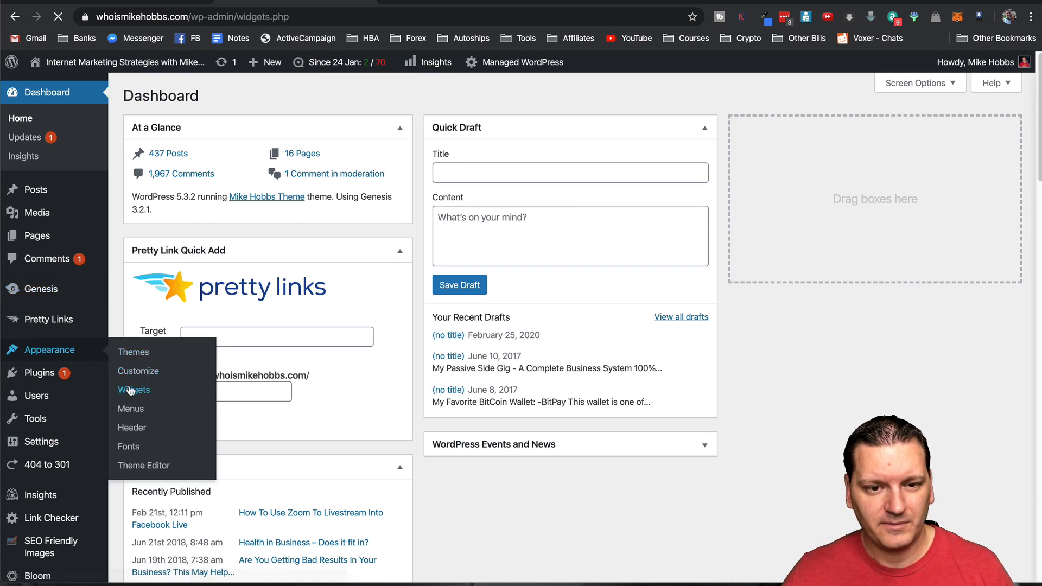
left_click(133, 389)
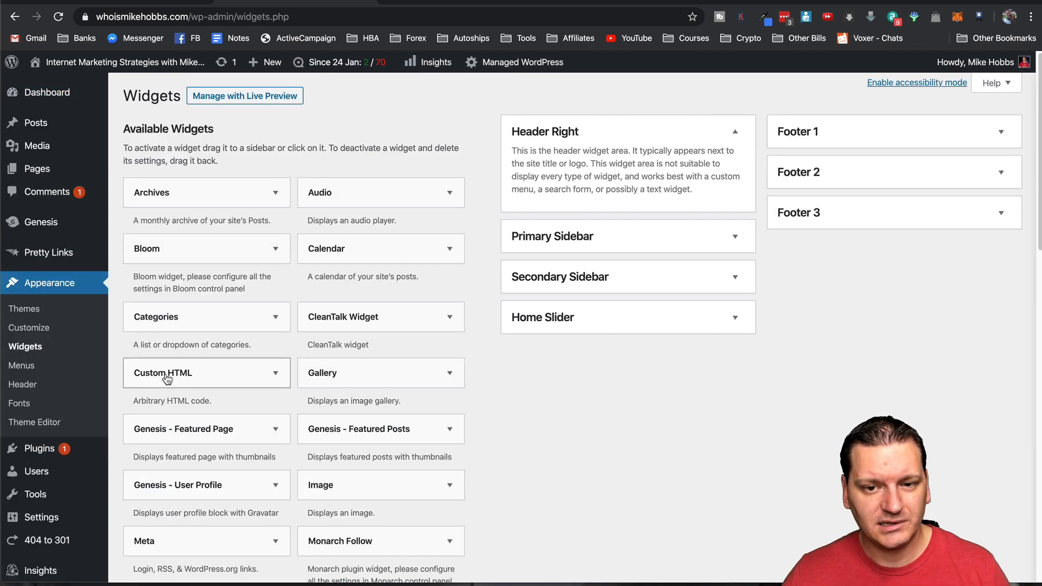
Add a Custom HTML widget with the TubeBuddy banner code to the Primary Sidebar and save
left_click(206, 373)
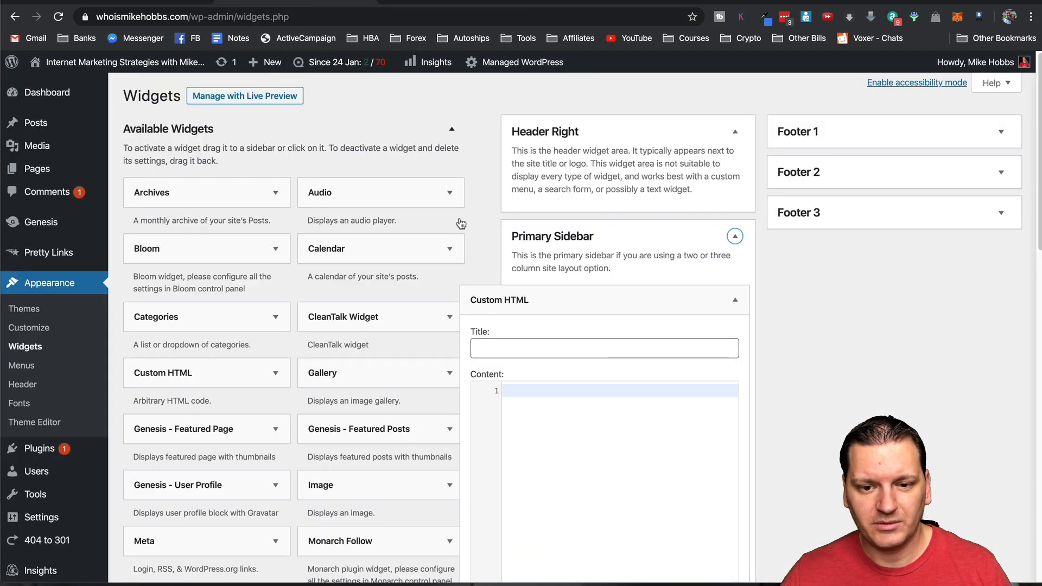
type("<a href=\"https://whoismikehobbs.com/tubebuddy\" target=\"_blank\"><img src=\"https://www.tubebuddy.com/assets/images/AffiliateAssets/Side-300x250.png\" alt=\"Tube Buddy\"></a>")
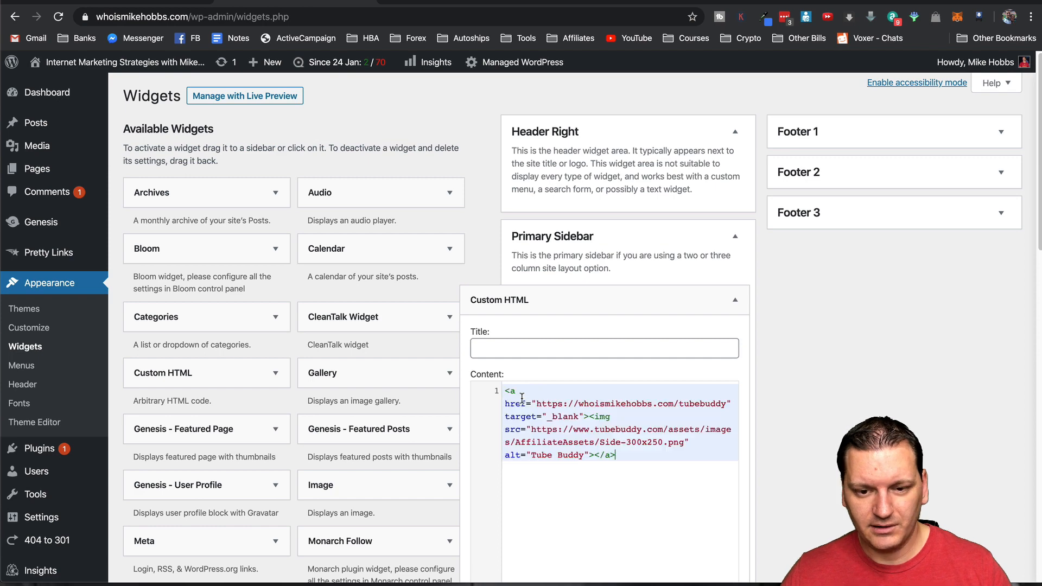
scroll("down", 3)
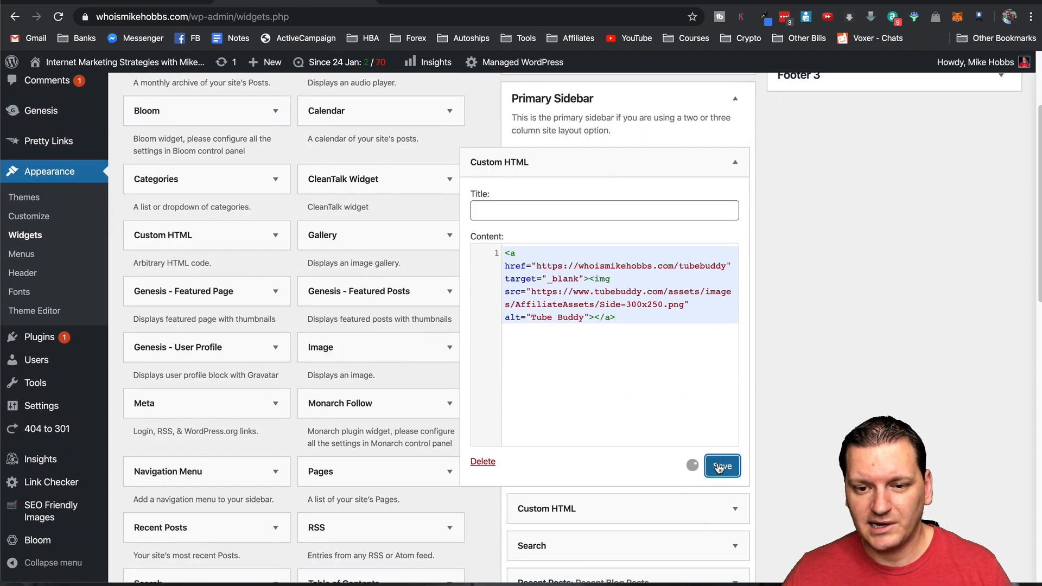
left_click(721, 465)
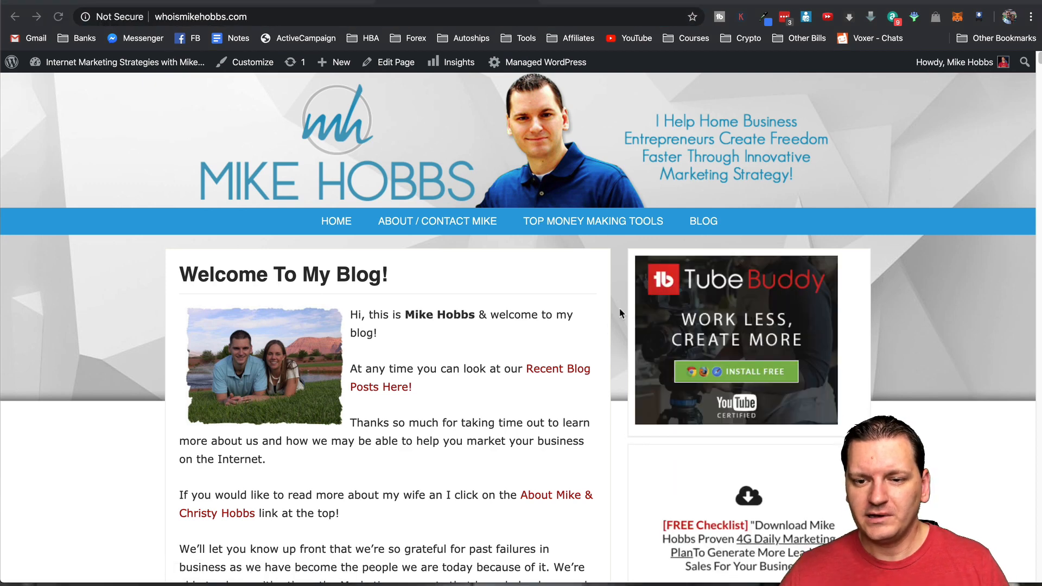
mouse_move(818, 328)
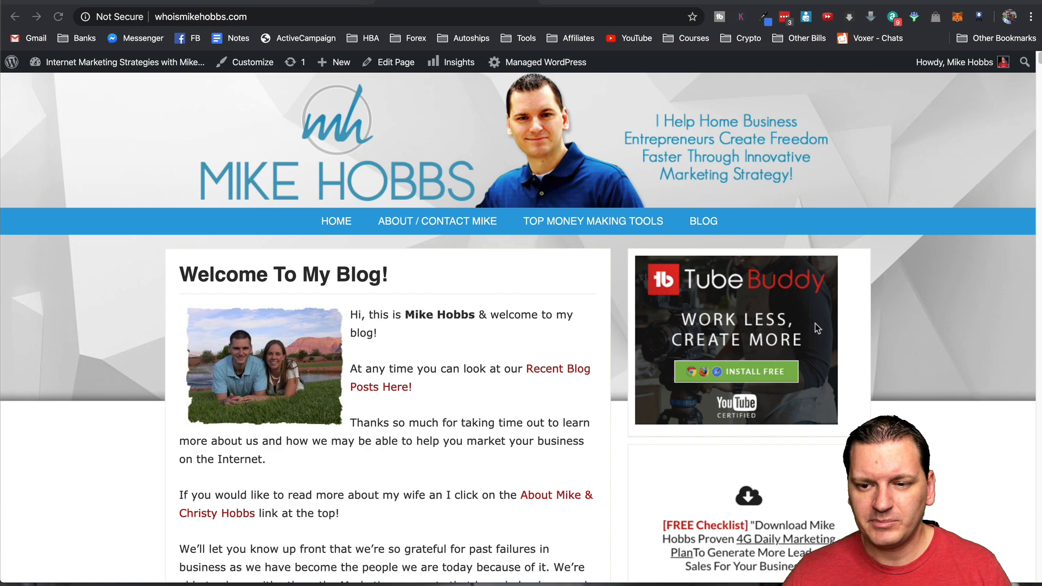
scroll("down", 3)
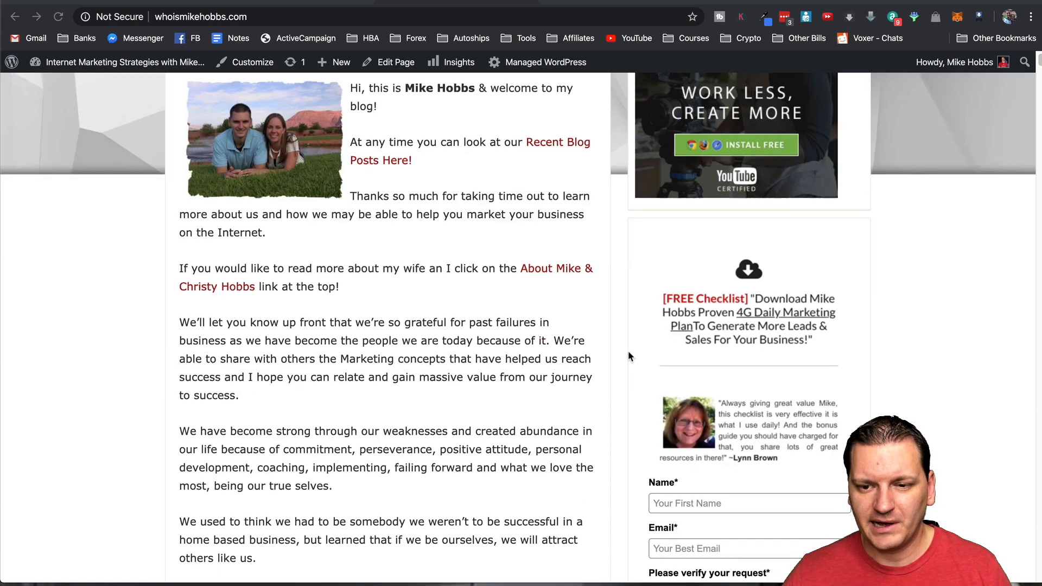
scroll("up", 3)
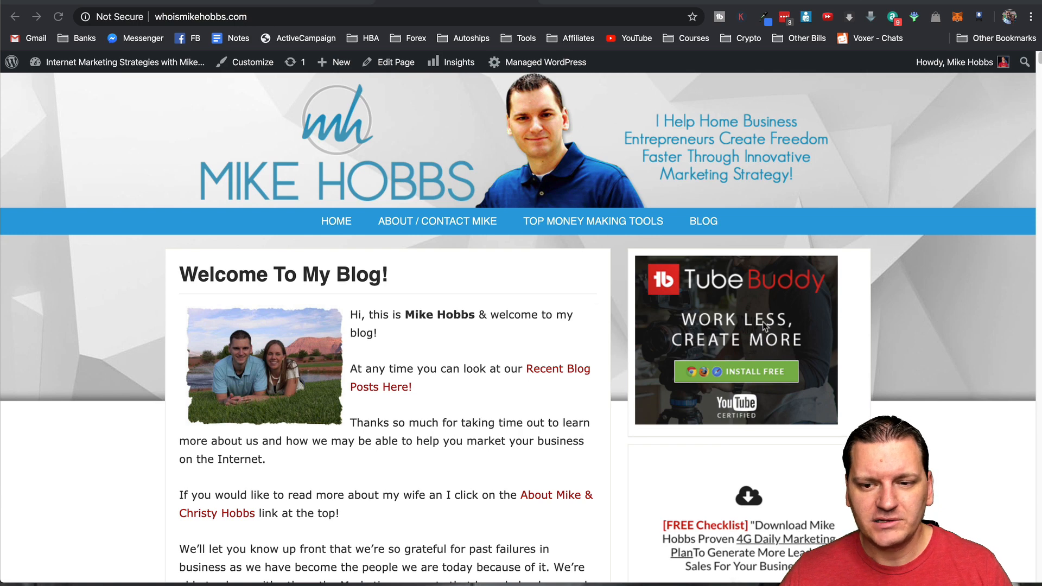
mouse_move(742, 329)
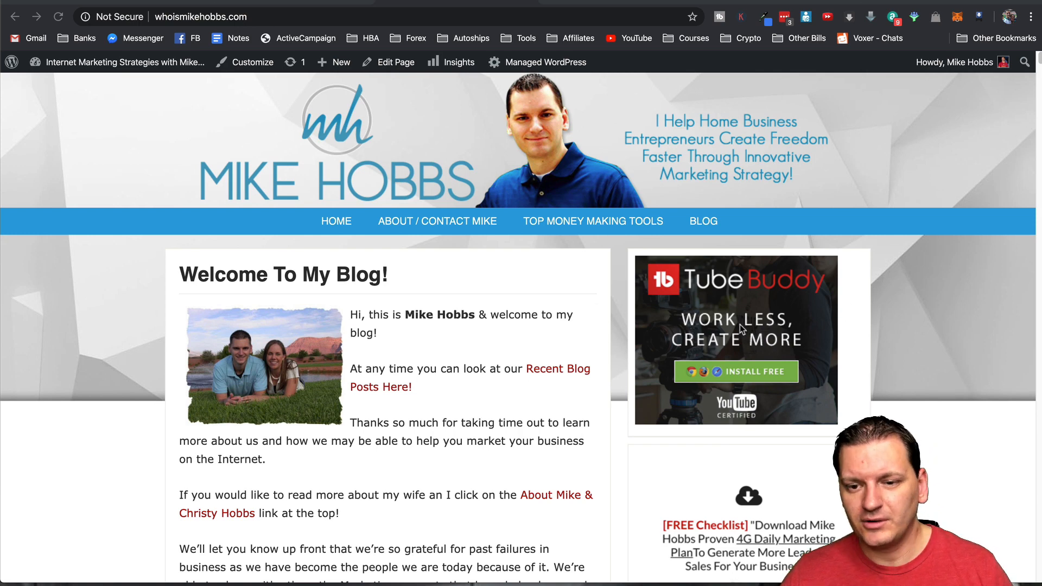
mouse_move(346, 94)
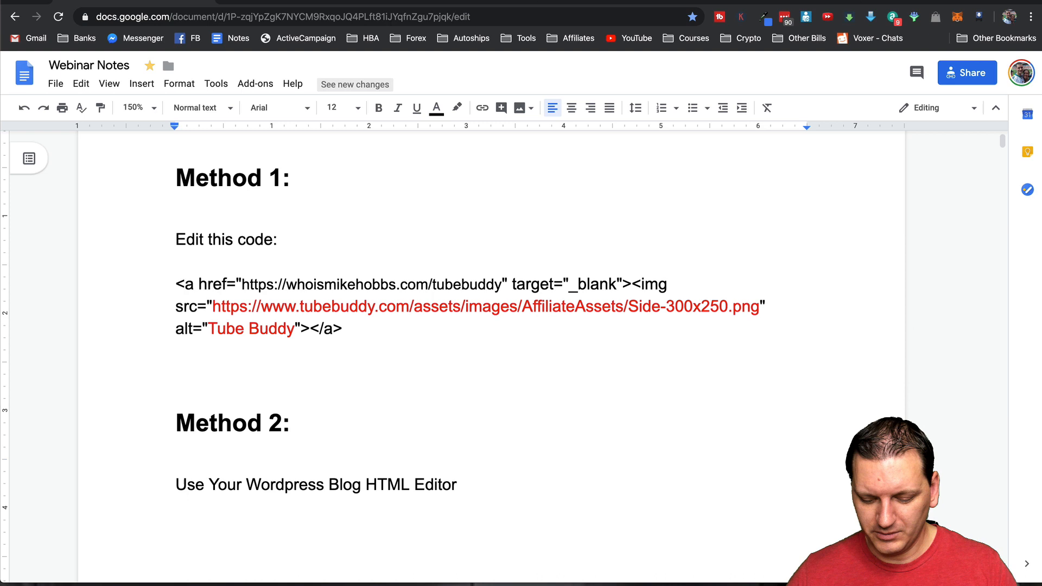
Add <center> before and </center> after the Method 1 banner code
type("<cen")
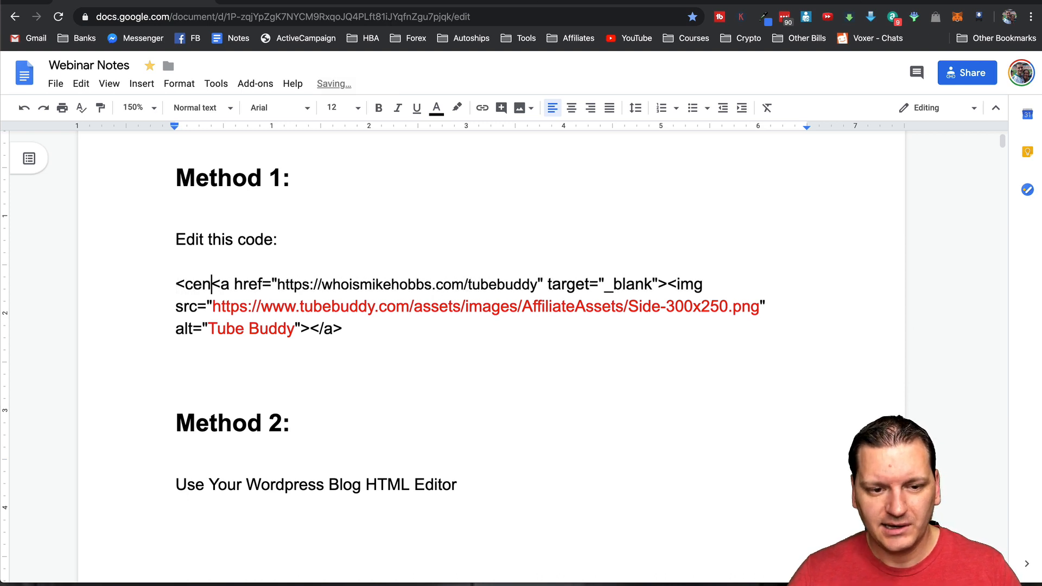
type("ter>")
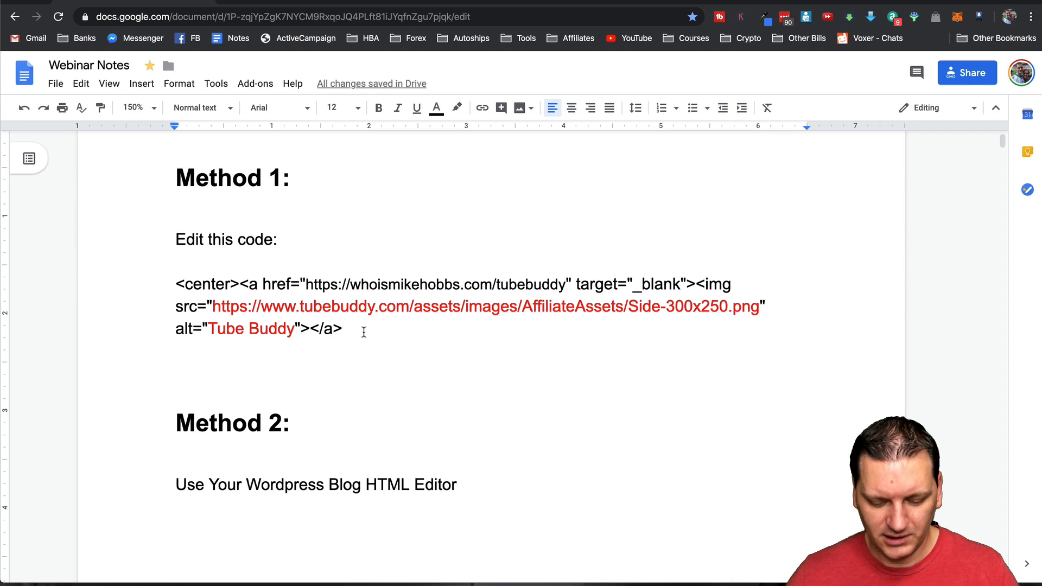
type("/")
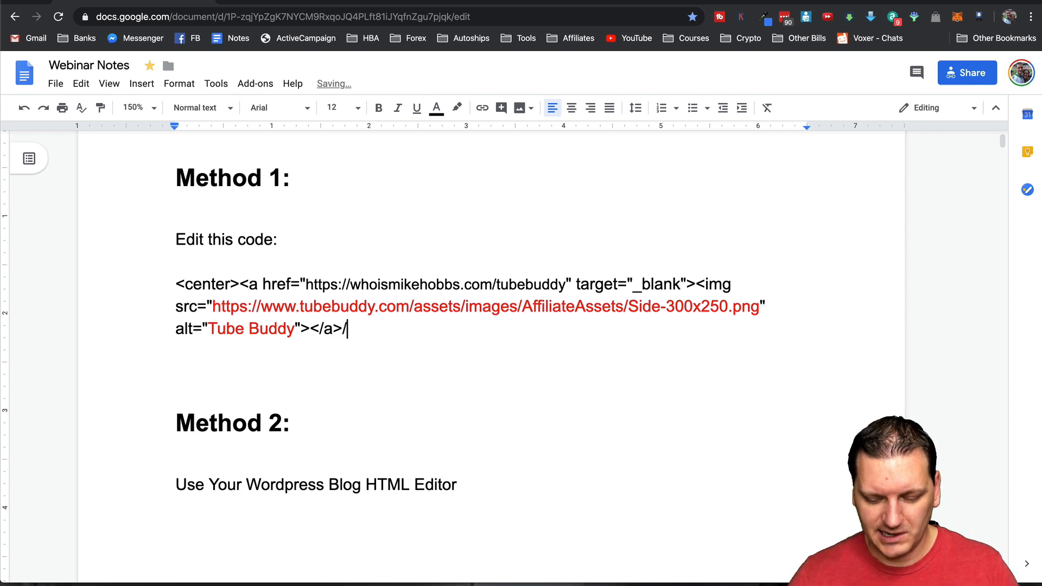
type("<")
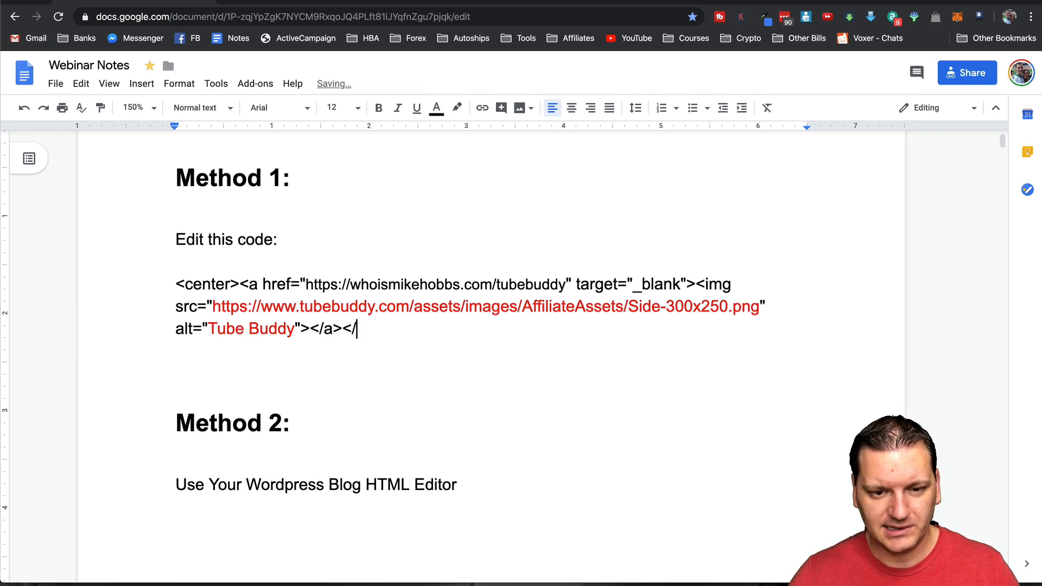
type("center>")
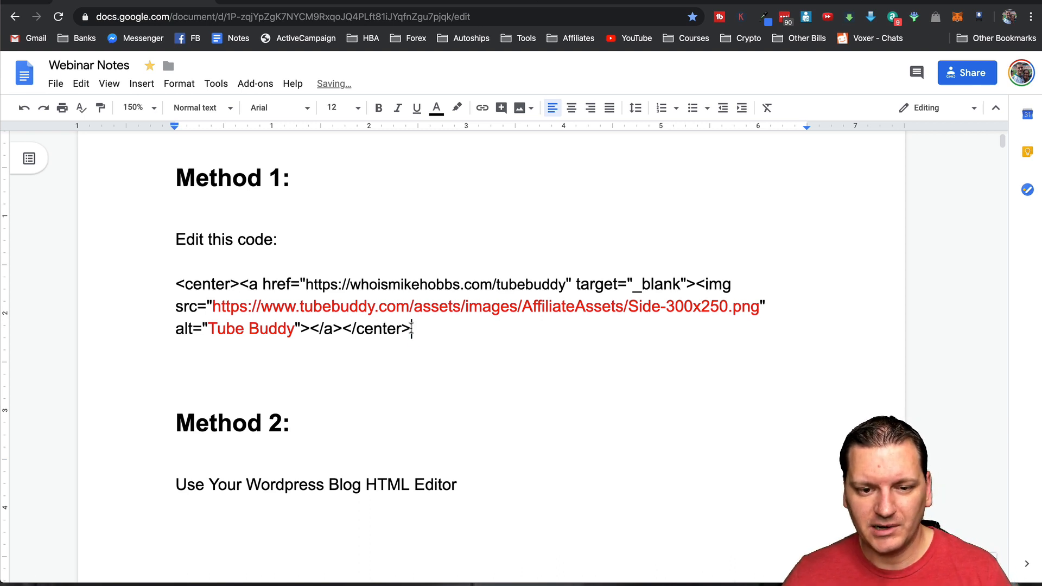
double_click(376, 328)
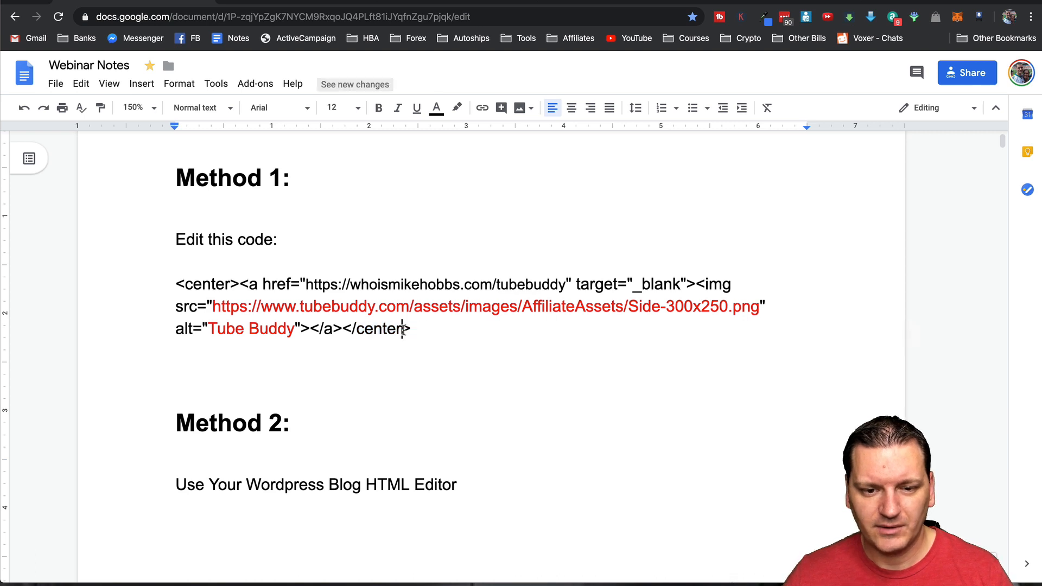
double_click(376, 327)
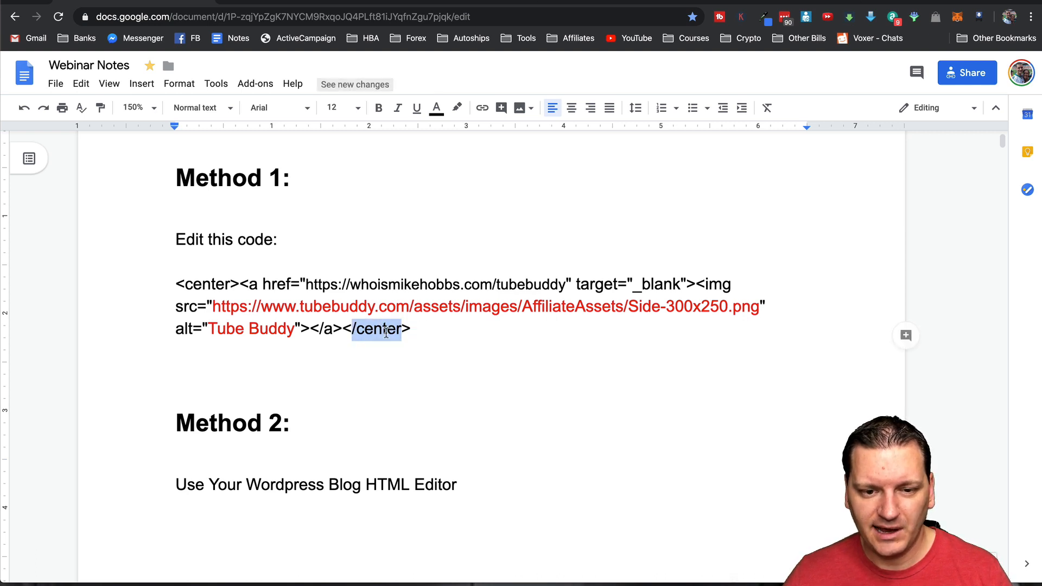
Select the whole center-wrapped banner code for copying
left_click(178, 285)
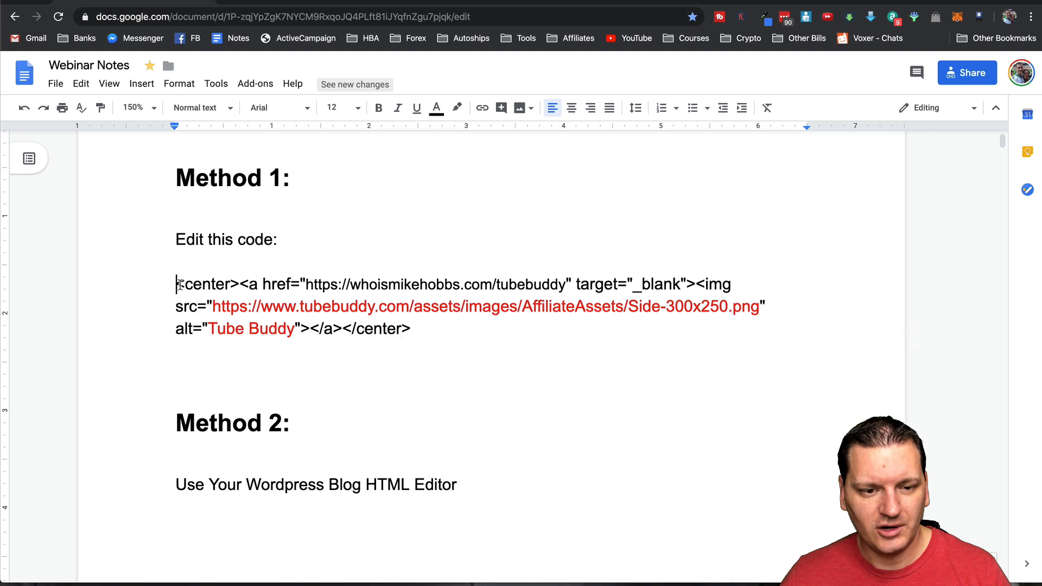
double_click(207, 284)
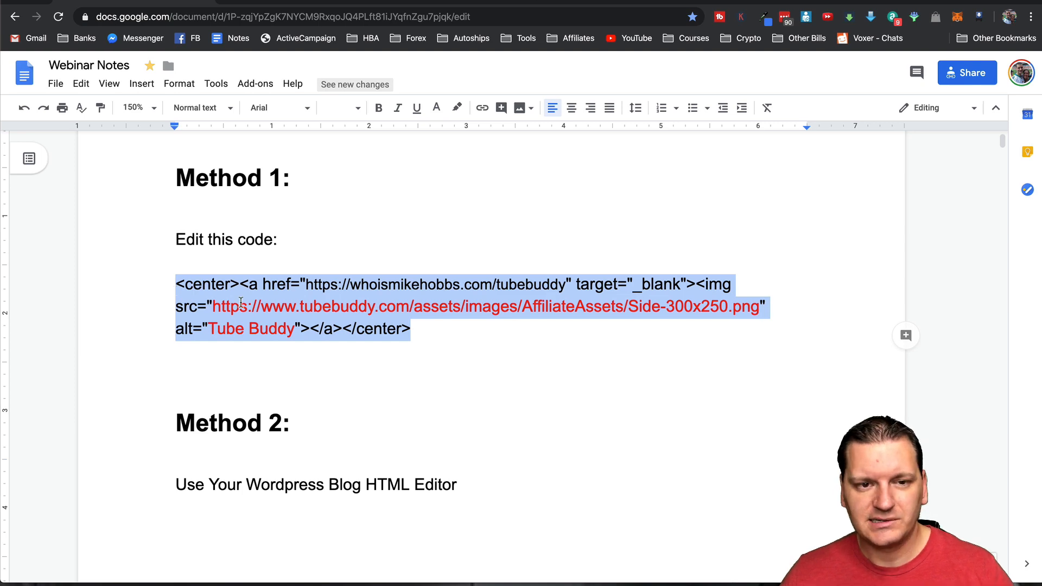
mouse_move(352, 3)
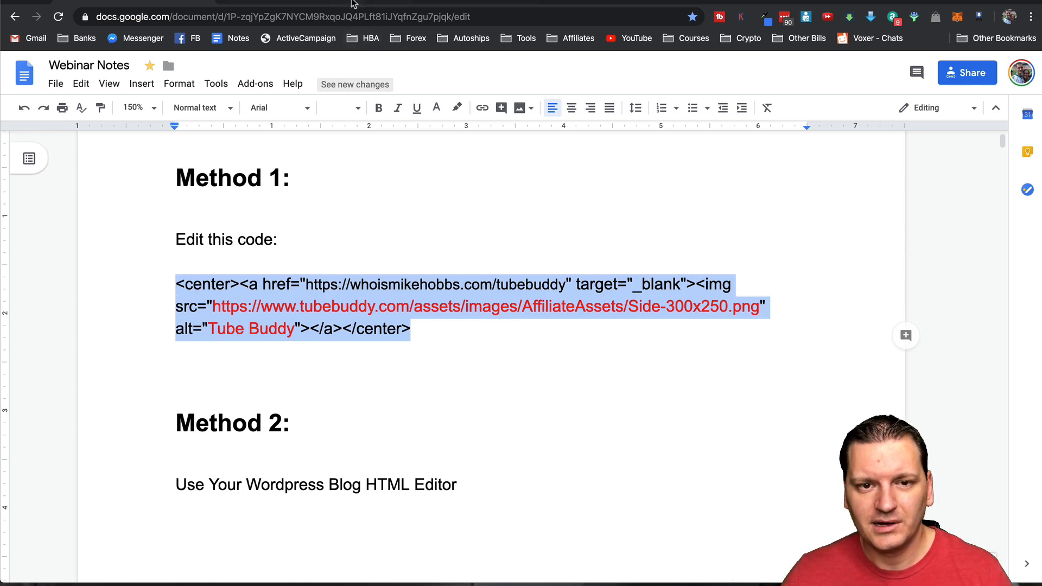
Wrap the sidebar widget's banner code in <center></center> and save it
left_click(266, 16)
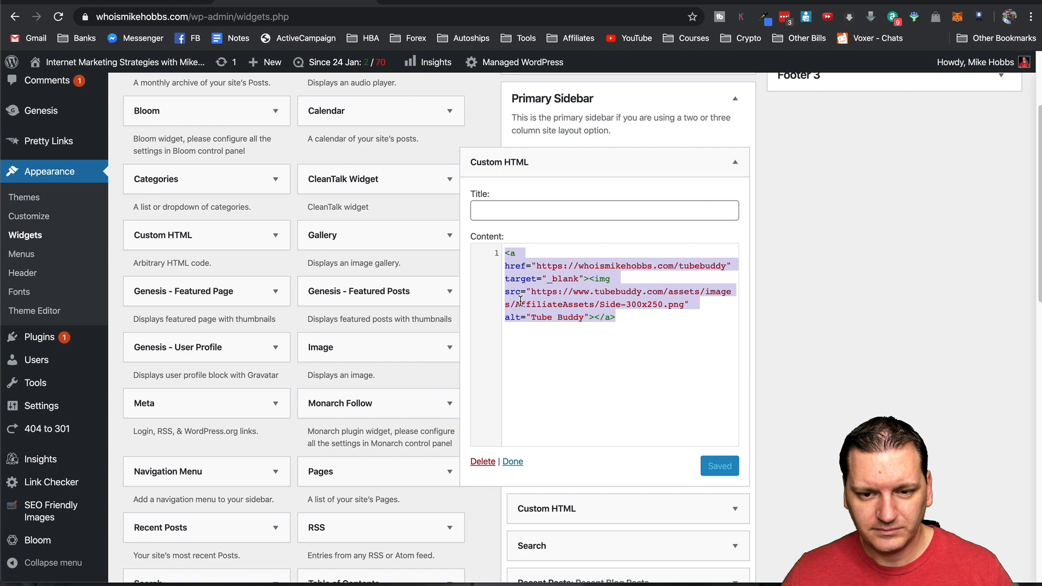
type("<center></center>")
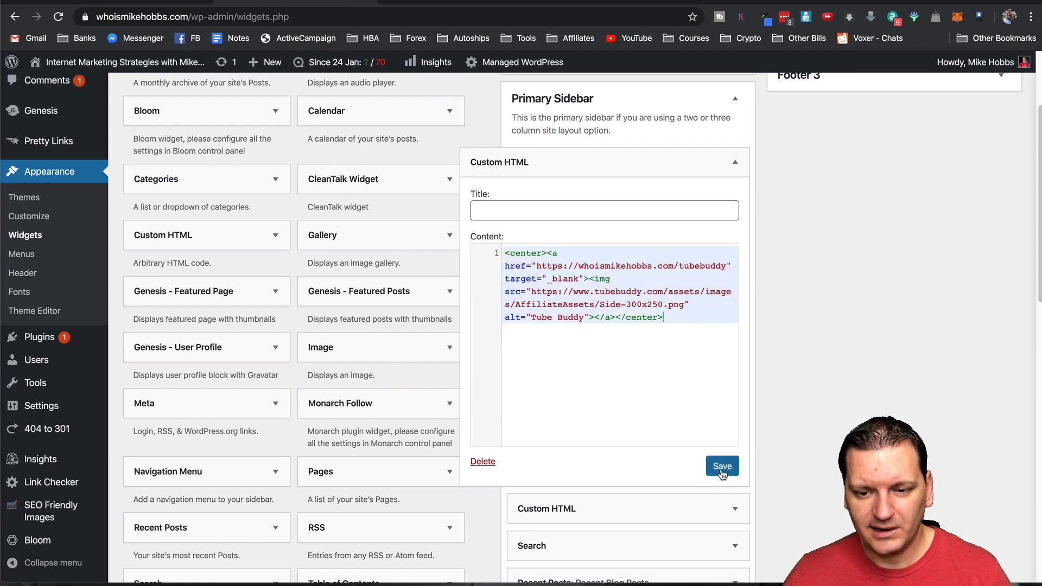
left_click(721, 466)
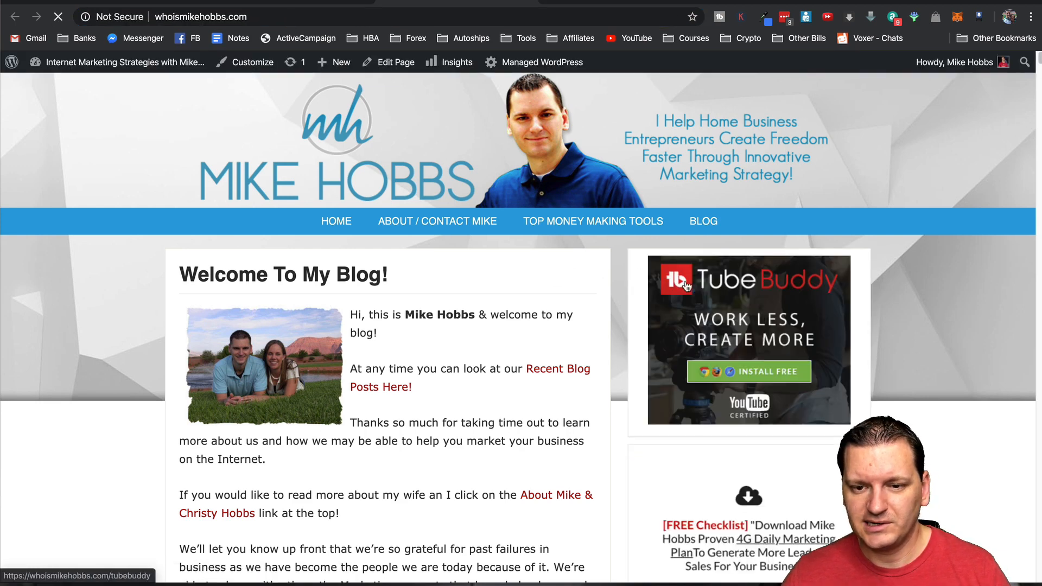
mouse_move(791, 279)
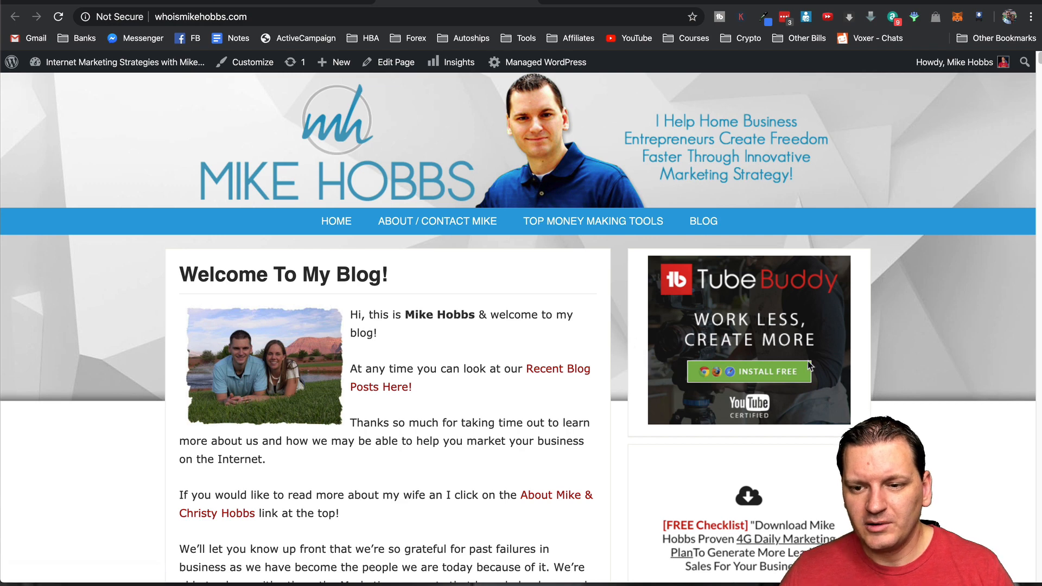
mouse_move(625, 291)
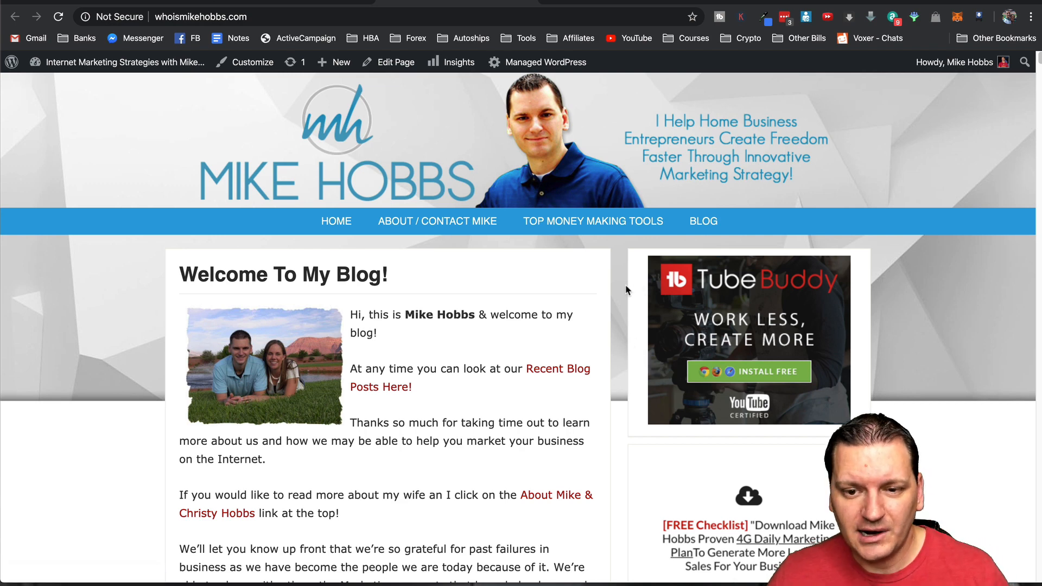
mouse_move(710, 306)
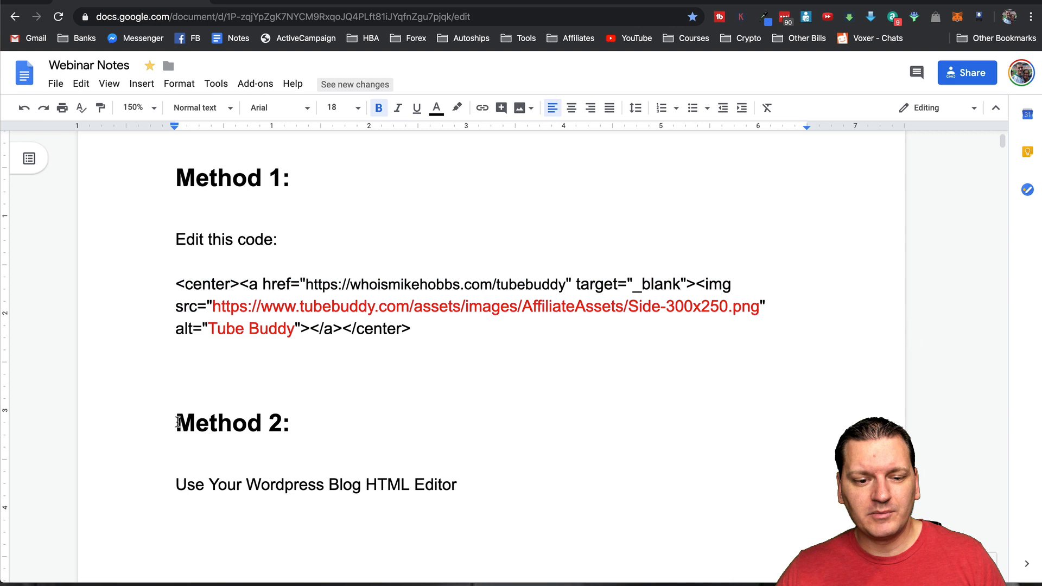
Select the Method 2 'Use Your Wordpress Blog HTML Editor' line before switching to TubeBuddy
left_click(458, 484)
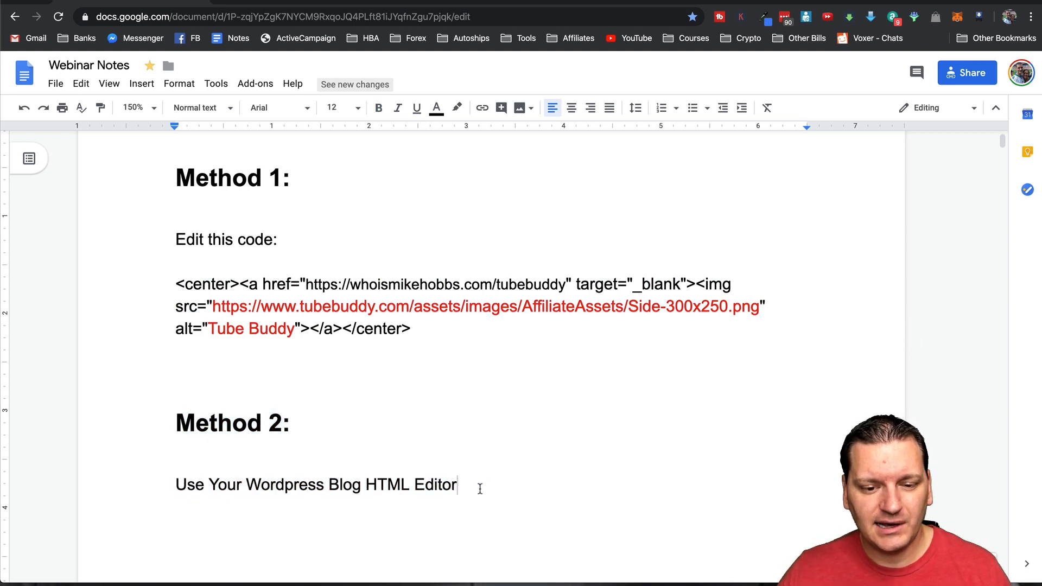
triple_click(316, 484)
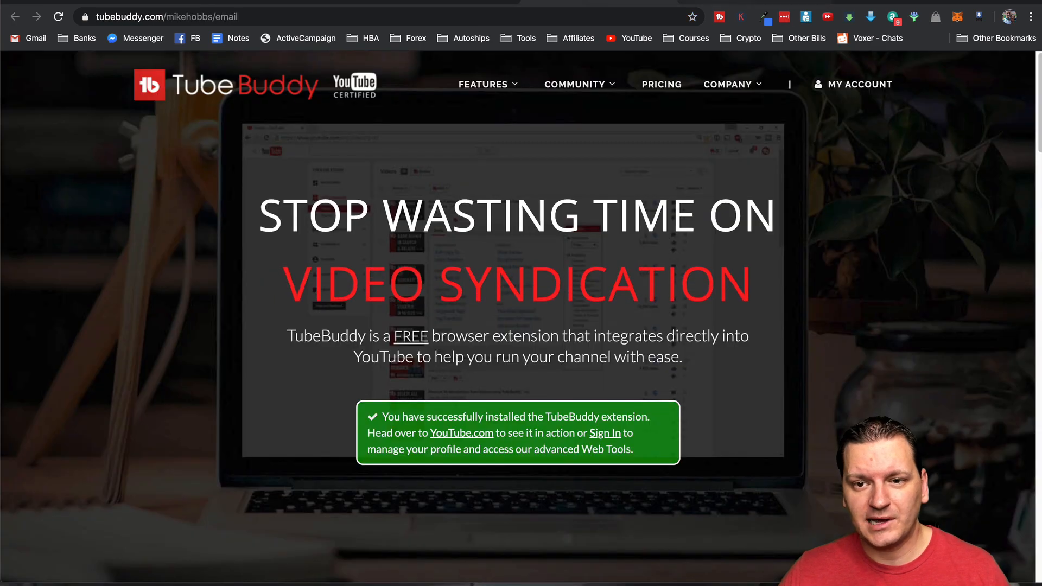
Save the Side 300x250 banner PNG to the Desktop, overwriting the existing copy
right_click(292, 458)
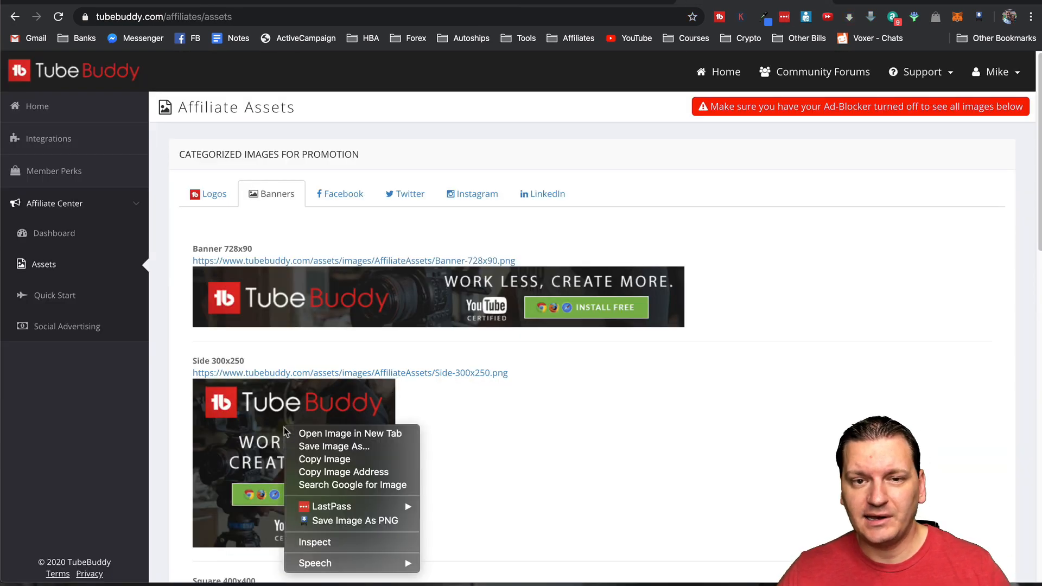
mouse_move(341, 446)
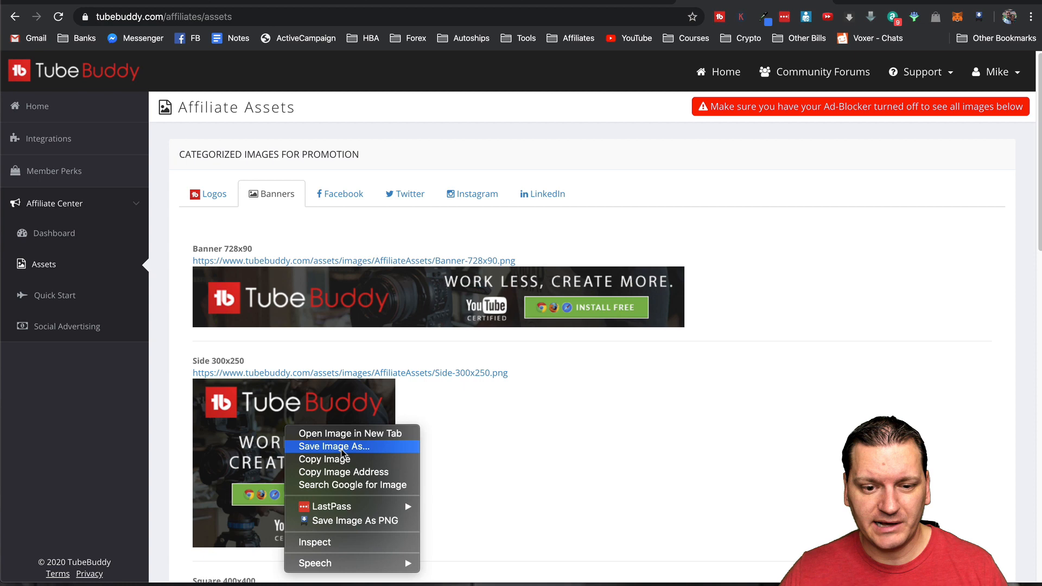
left_click(335, 446)
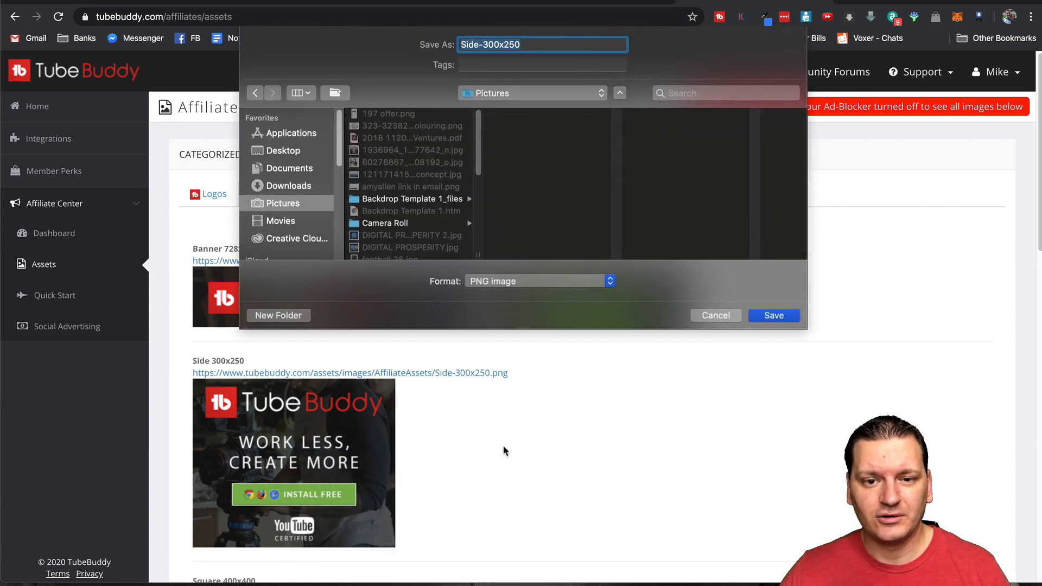
mouse_move(271, 159)
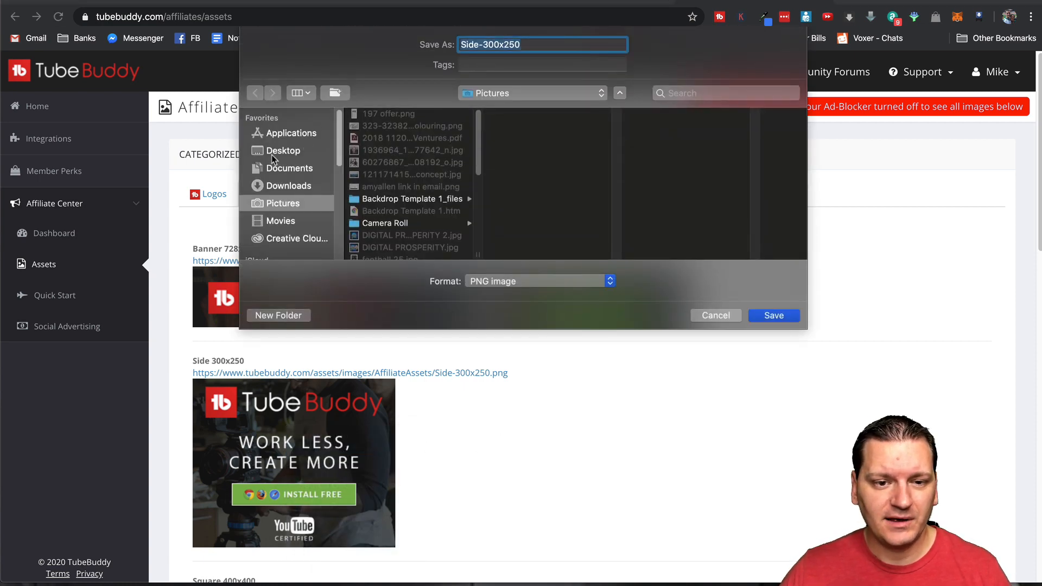
mouse_move(288, 206)
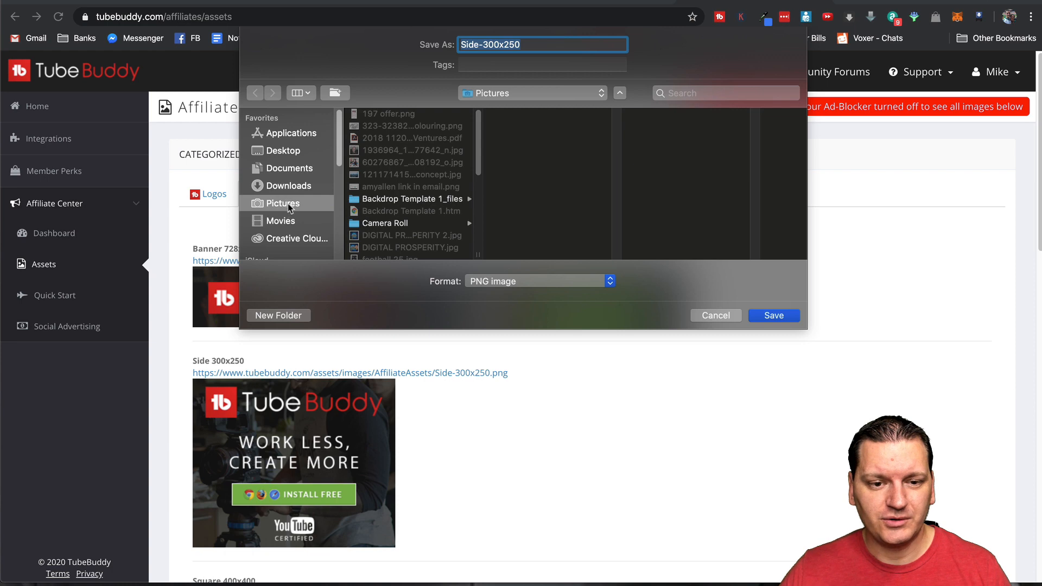
mouse_move(283, 158)
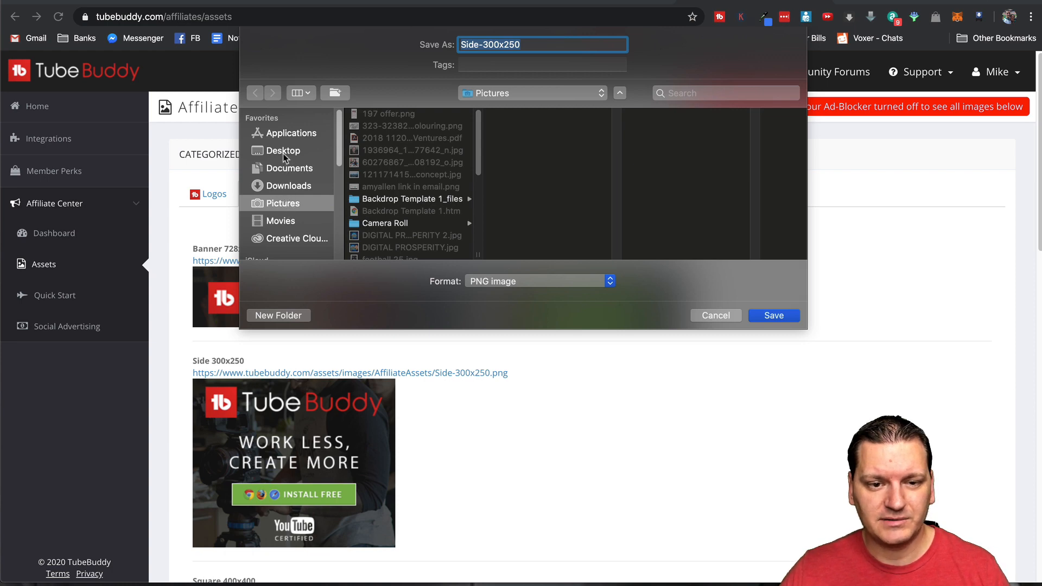
left_click(772, 314)
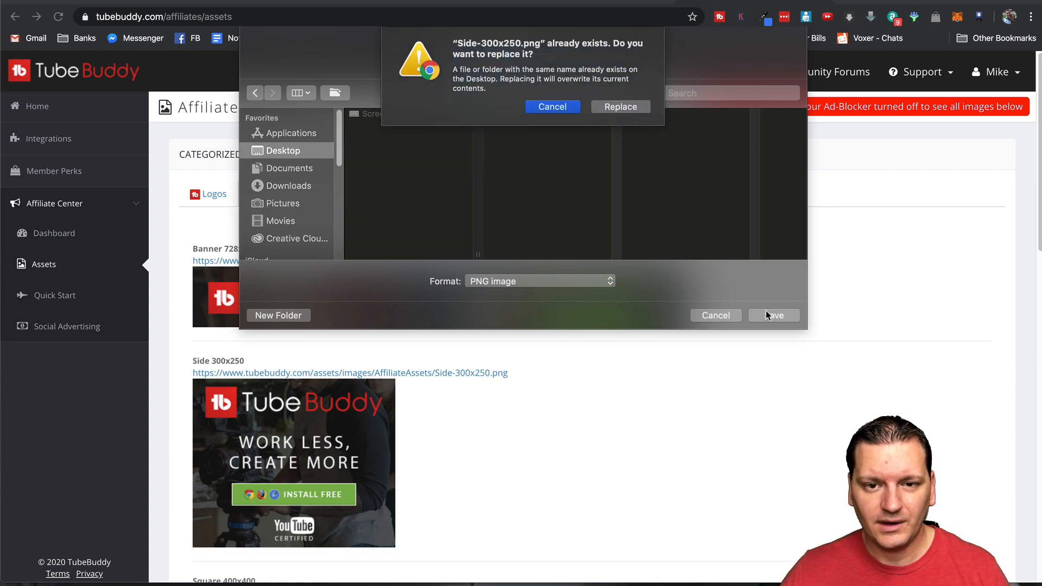
mouse_move(619, 107)
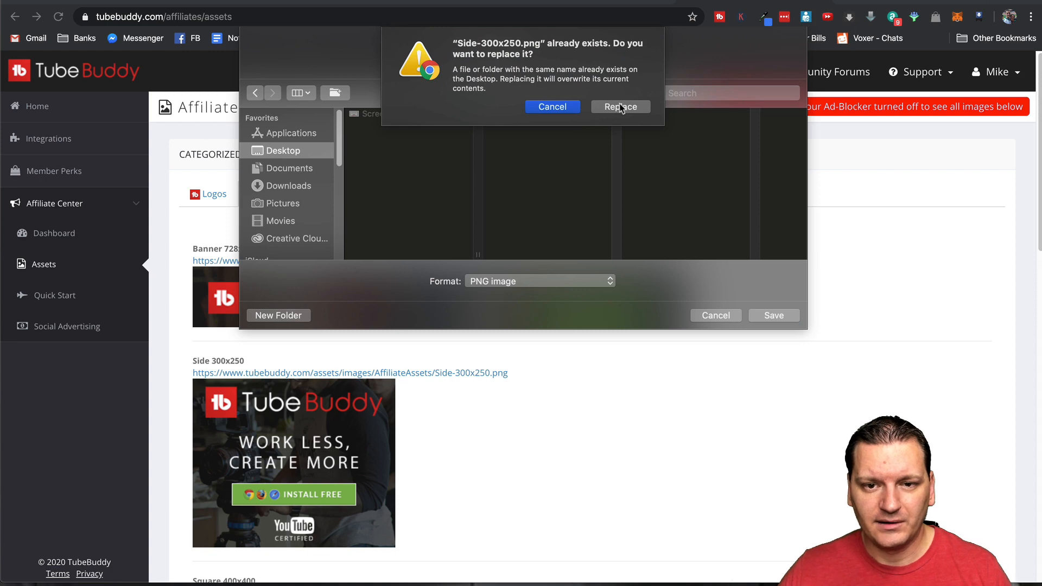
left_click(619, 107)
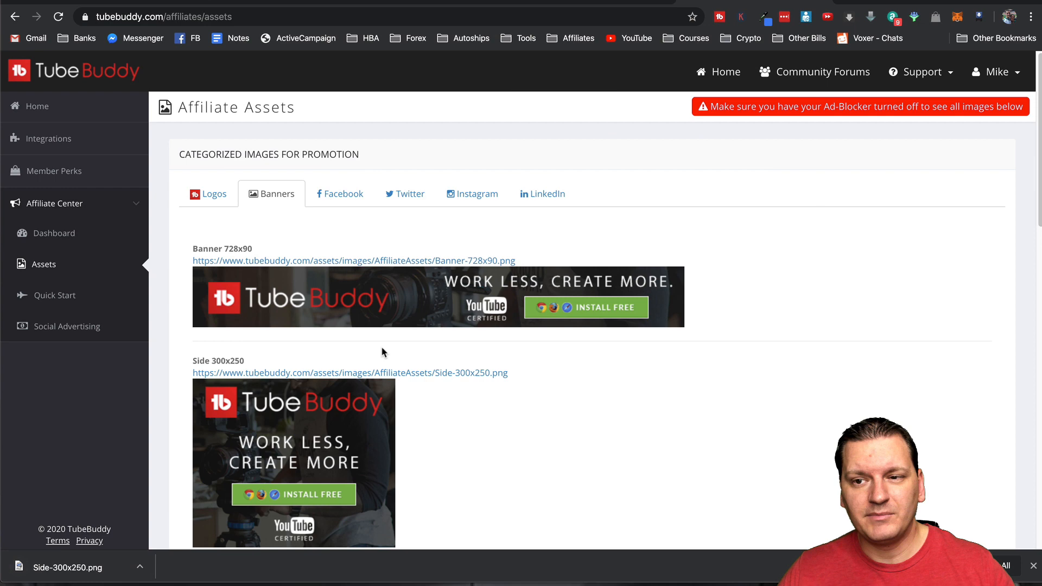
mouse_move(472, 258)
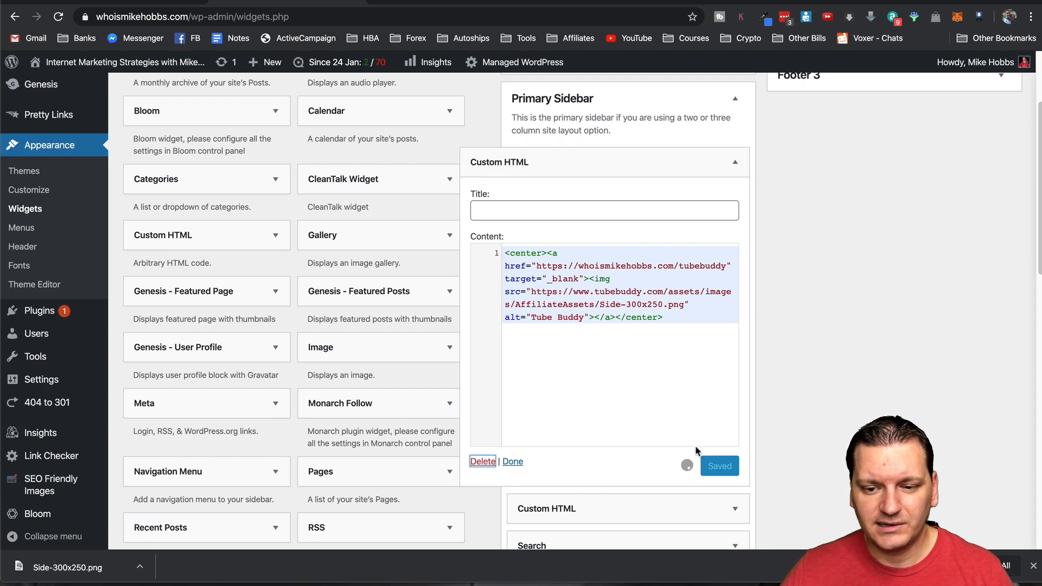
Finish the Custom HTML widget and start a new post via Posts > Add New
left_click(512, 462)
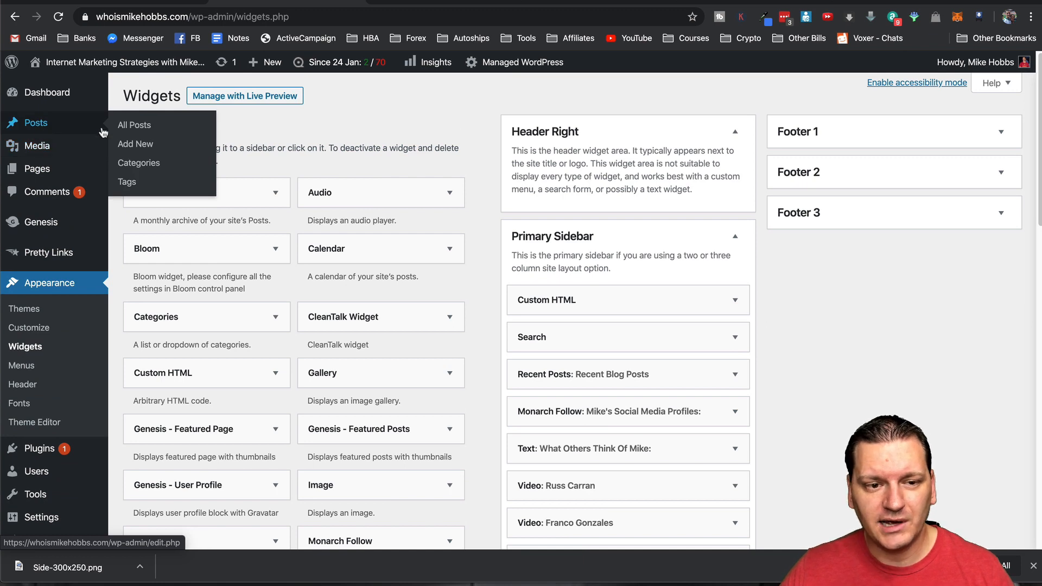
left_click(134, 143)
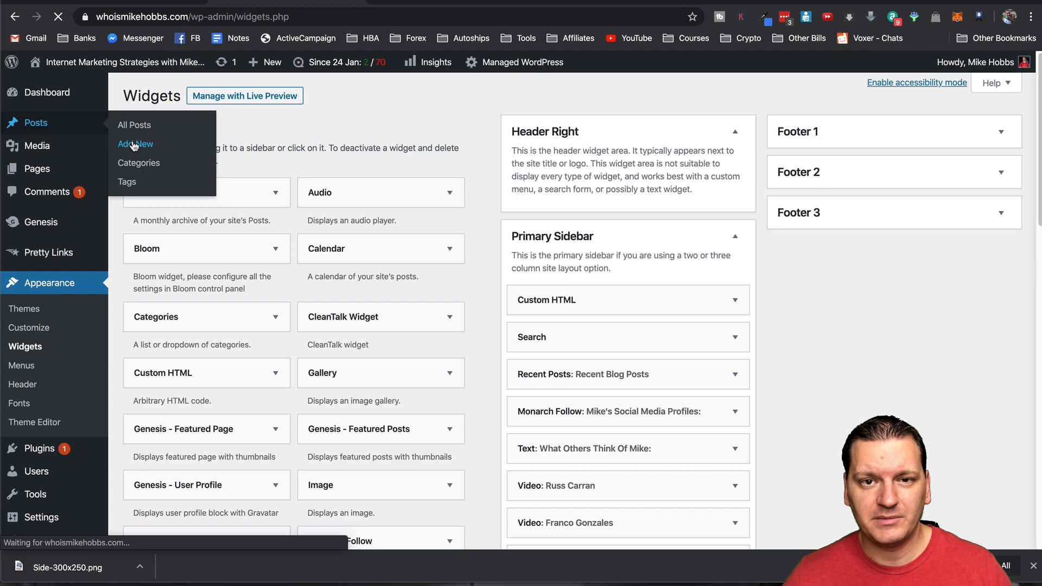
left_click(134, 143)
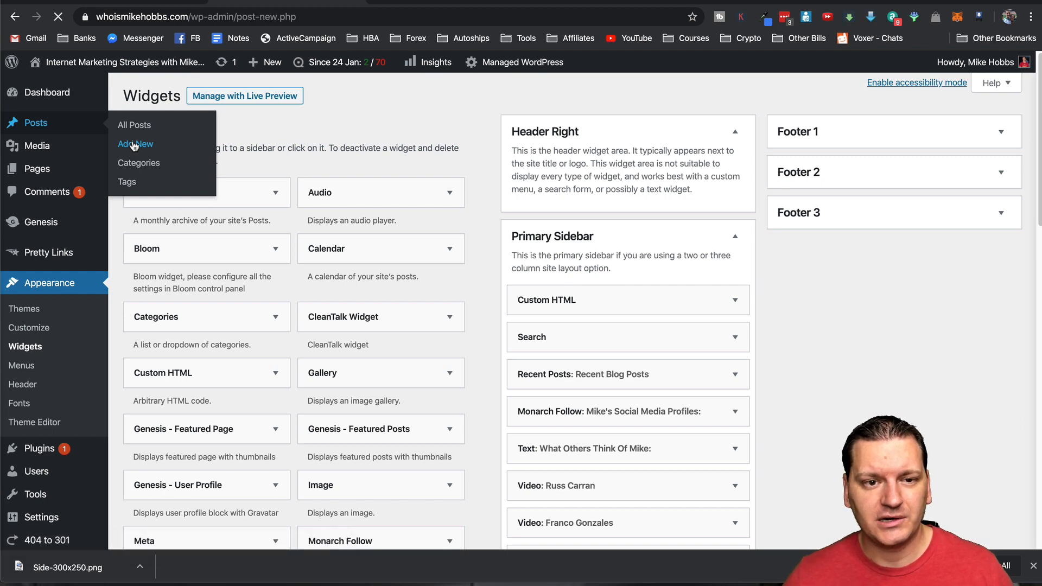
mouse_move(392, 140)
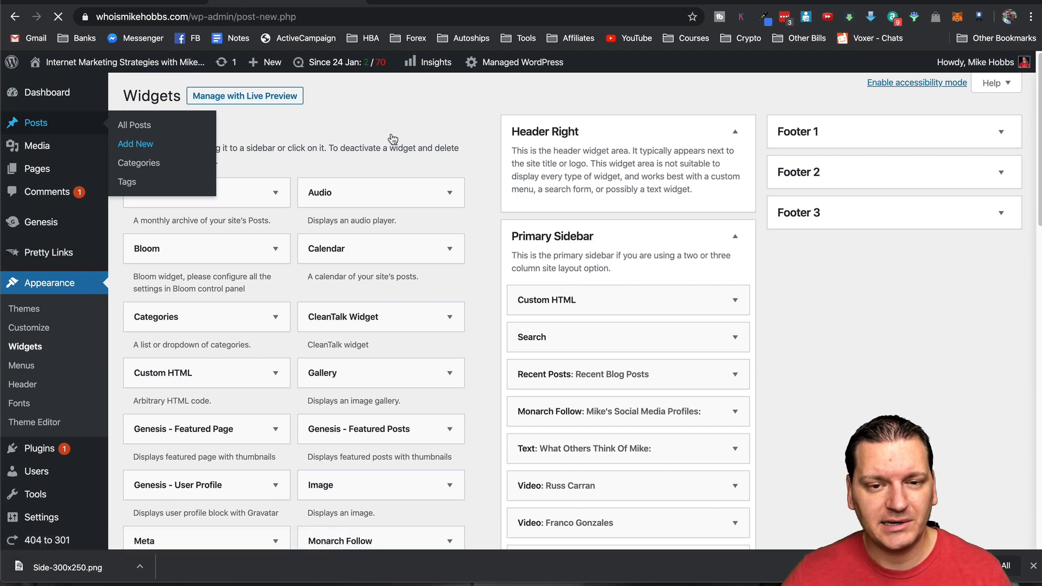
left_click(135, 144)
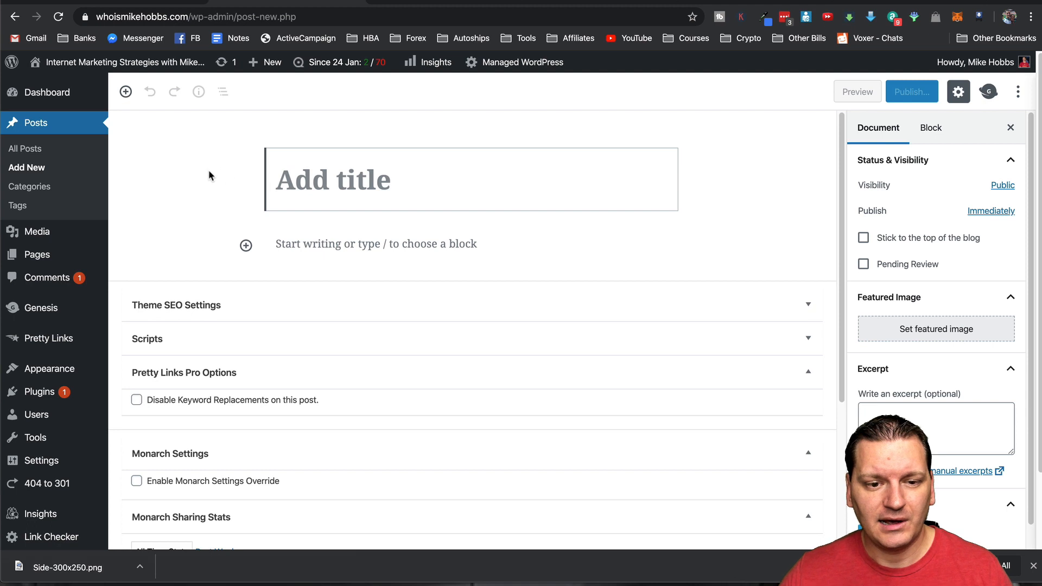
mouse_move(713, 198)
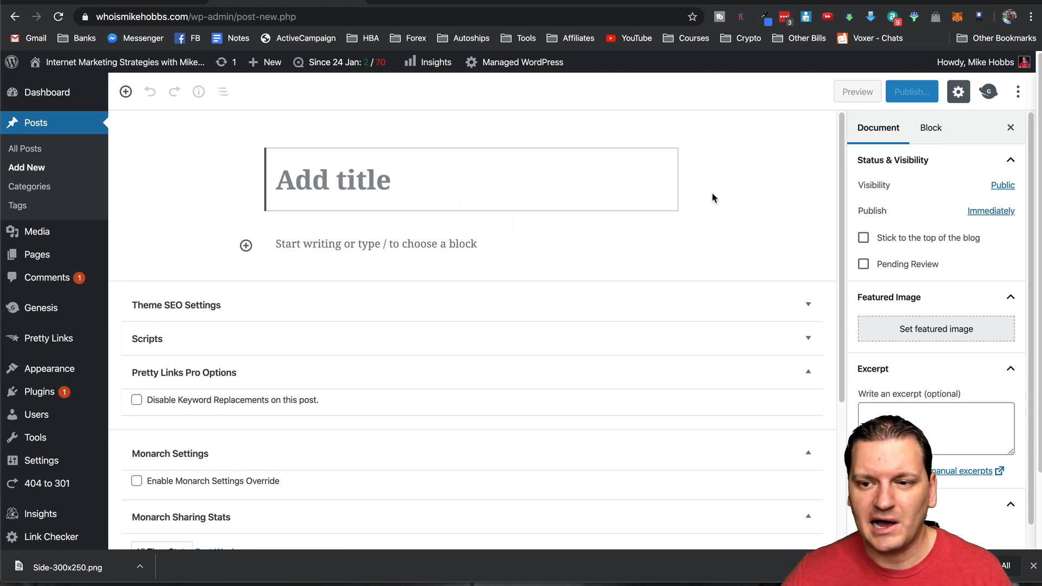
mouse_move(244, 244)
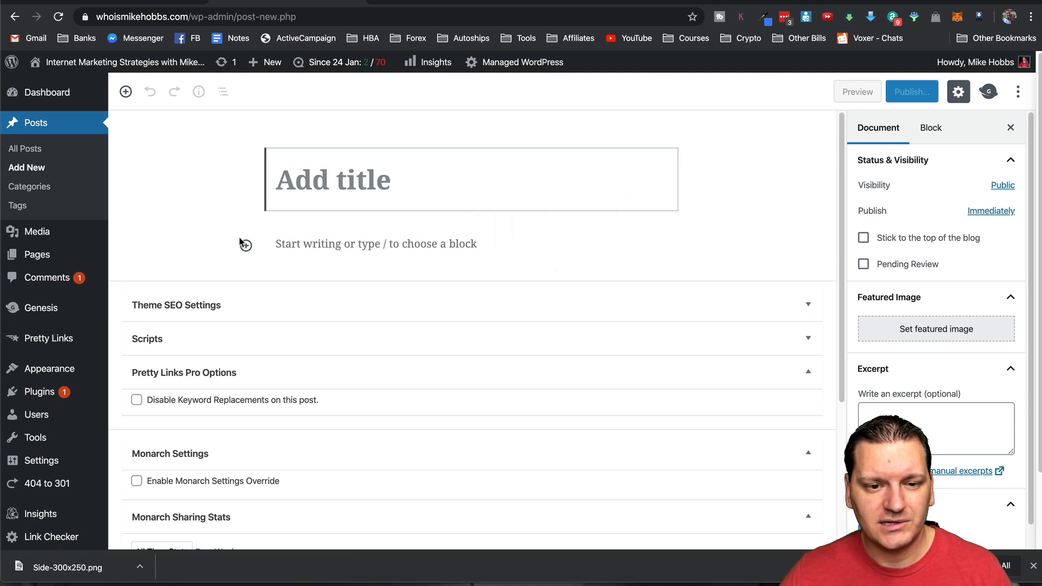
mouse_move(245, 244)
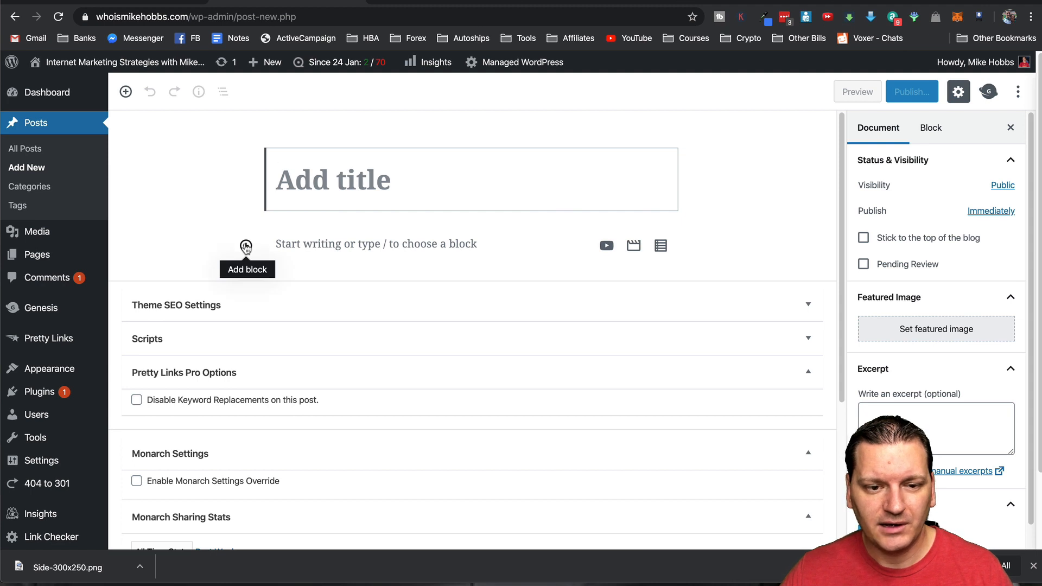
Add an empty Classic Paragraph block to the new post
left_click(246, 244)
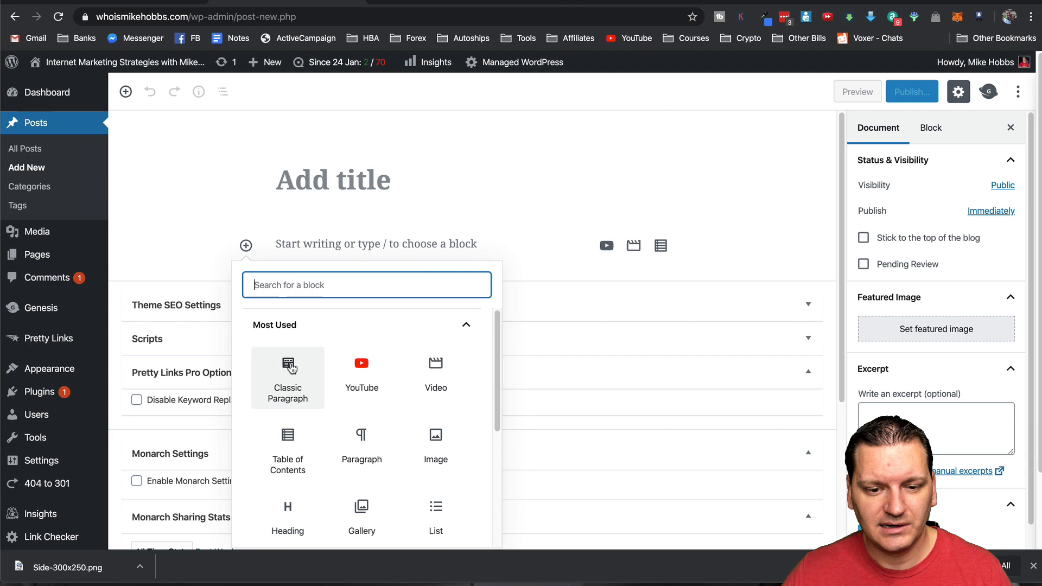
left_click(287, 377)
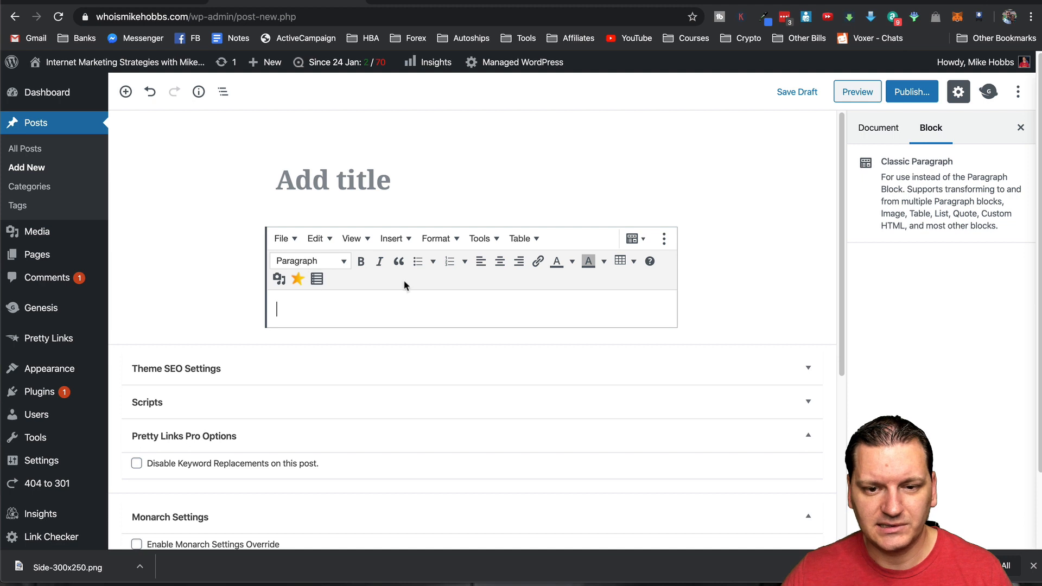
mouse_move(345, 310)
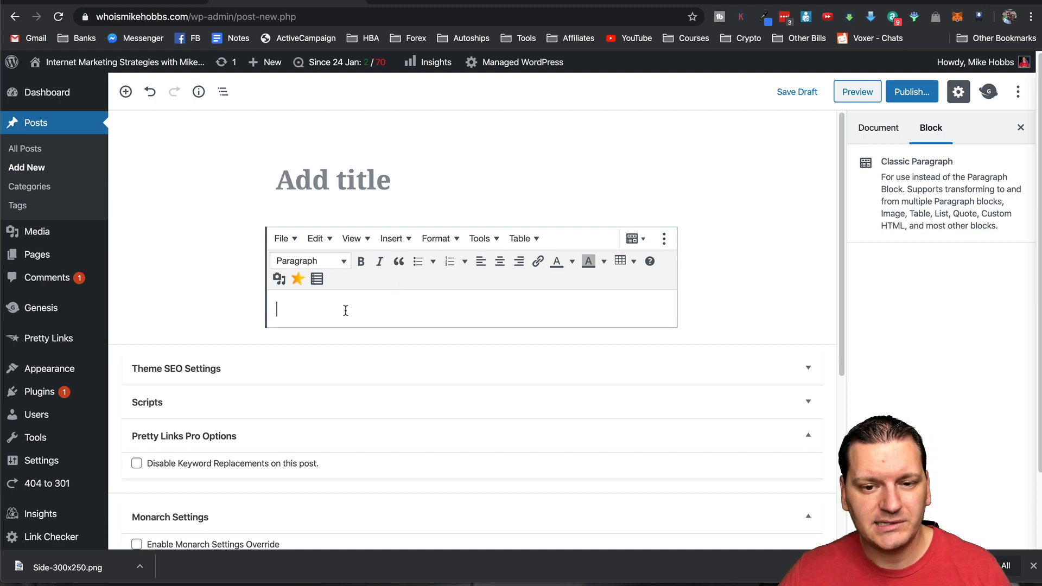
mouse_move(278, 279)
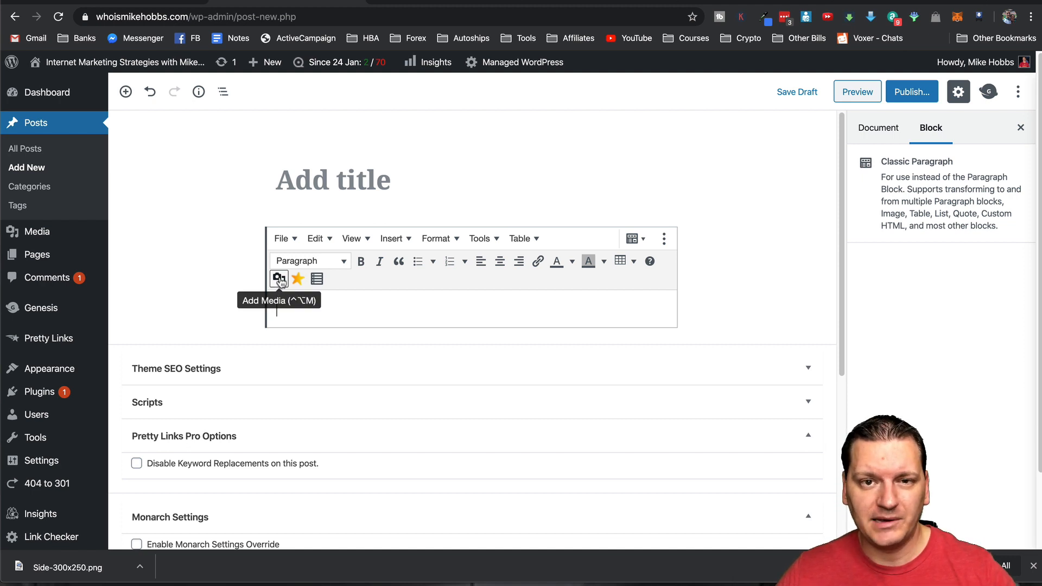
Upload the downloaded TubeBuddy banner file through Add Media and select it
left_click(279, 279)
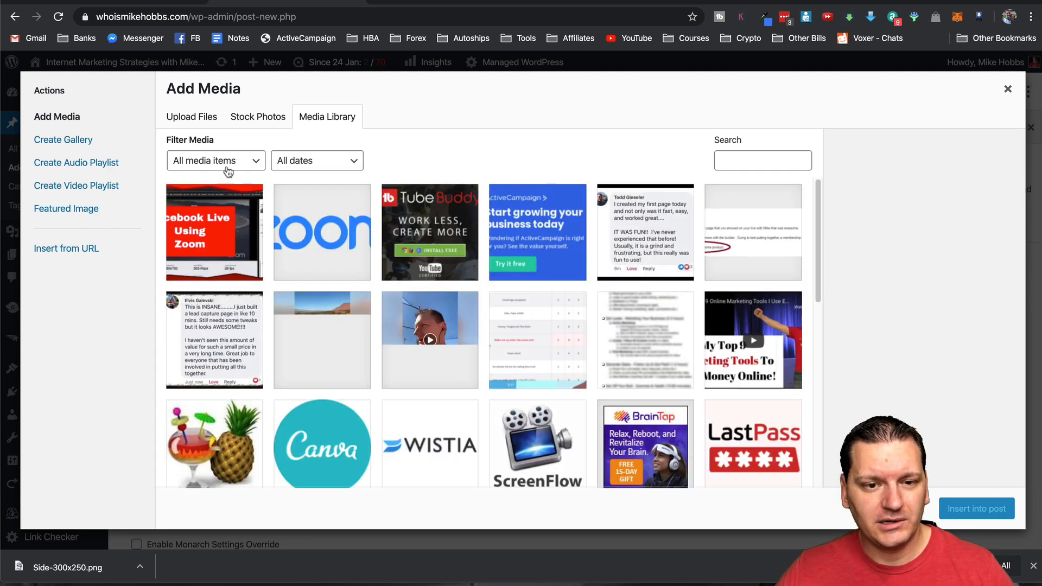
left_click(191, 116)
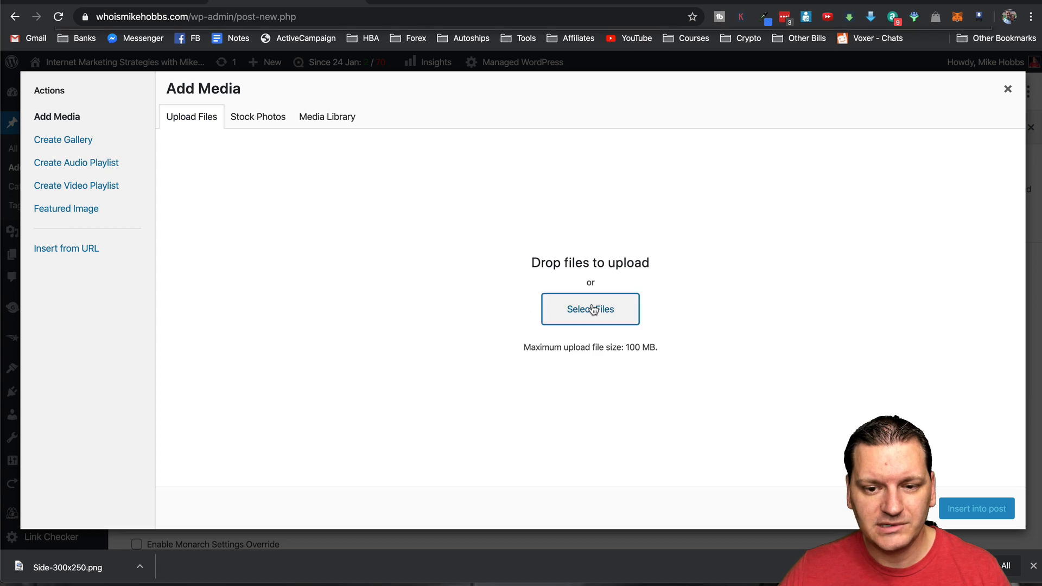
left_click(589, 310)
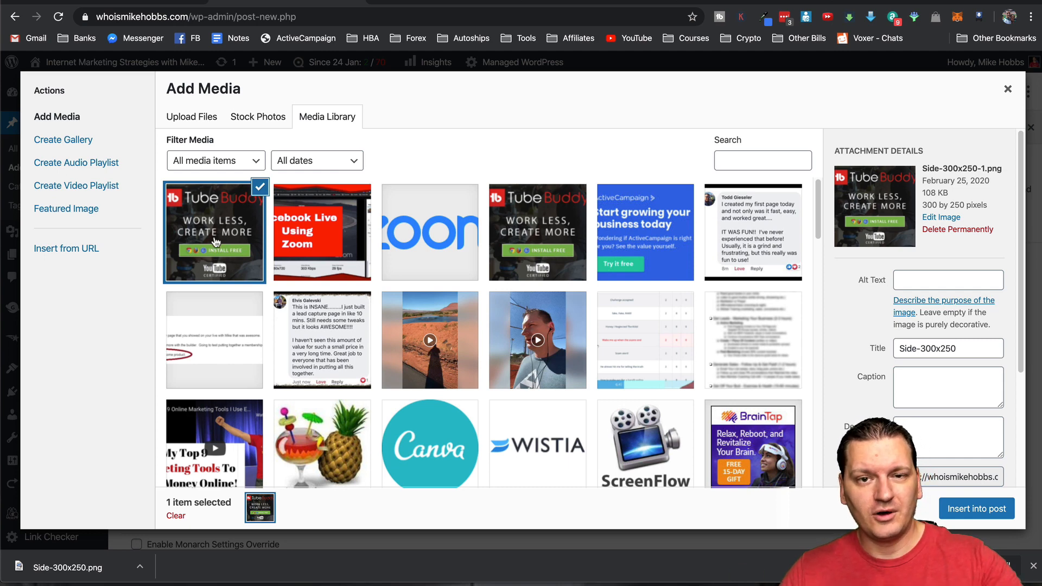
left_click(214, 232)
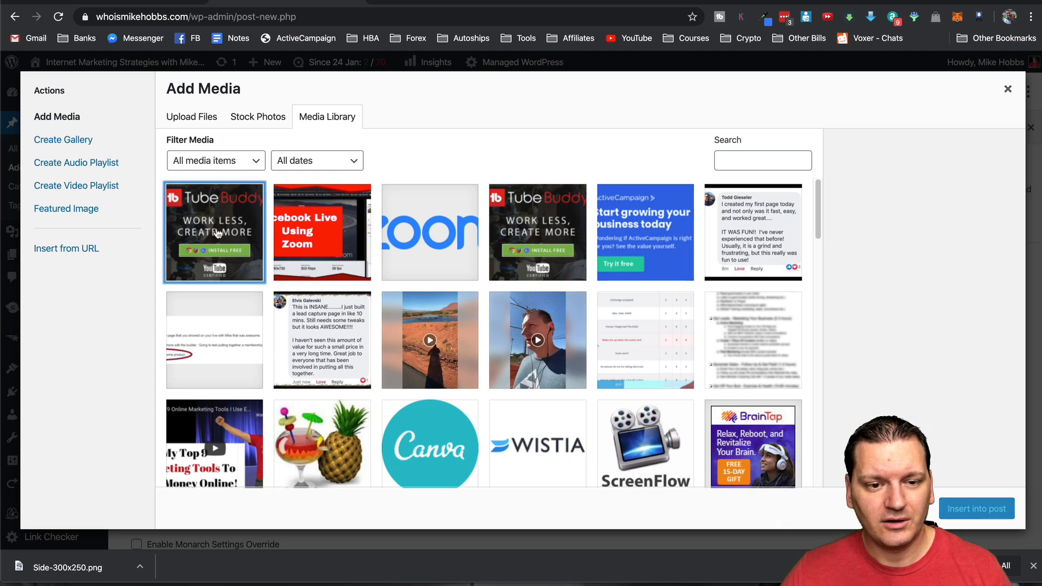
left_click(214, 232)
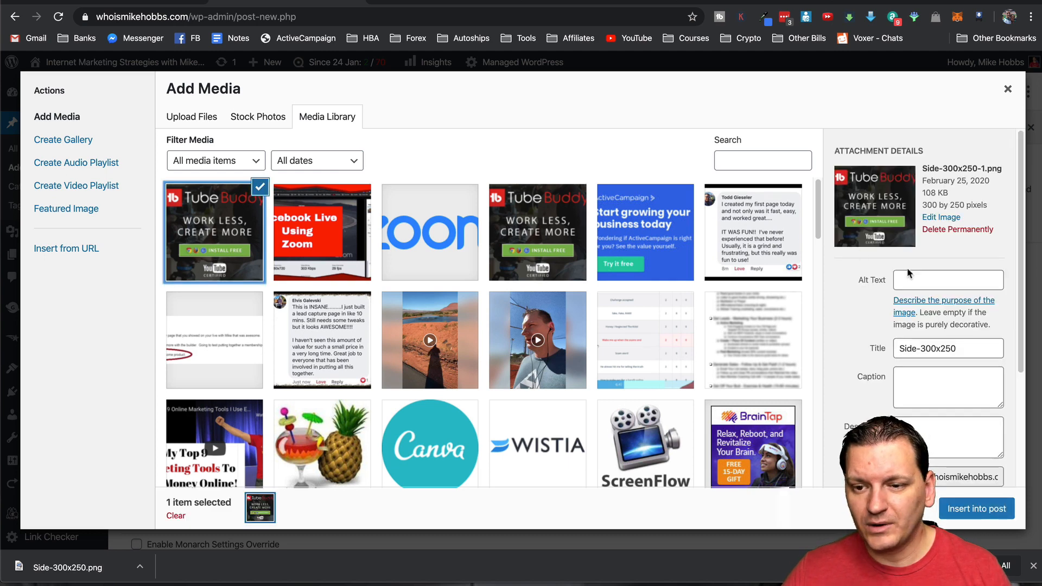
Give the banner Tube Buddy alt text, a tubebuddy custom link URL, and insert it into the post
left_click(947, 280)
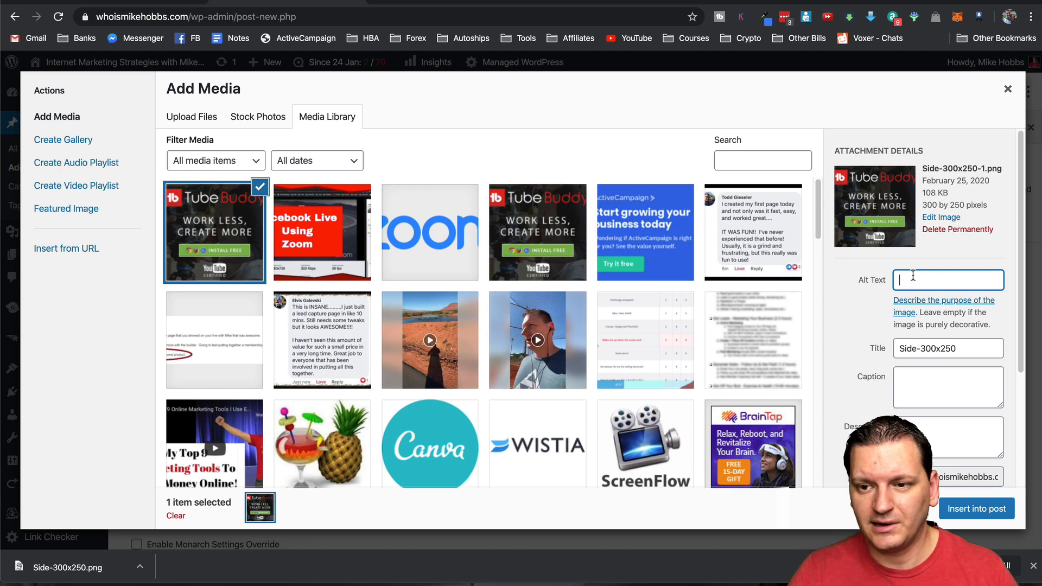
type("Tube Buddy")
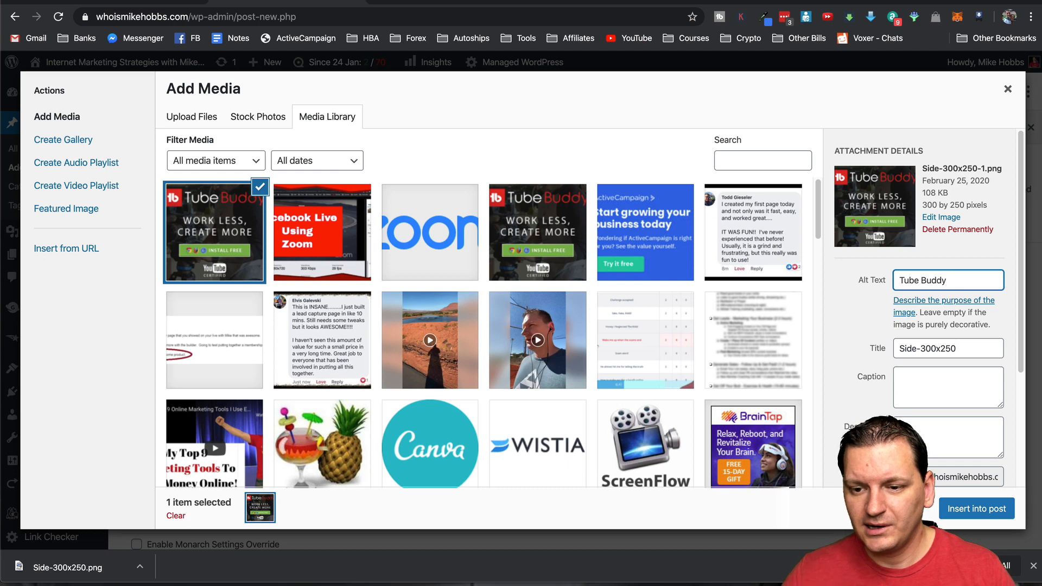
scroll("down", 3)
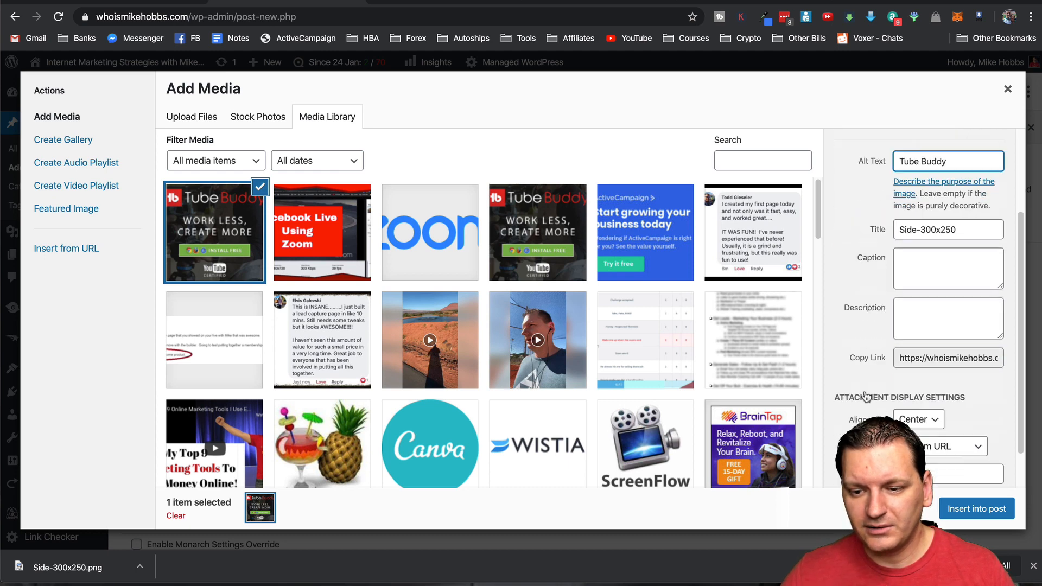
scroll("down", 3)
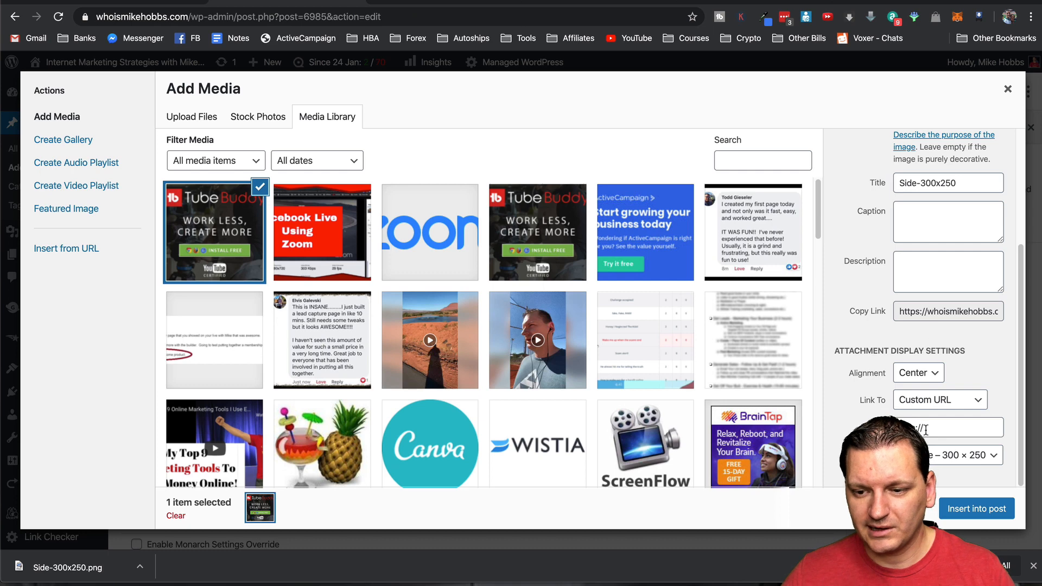
type("tubebuddy")
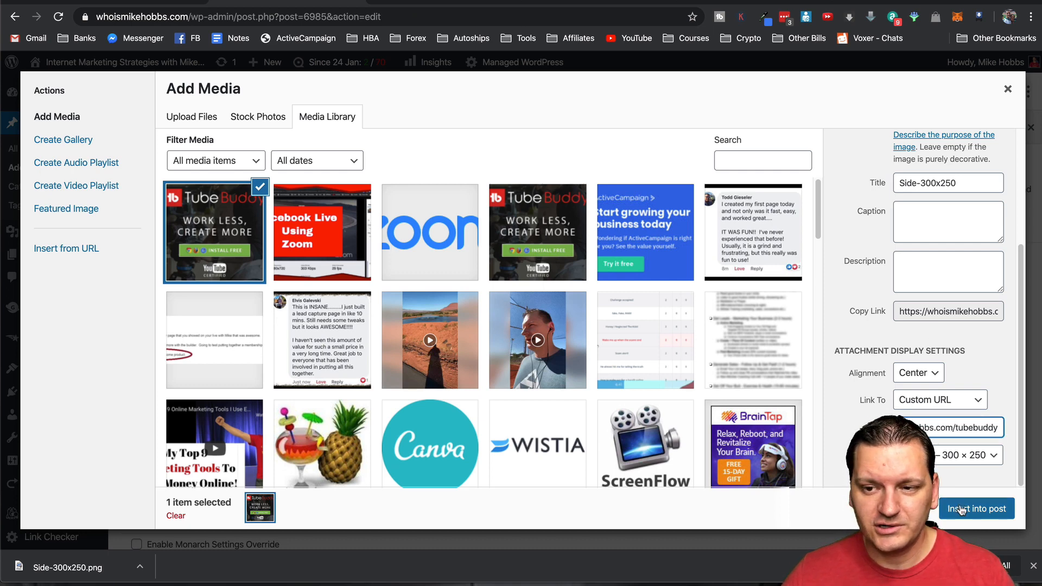
left_click(975, 508)
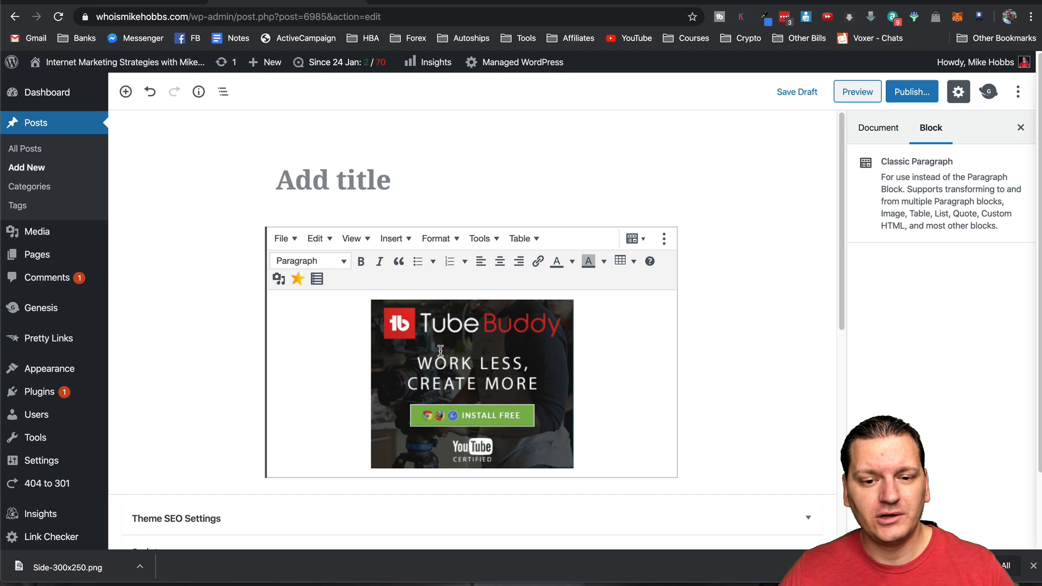
In Image Details, set the banner's link to open in a new tab and update the image
left_click(472, 383)
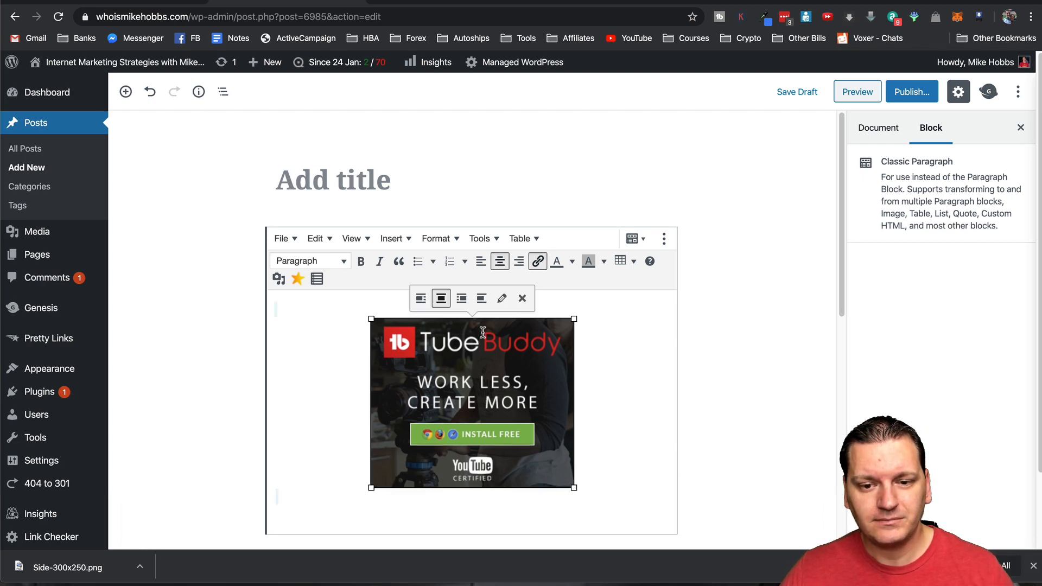
left_click(501, 297)
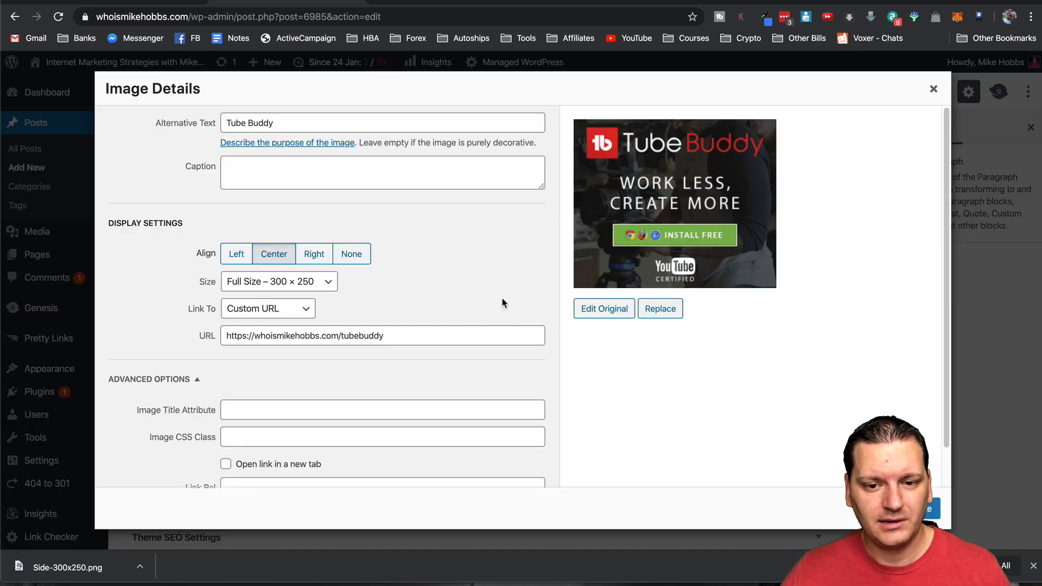
scroll("down", 3)
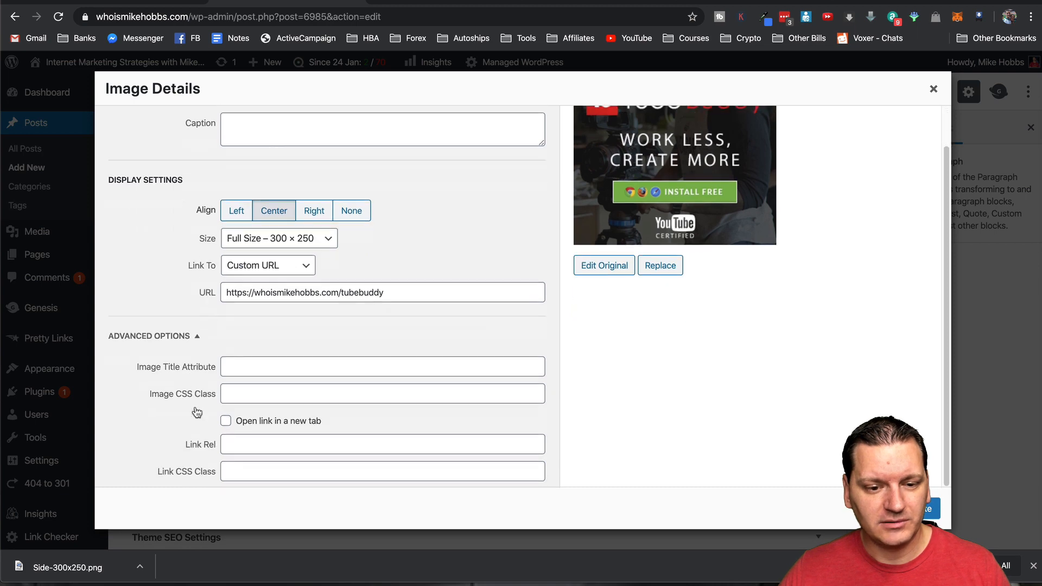
mouse_move(230, 423)
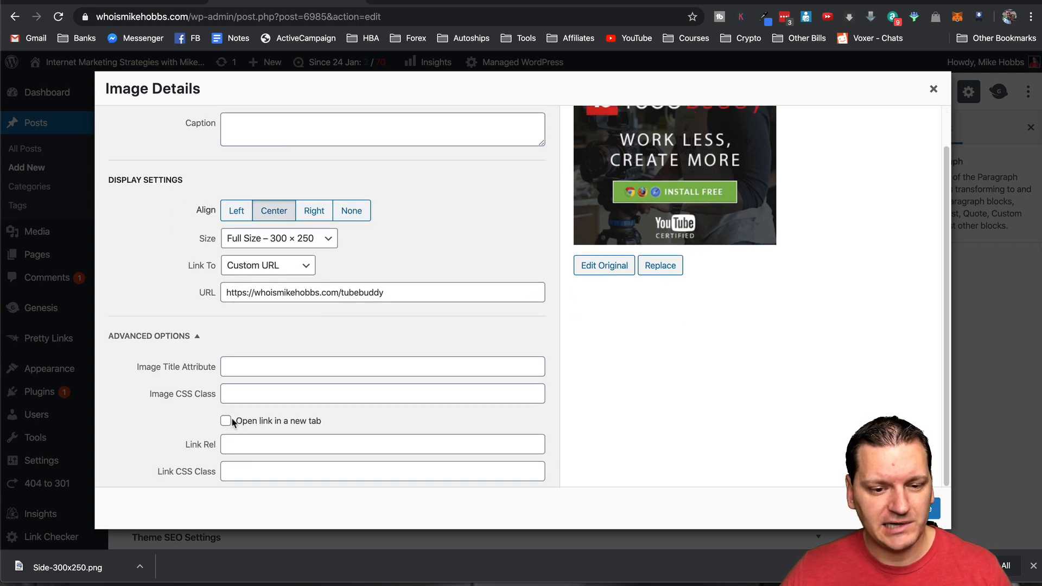
left_click(226, 420)
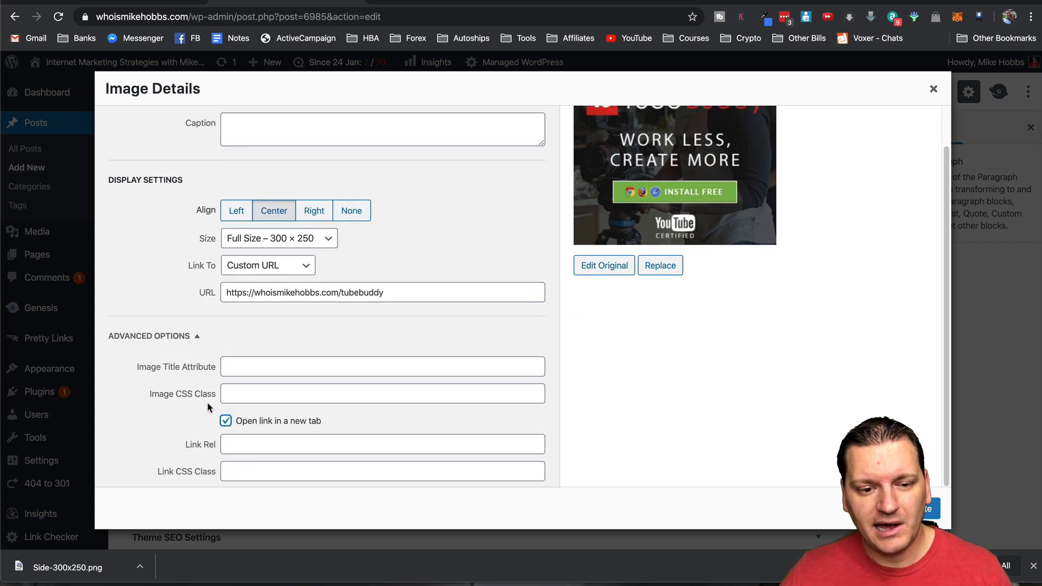
scroll("up", 3)
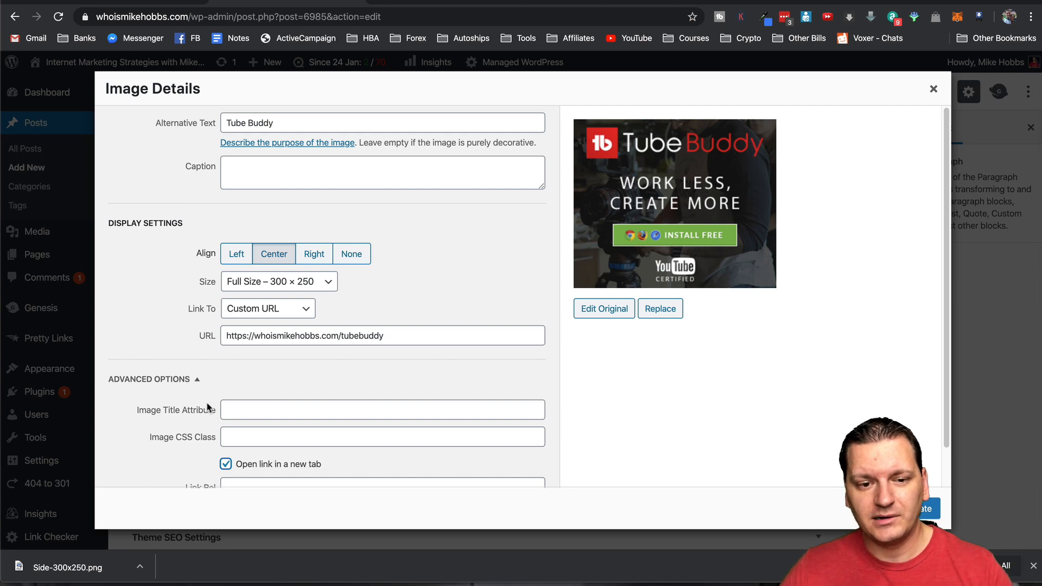
mouse_move(286, 373)
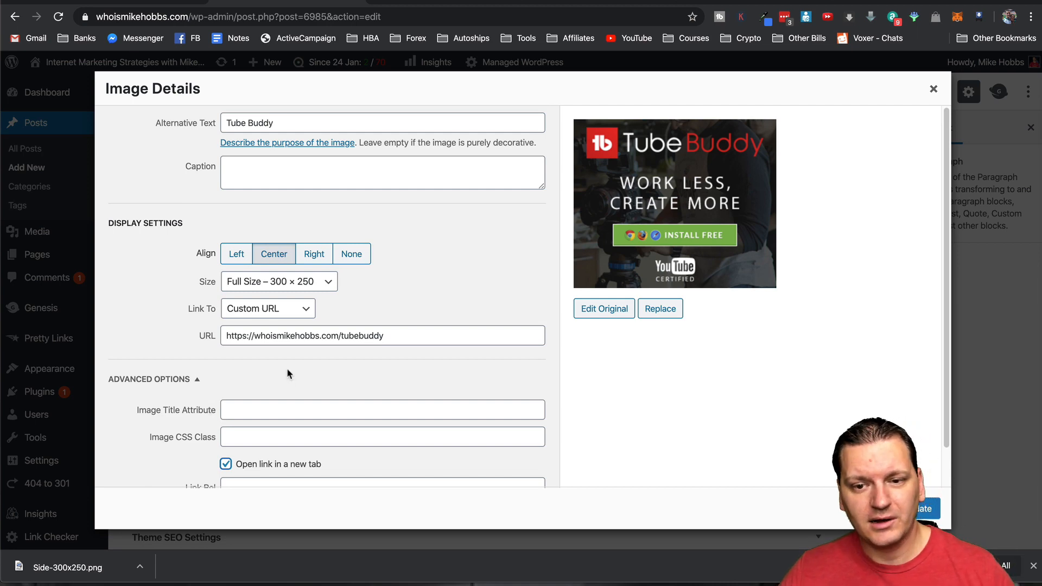
mouse_move(651, 212)
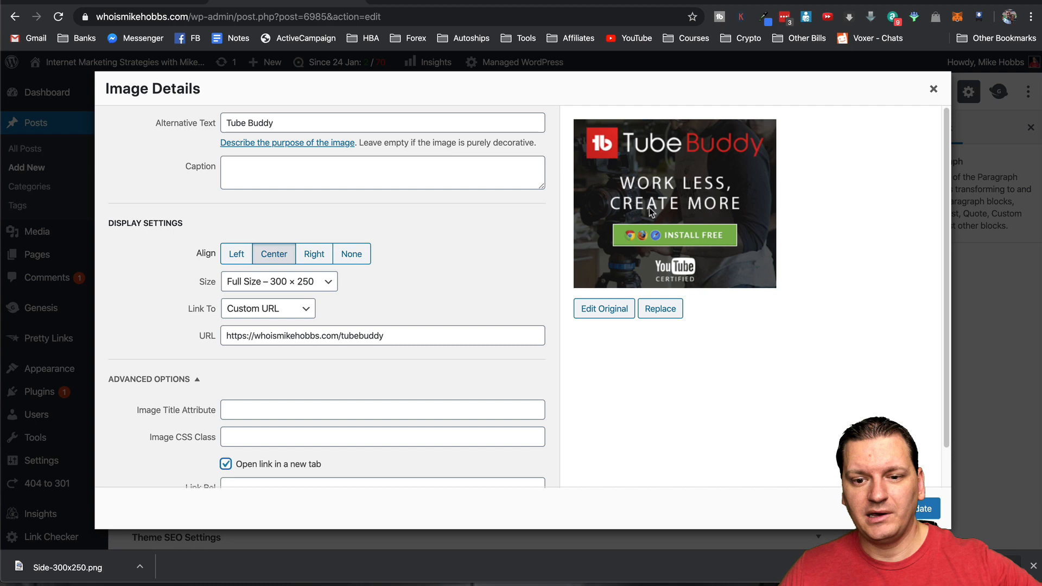
scroll("down", 3)
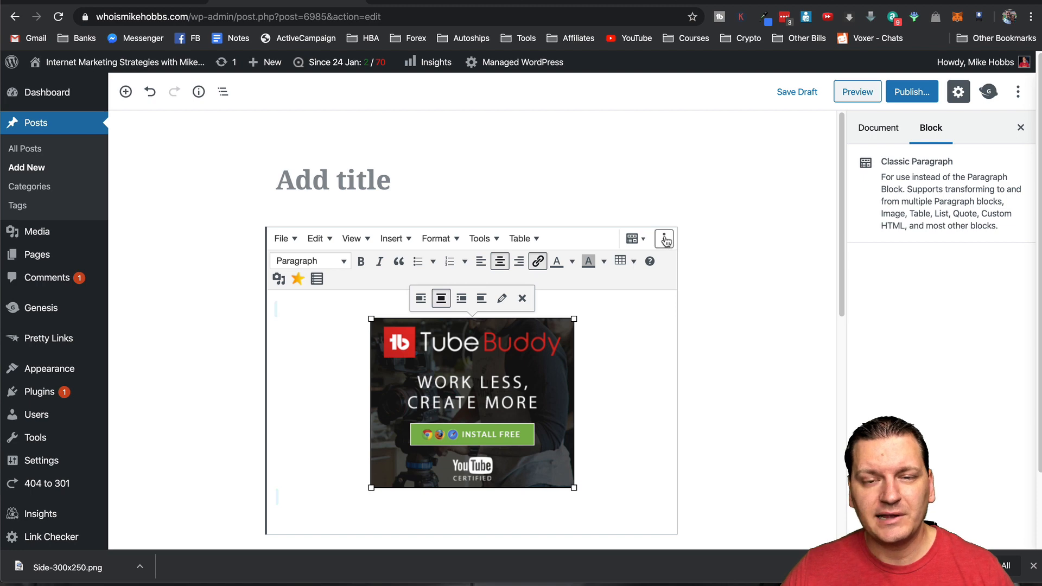
mouse_move(664, 239)
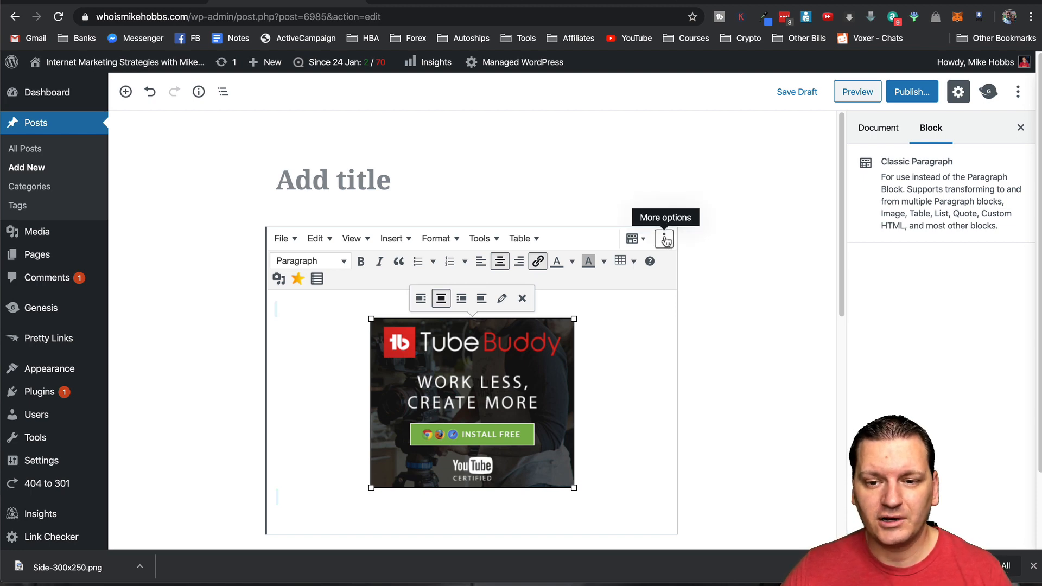
Switch the banner block to Edit as HTML and copy its raw markup
left_click(663, 238)
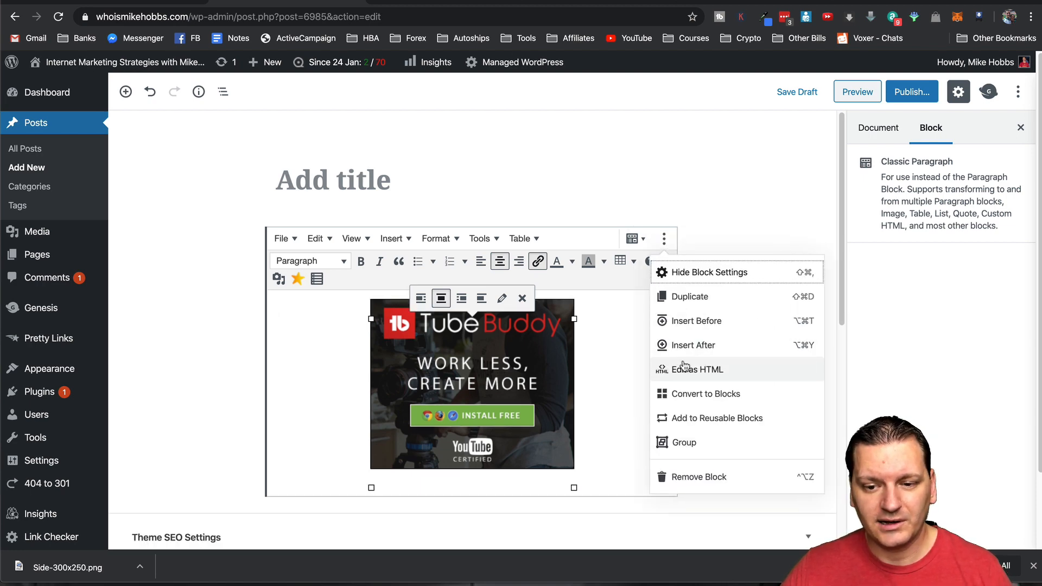
mouse_move(696, 373)
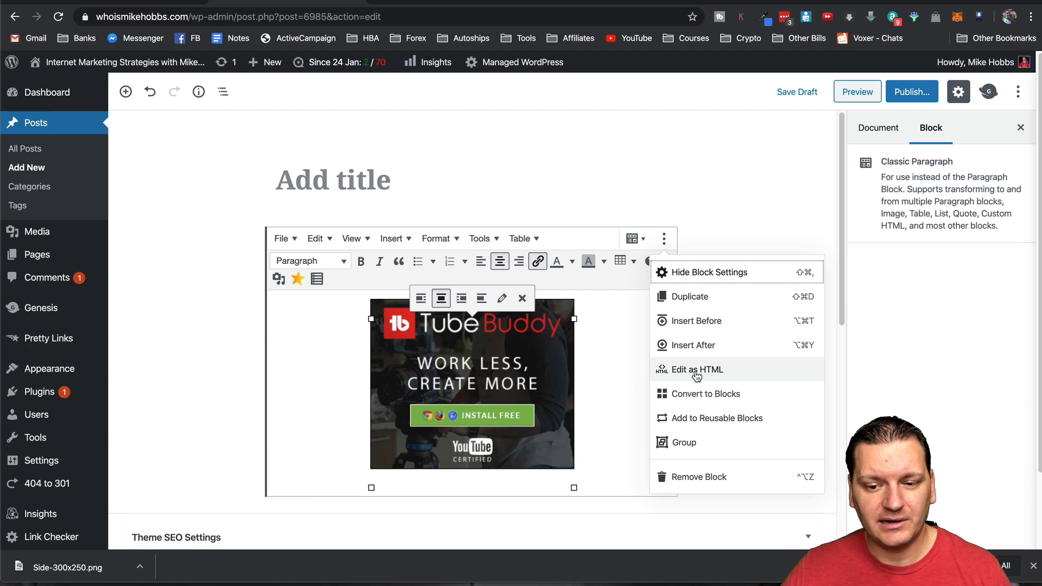
left_click(695, 369)
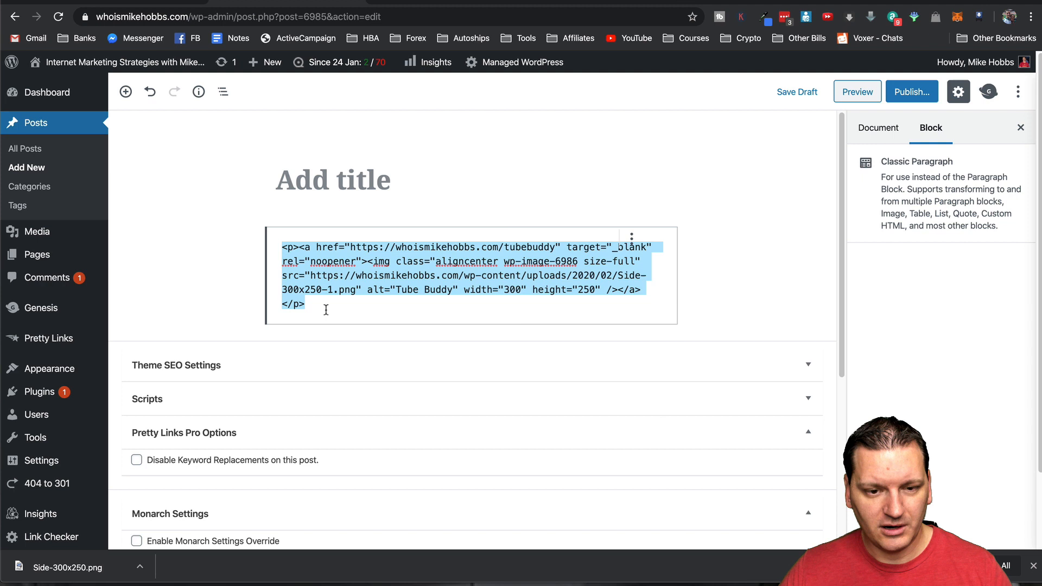
left_click(299, 246)
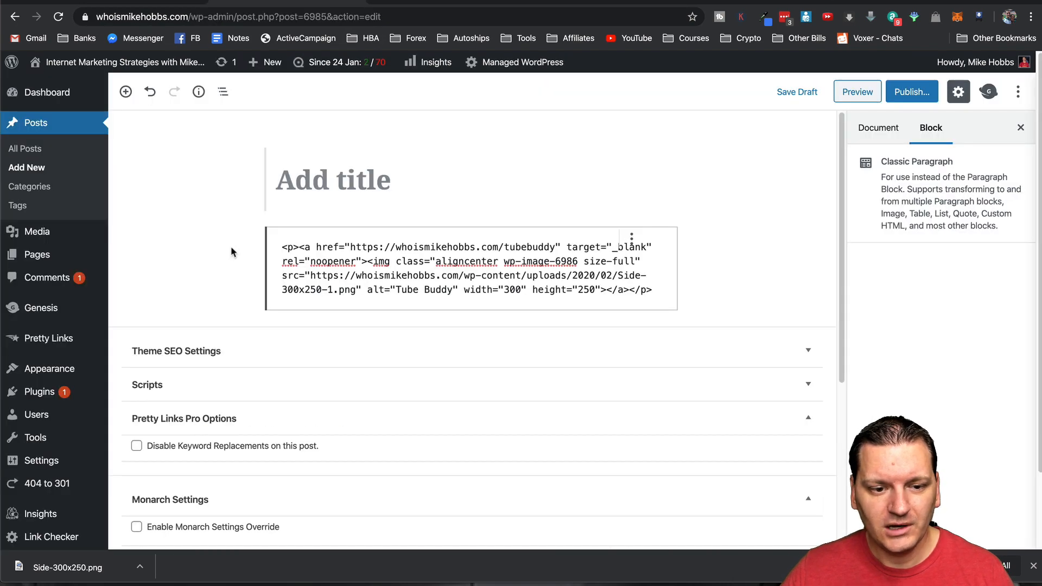
mouse_move(46, 277)
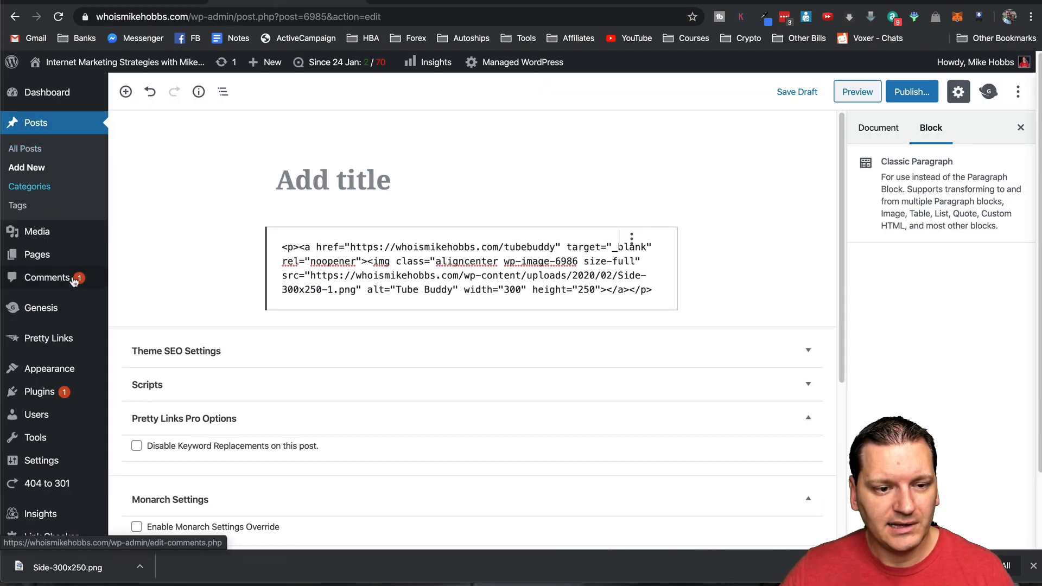
mouse_move(41, 307)
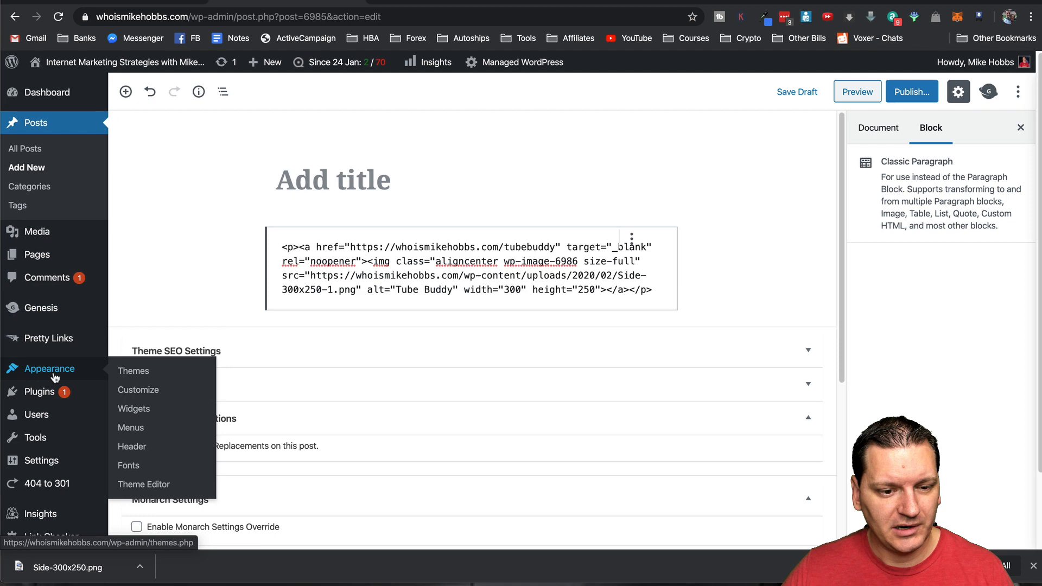
mouse_move(134, 409)
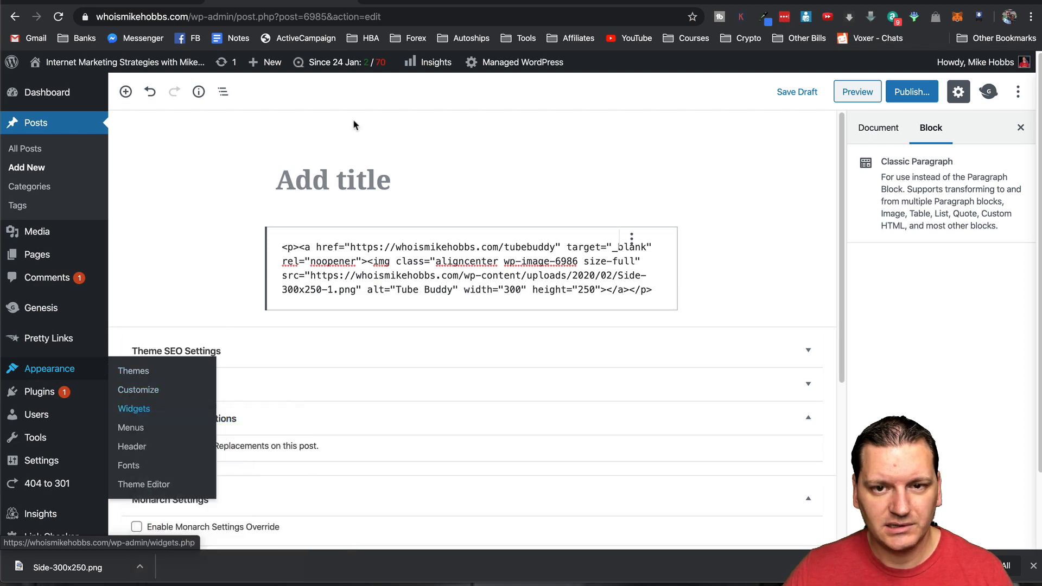
Paste the banner markup into a Primary Sidebar Custom HTML widget and save it
left_click(134, 408)
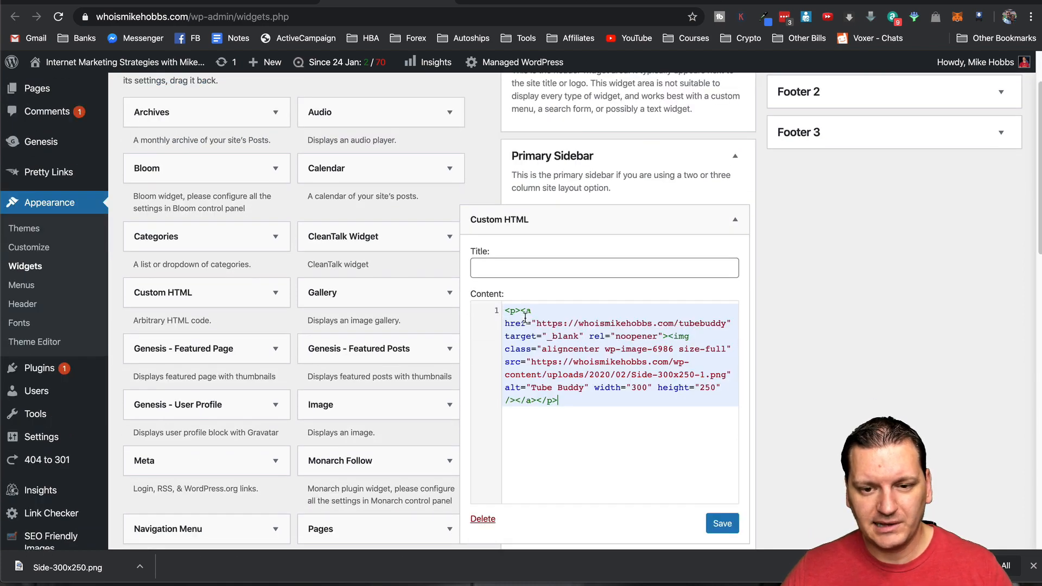
left_click(722, 523)
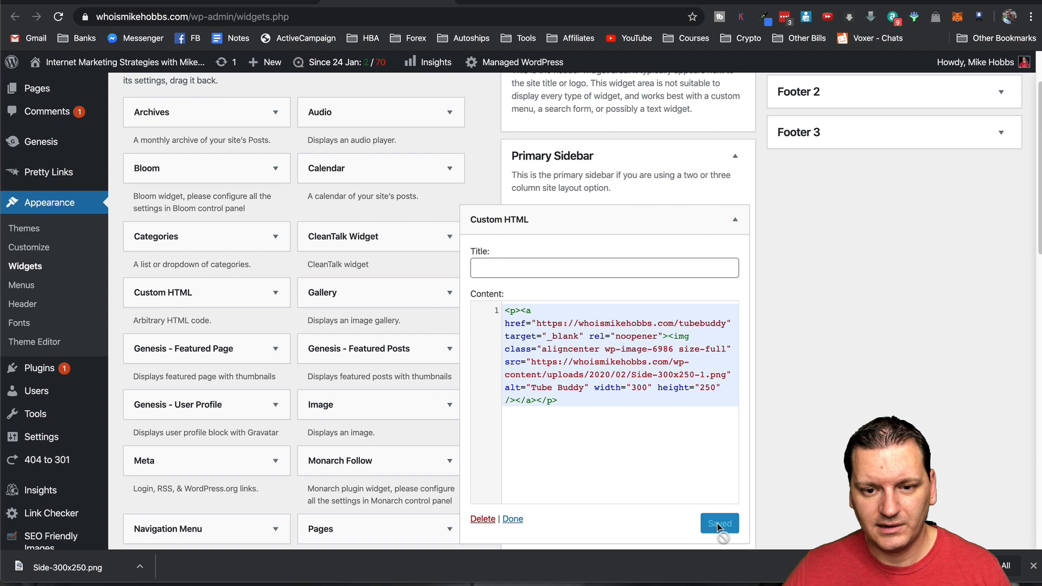
left_click(718, 523)
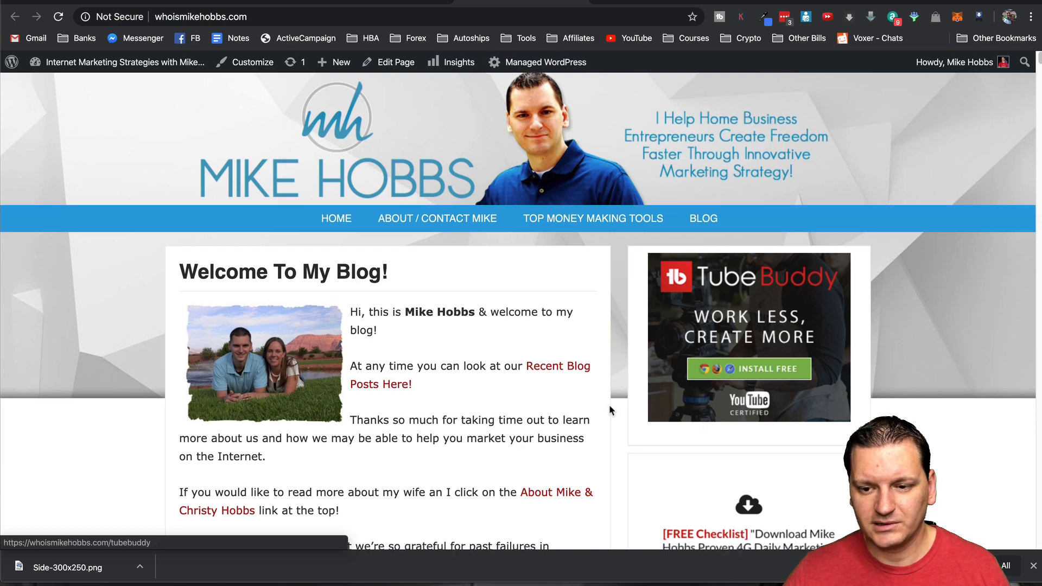
scroll("down", 3)
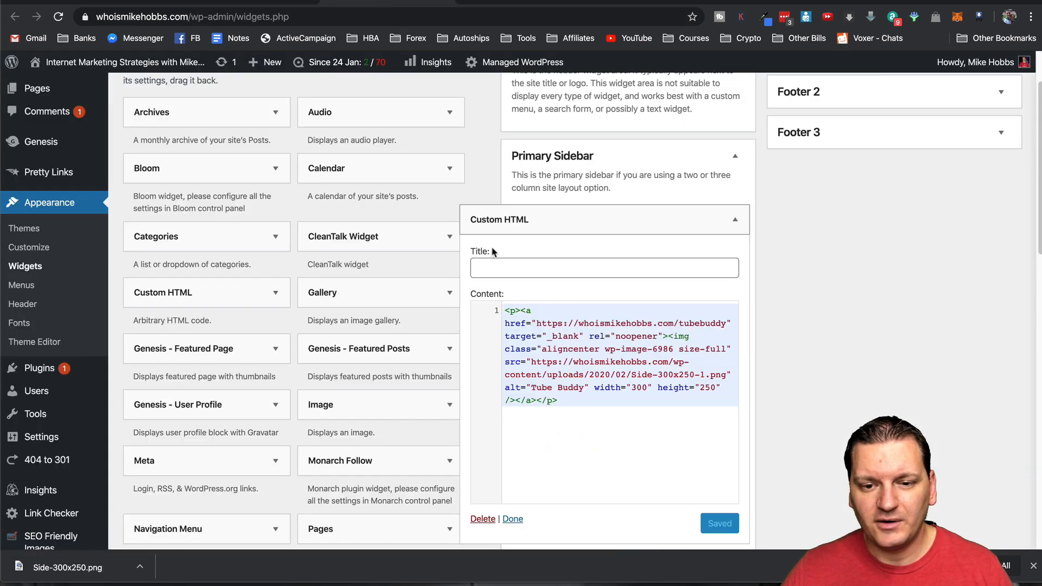
mouse_move(620, 413)
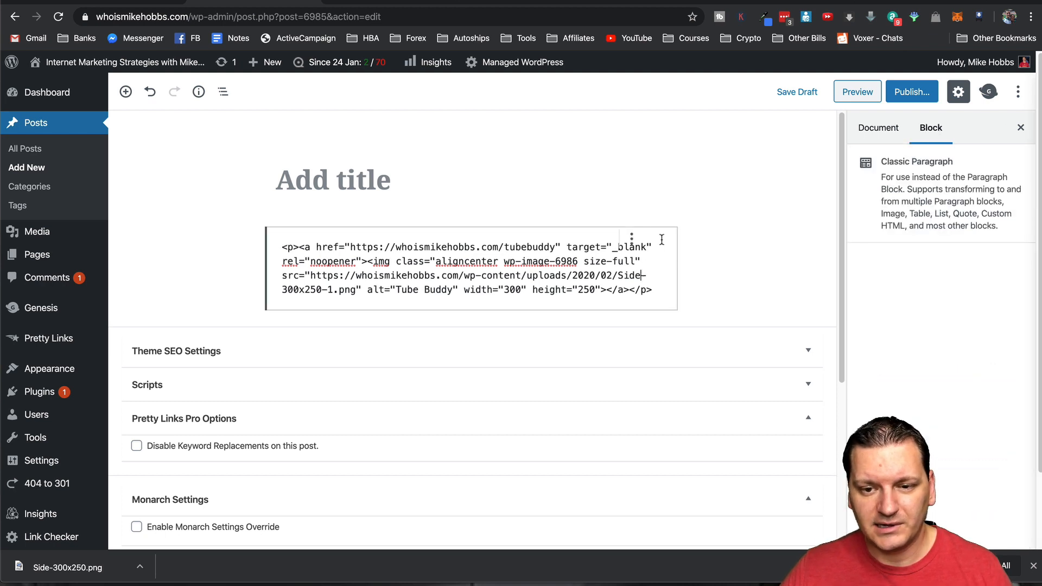
left_click(877, 128)
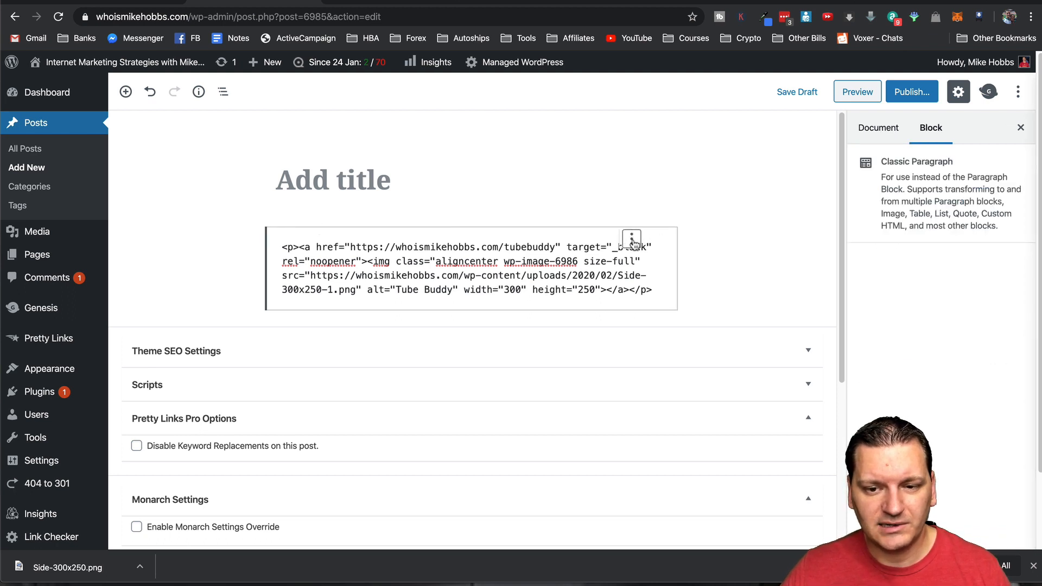
left_click(631, 239)
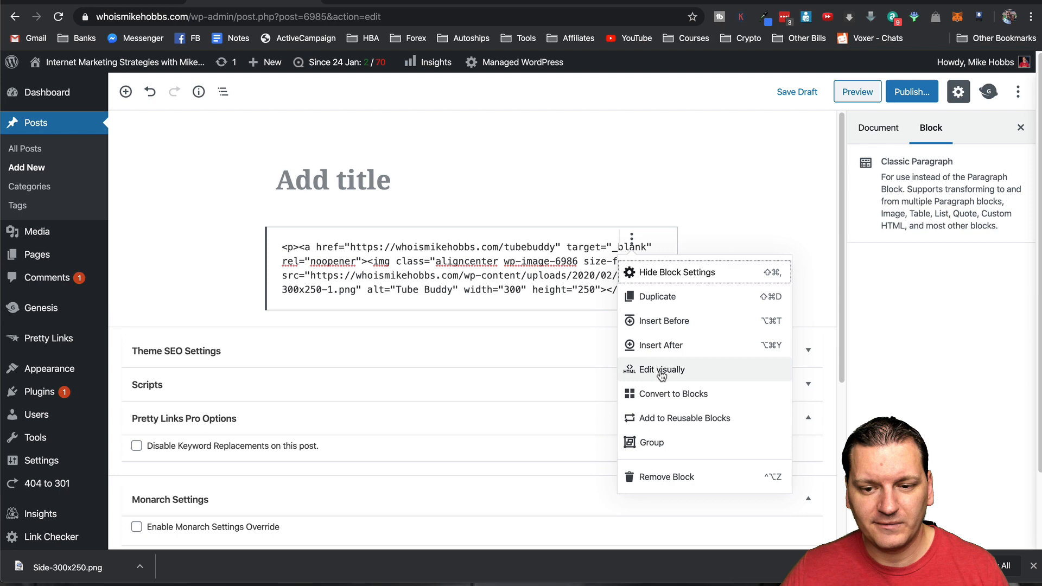
left_click(657, 369)
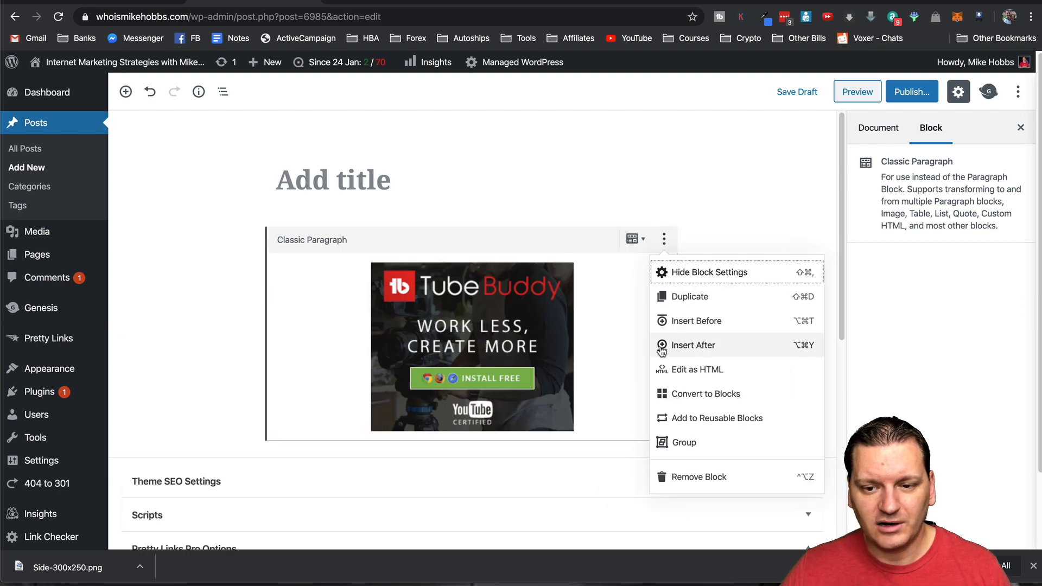
left_click(698, 369)
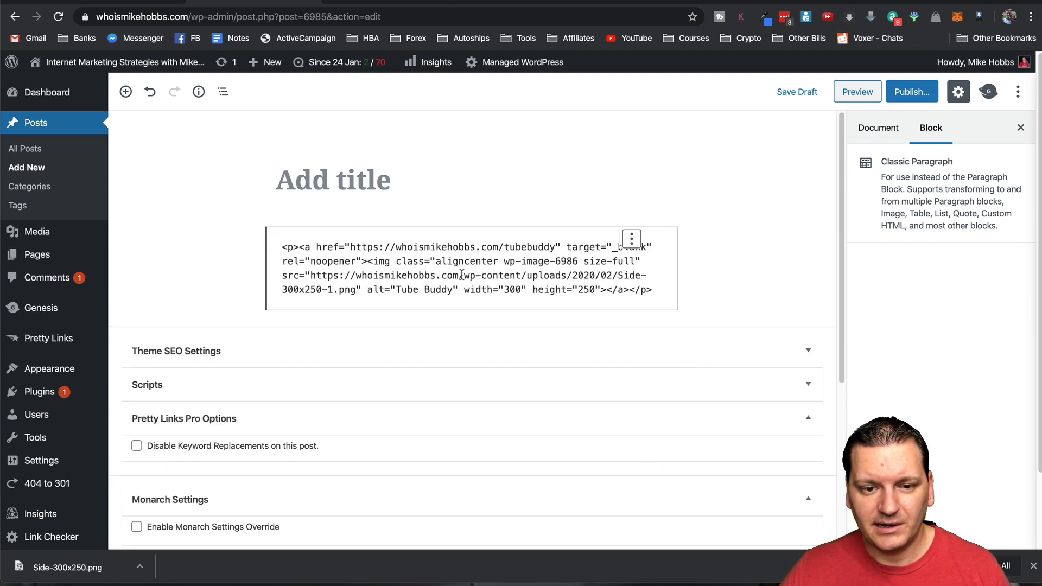